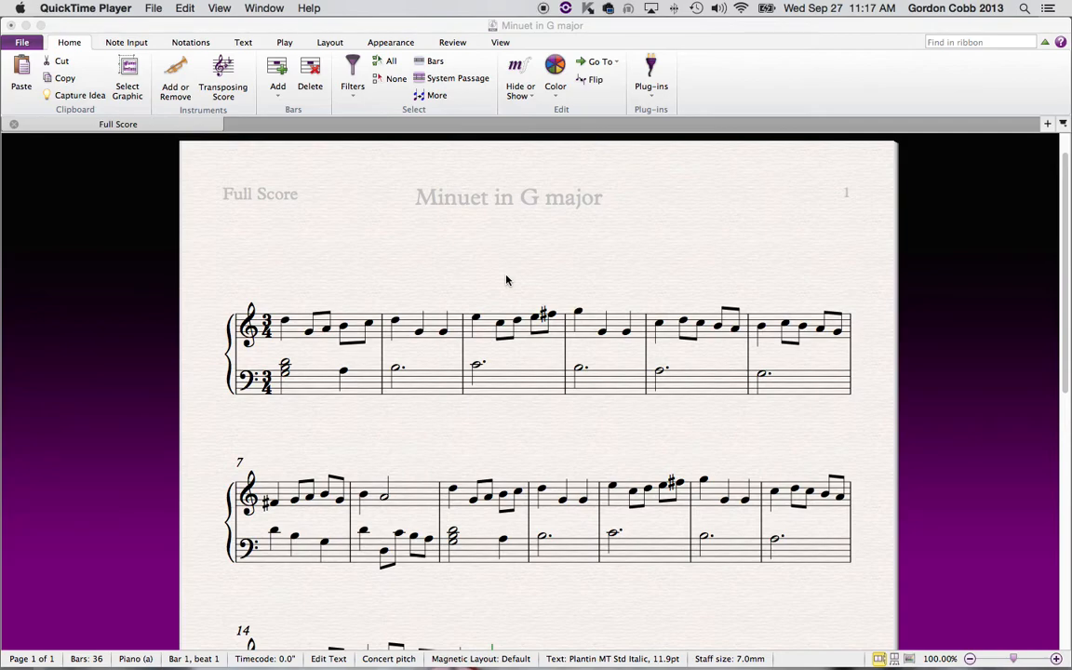
{"action": "mouse_move", "coordinate": [692, 433]}
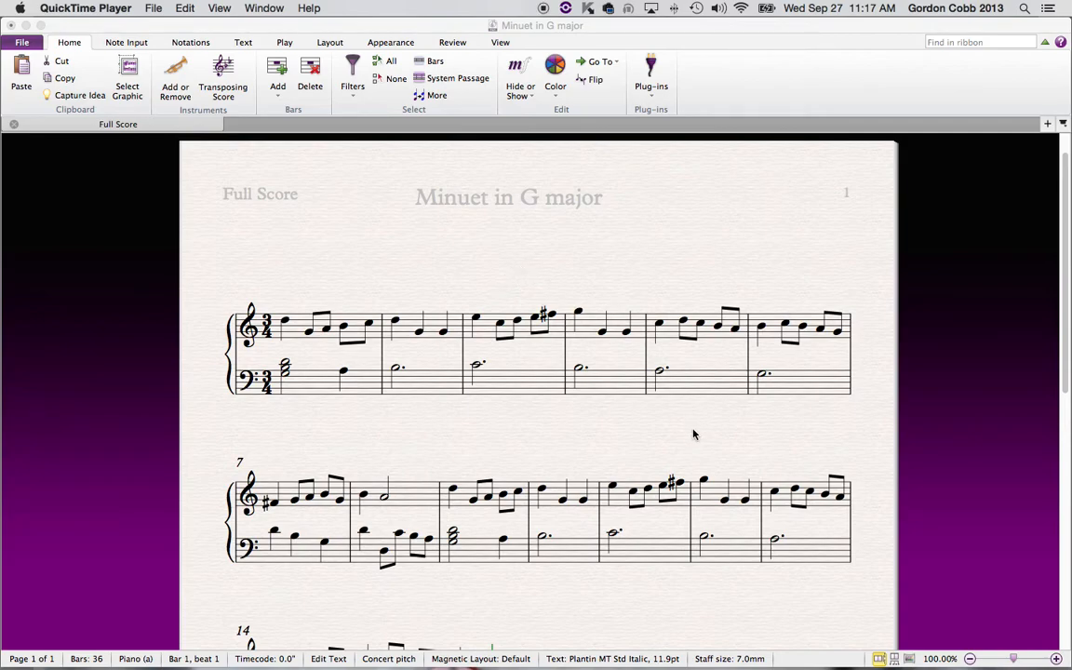
- Scroll down through the Minuet in G major score to look it over
{"action": "scroll", "scroll_direction": "down", "scroll_amount": 3}
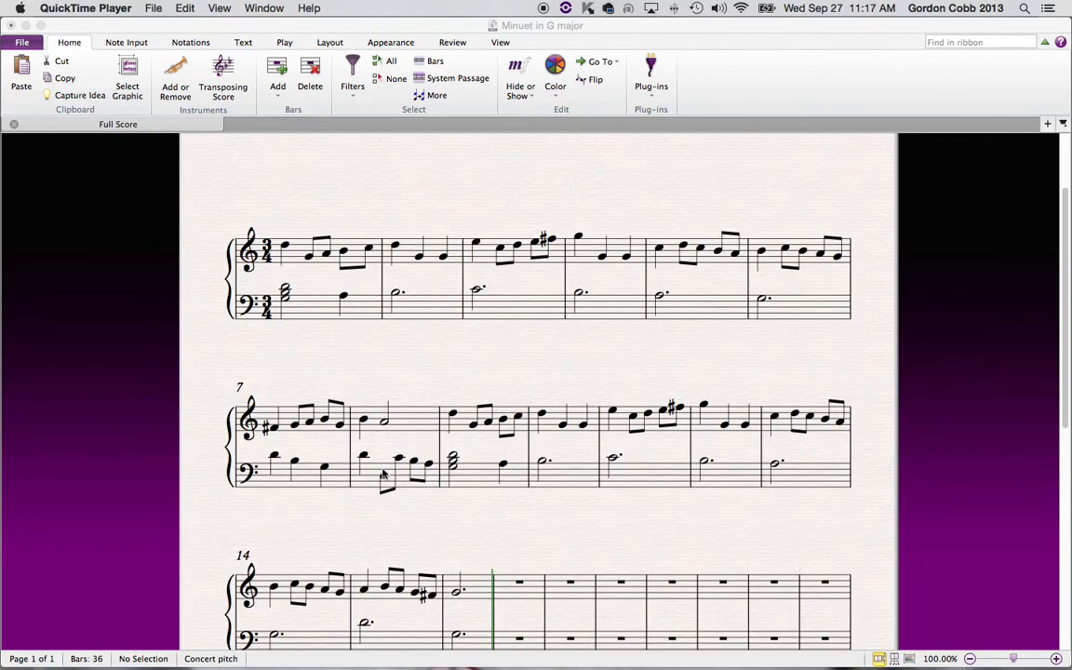
{"action": "scroll", "scroll_direction": "down", "scroll_amount": 3}
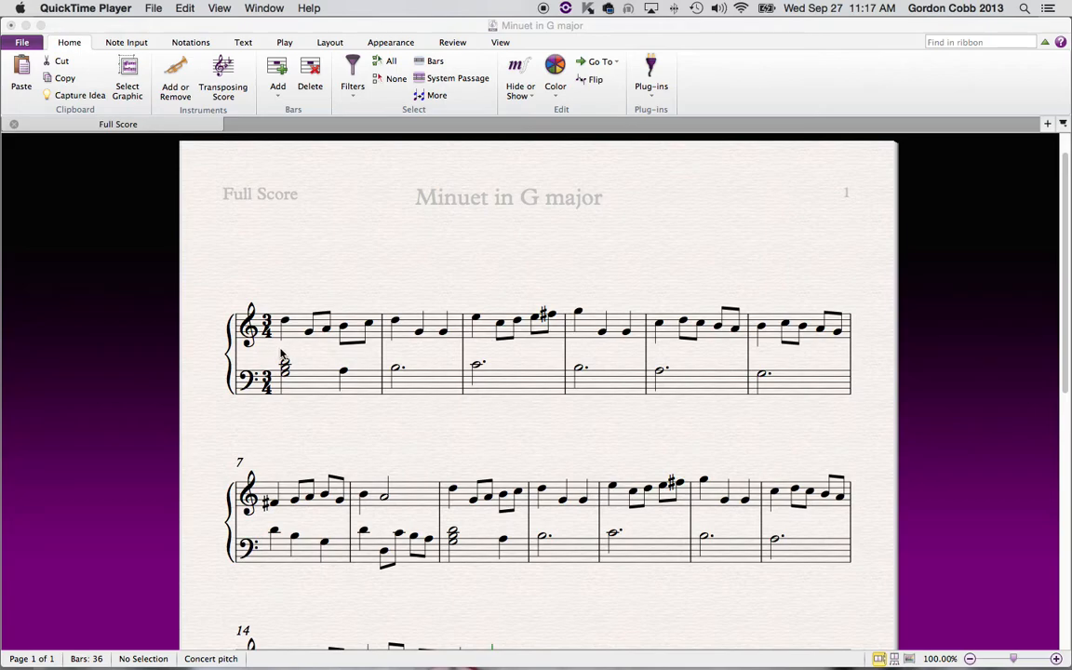
{"action": "mouse_move", "coordinate": [281, 353]}
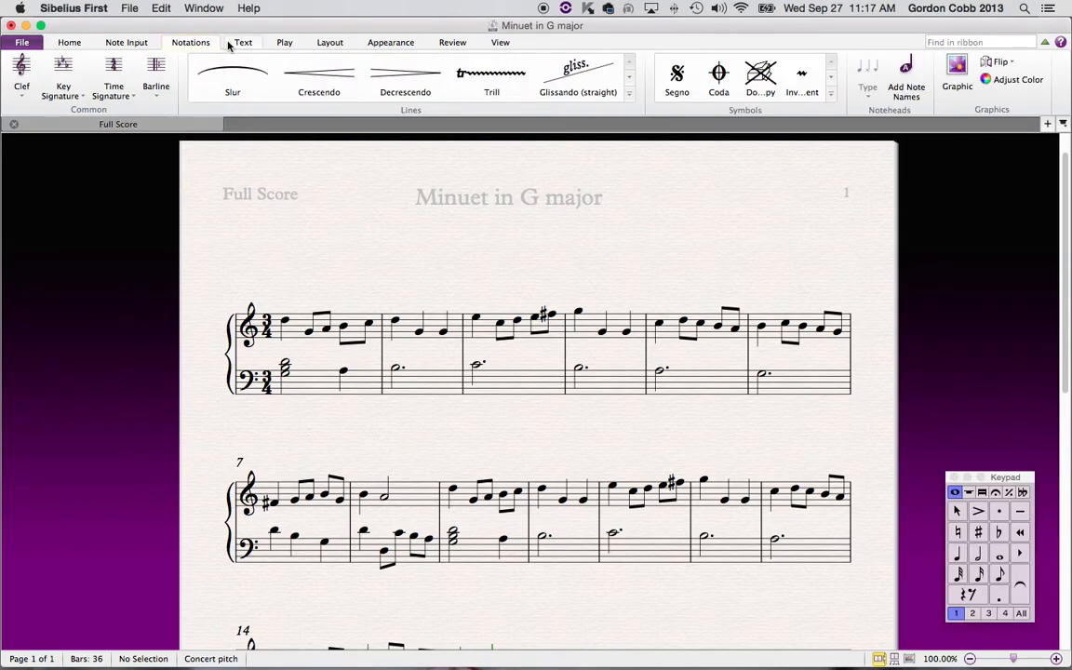
- Add an mf Expression dynamic to the first note of bar 1
{"action": "left_click", "coordinate": [242, 40]}
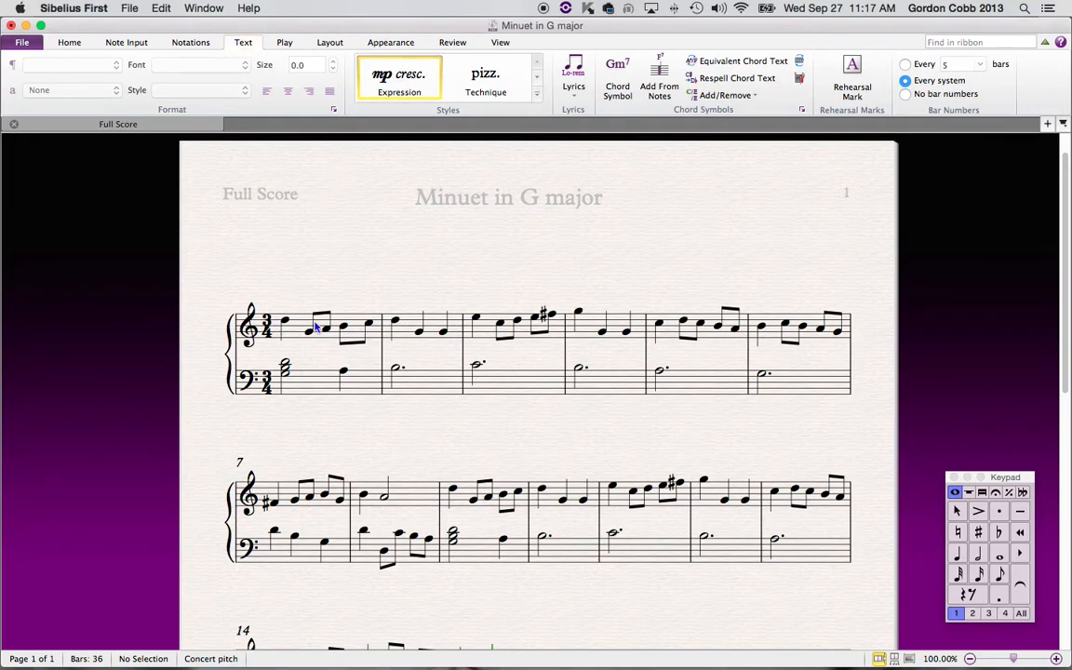
{"action": "mouse_move", "coordinate": [279, 358]}
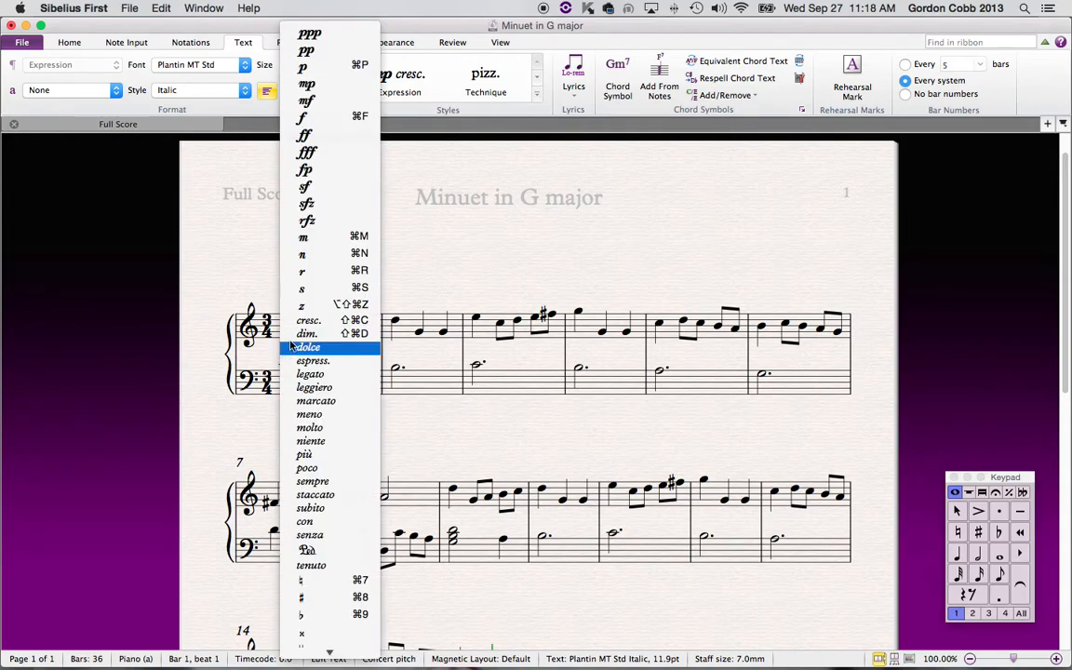
{"action": "mouse_move", "coordinate": [302, 581]}
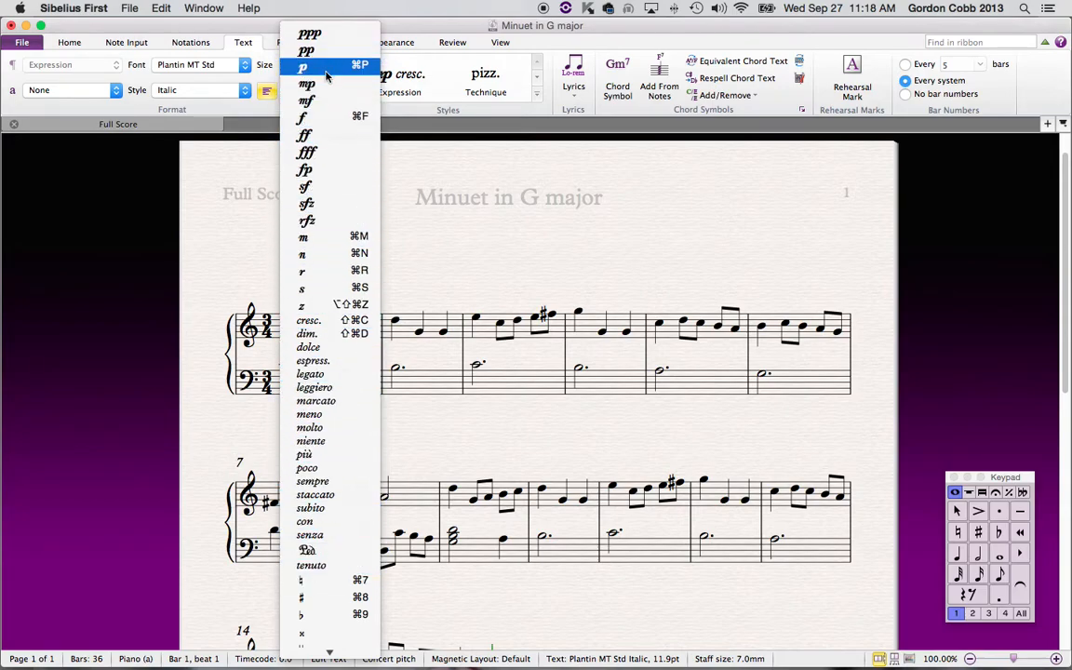
{"action": "mouse_move", "coordinate": [305, 100]}
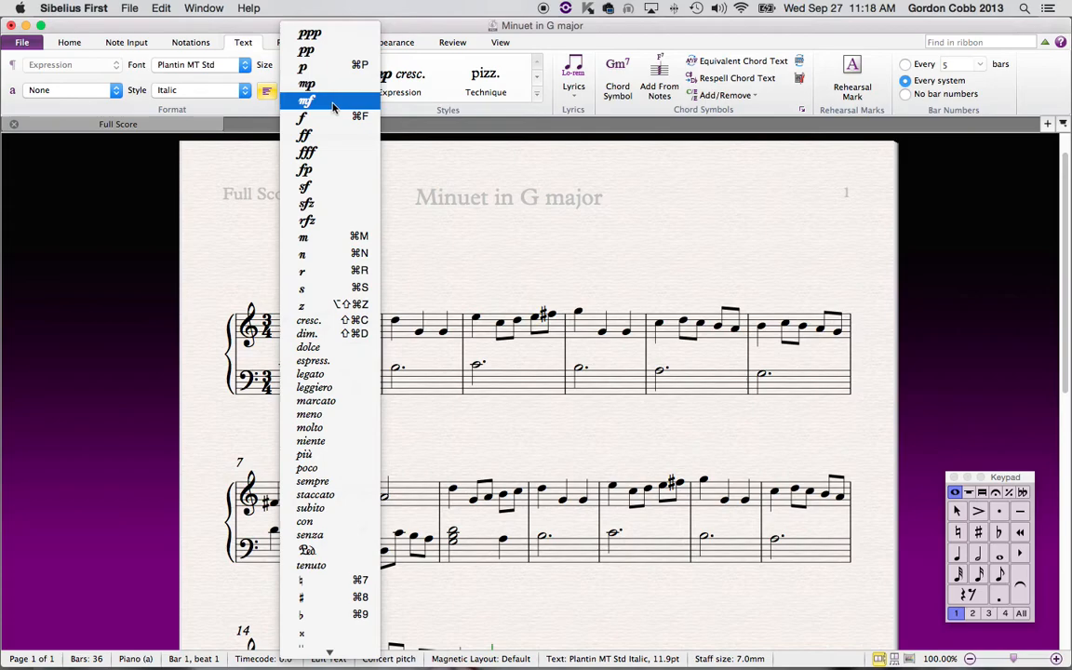
{"action": "left_click", "coordinate": [305, 100]}
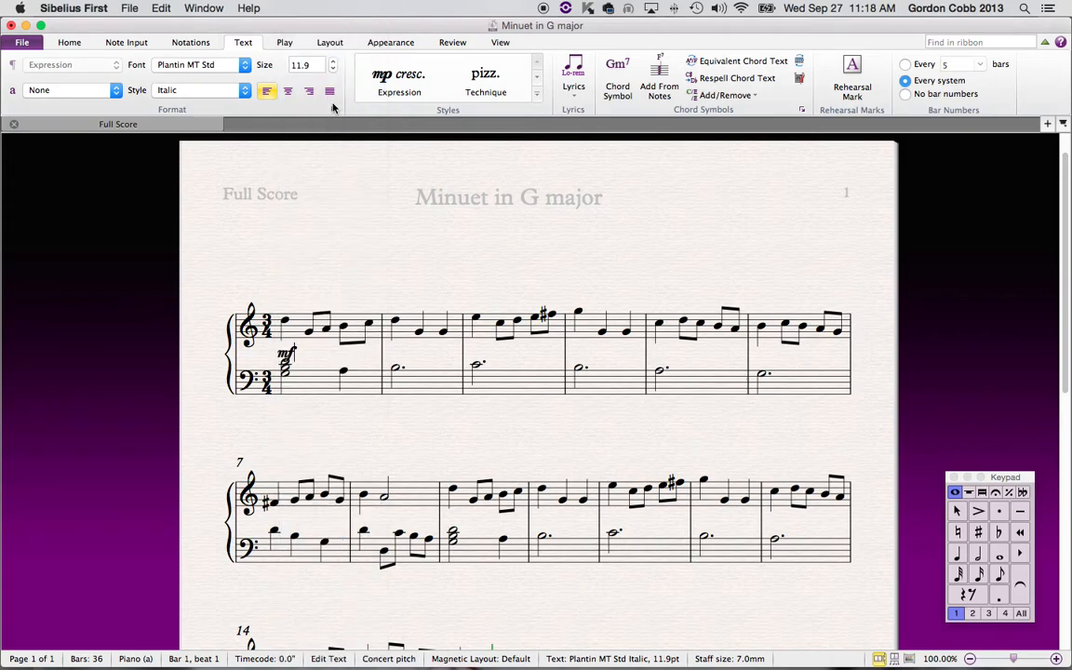
{"action": "mouse_move", "coordinate": [340, 268]}
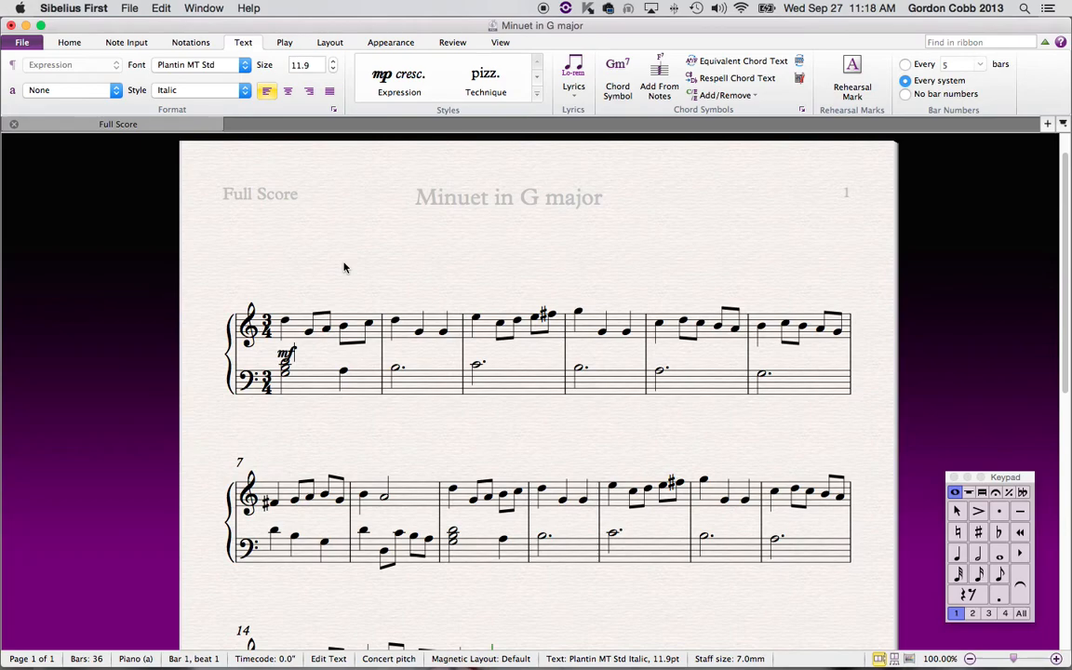
{"action": "mouse_move", "coordinate": [349, 272]}
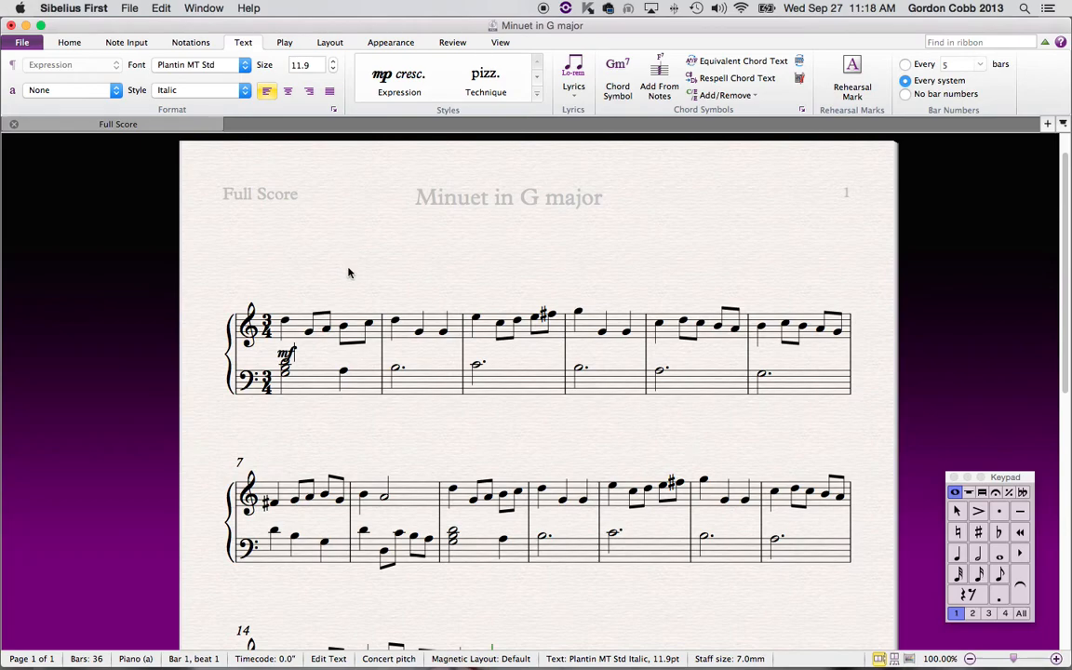
{"action": "mouse_move", "coordinate": [232, 223]}
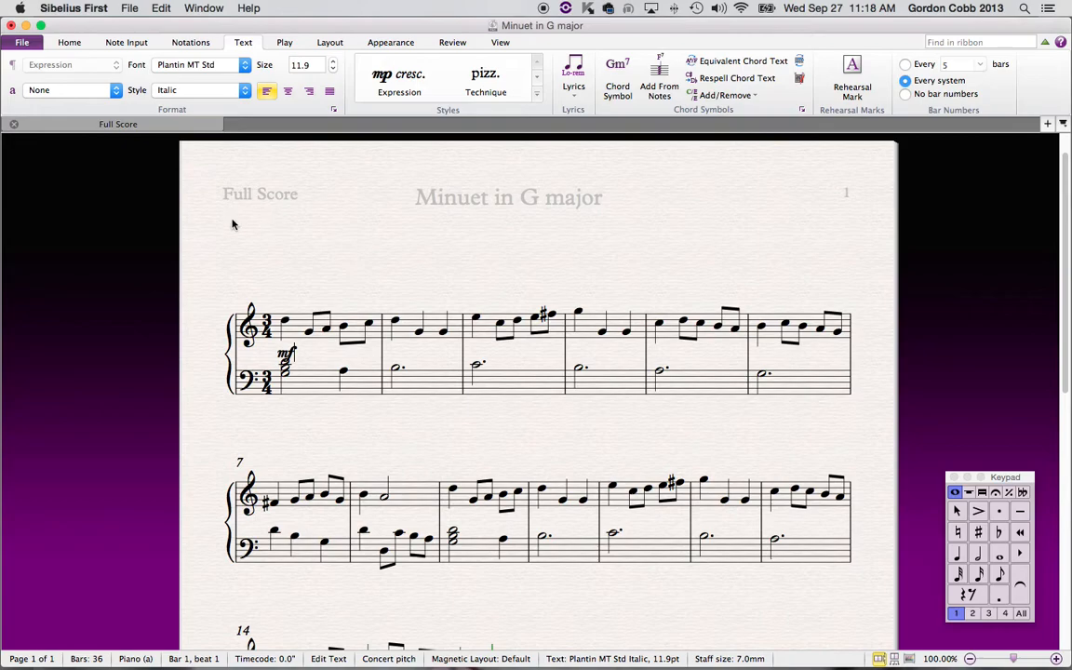
{"action": "mouse_move", "coordinate": [562, 335]}
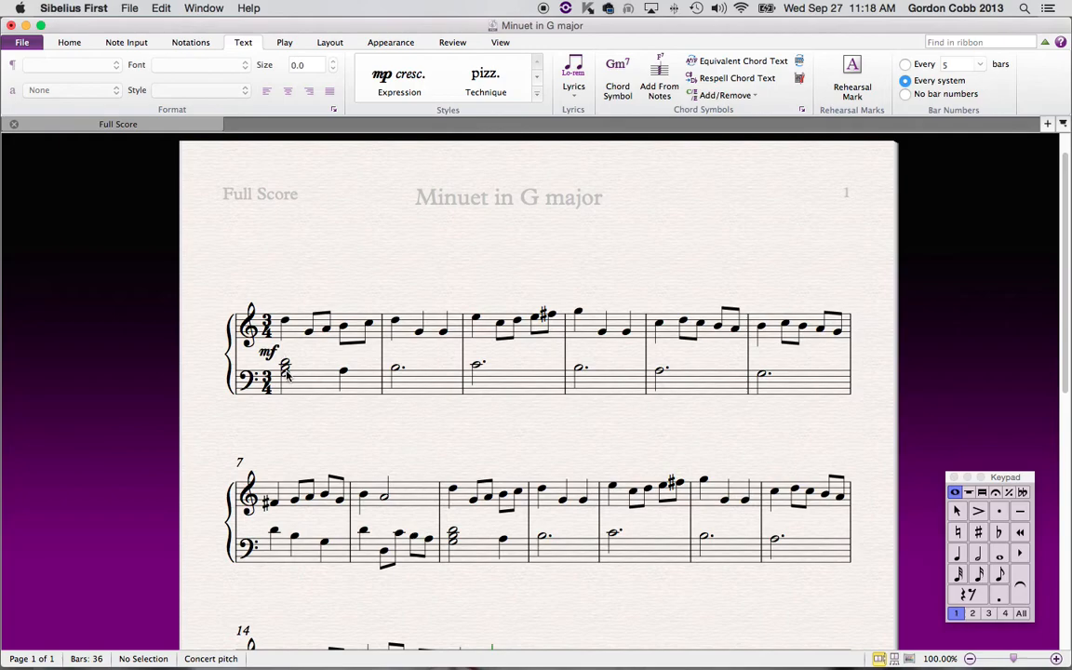
{"action": "mouse_move", "coordinate": [296, 363]}
{"action": "type", "text": "mp"}
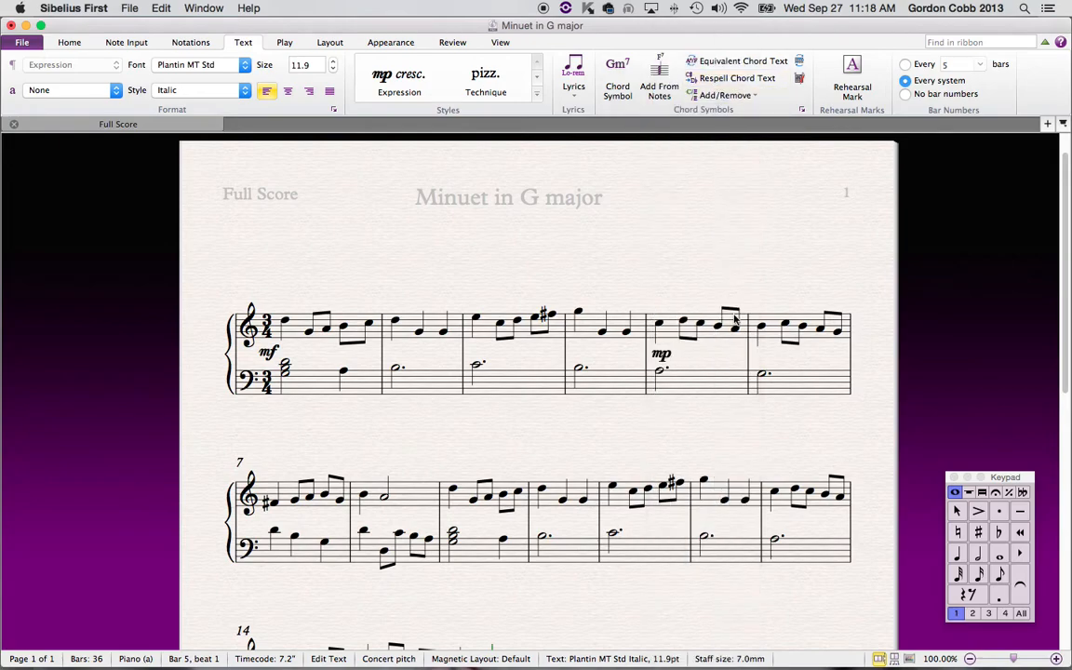
{"action": "mouse_move", "coordinate": [733, 336]}
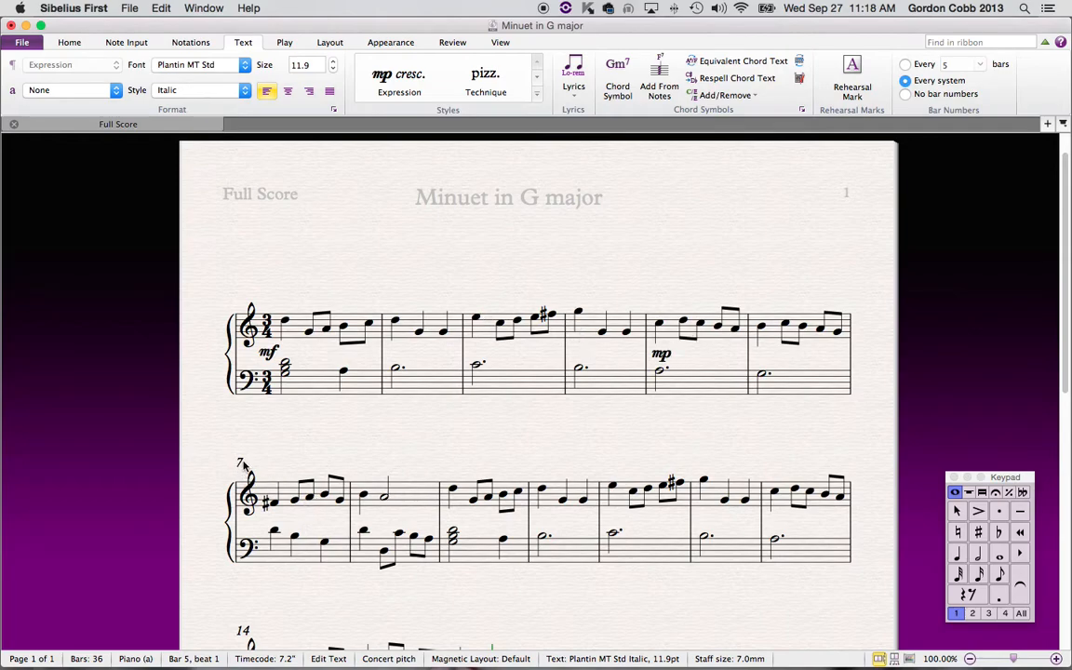
{"action": "mouse_move", "coordinate": [456, 519]}
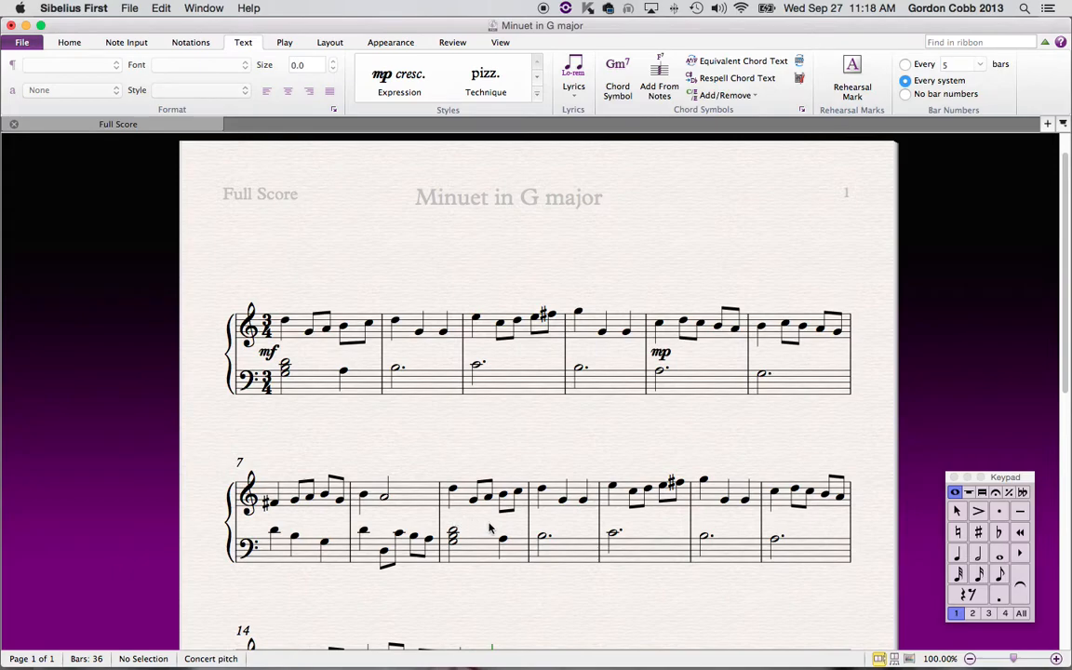
- Select the first note of bar 9 for the next mf Expression dynamic
{"action": "left_click", "coordinate": [398, 78]}
{"action": "type", "text": "mf"}
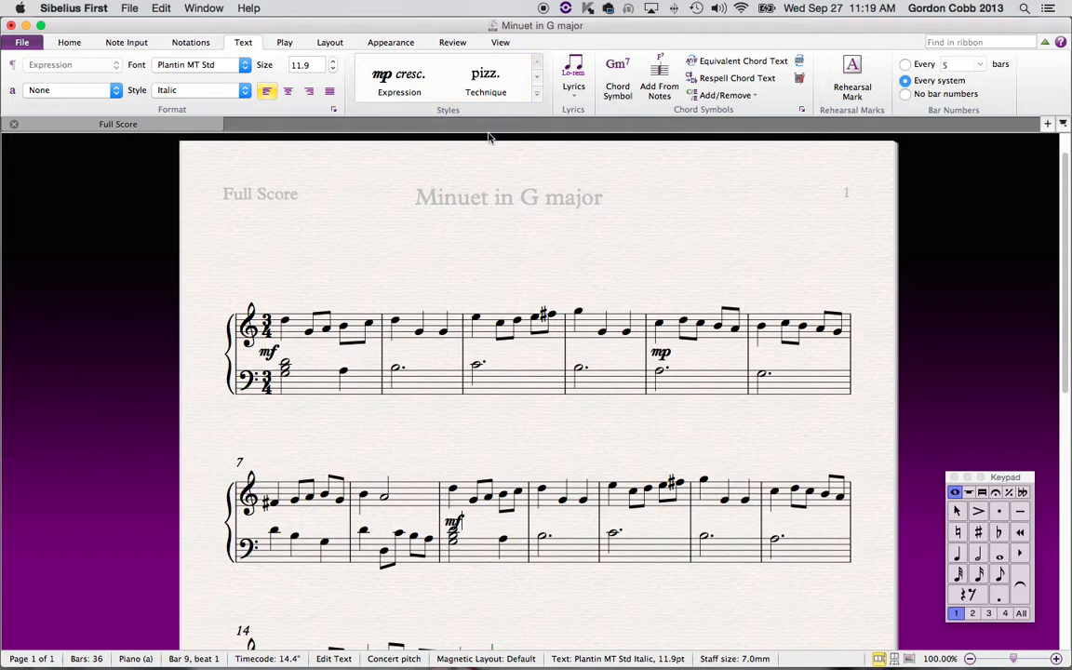
{"action": "mouse_move", "coordinate": [547, 320]}
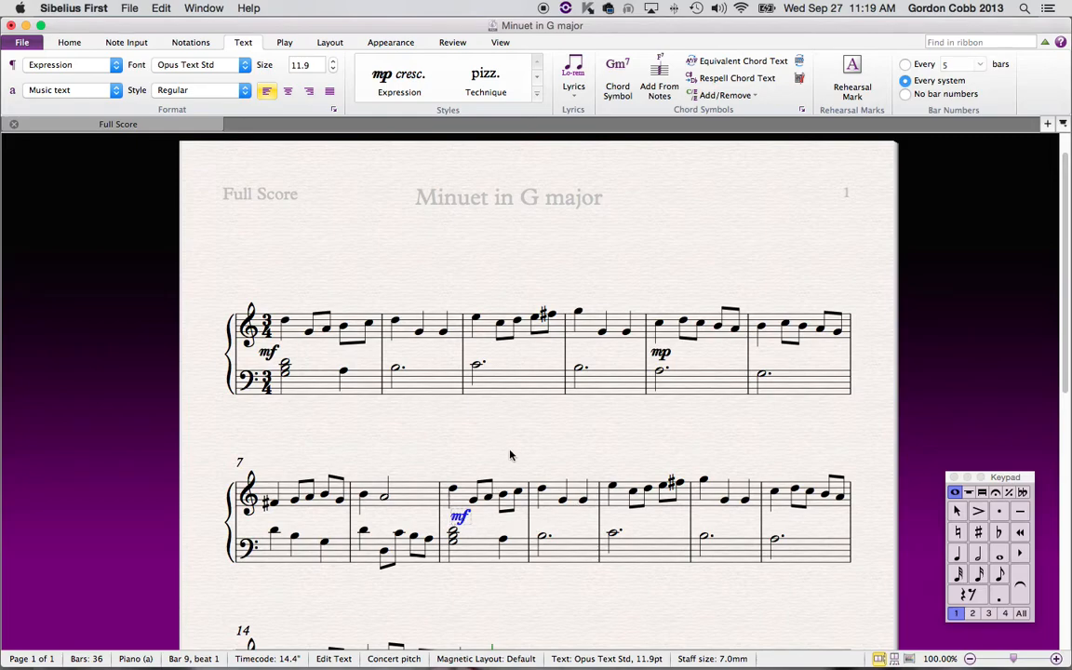
{"action": "mouse_move", "coordinate": [510, 453]}
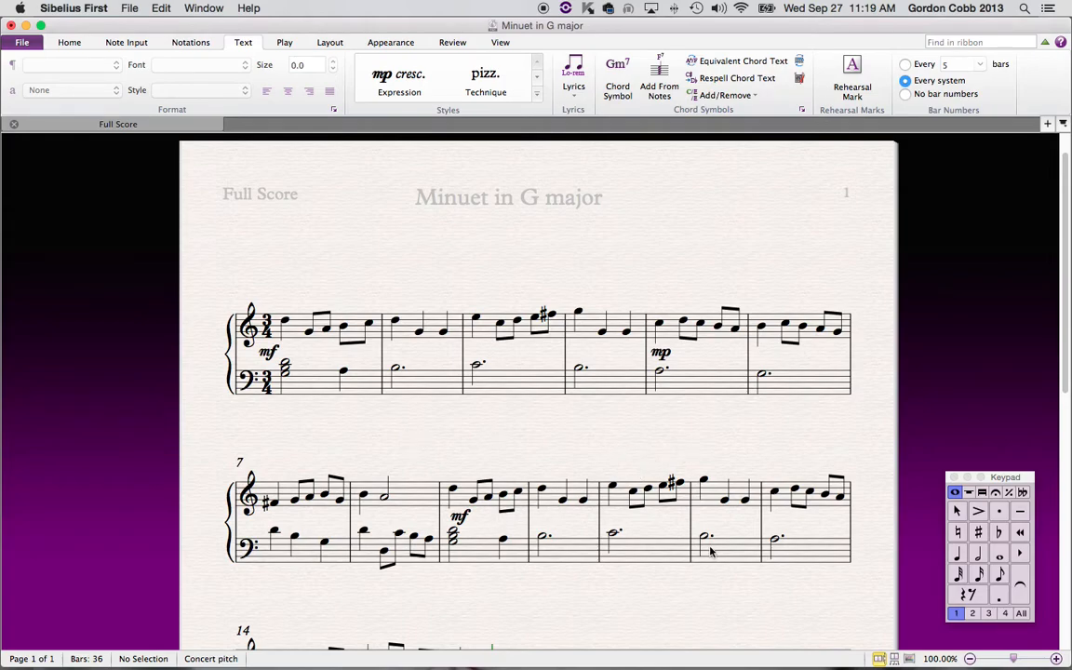
{"action": "mouse_move", "coordinate": [681, 575]}
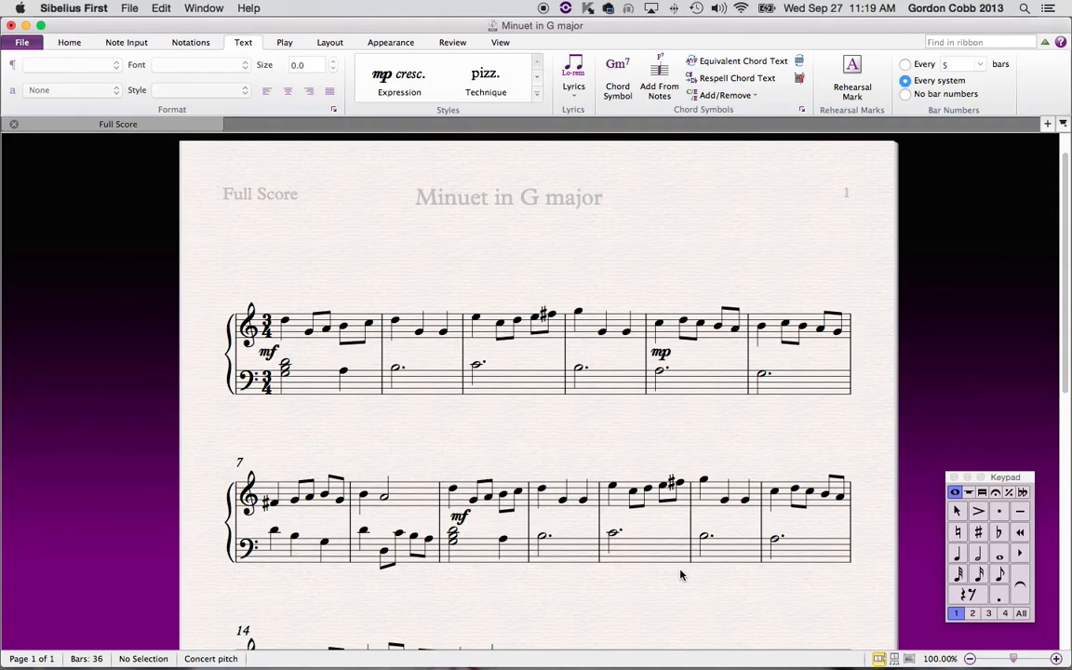
- Select the empty passage from bar 17 through bar 36
{"action": "scroll", "scroll_direction": "down", "scroll_amount": 3}
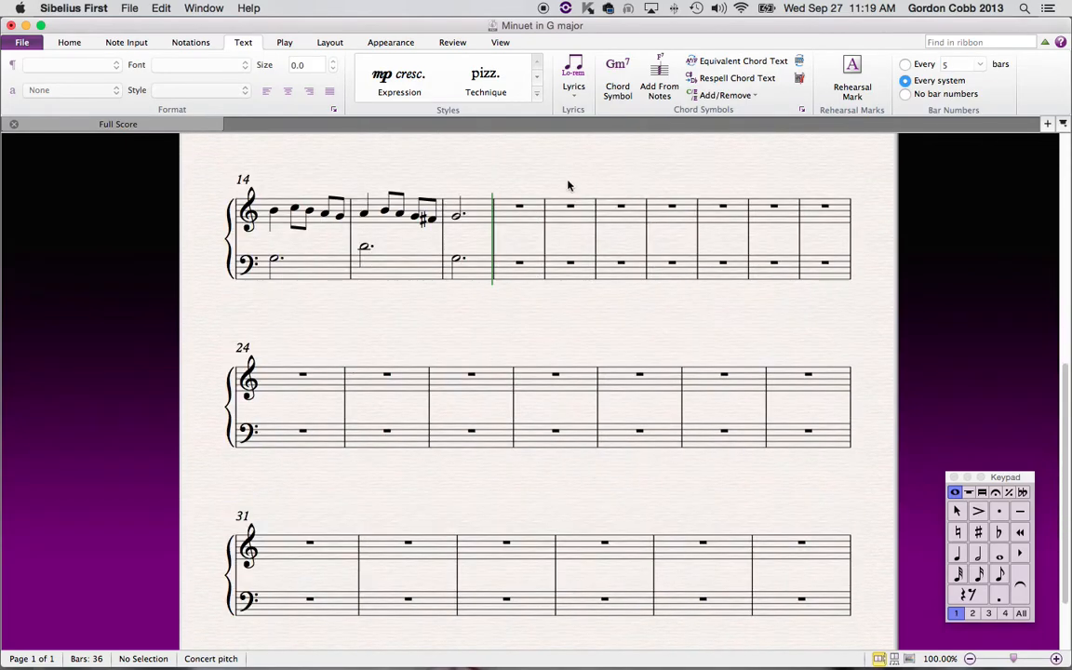
{"action": "scroll", "scroll_direction": "down", "scroll_amount": 3}
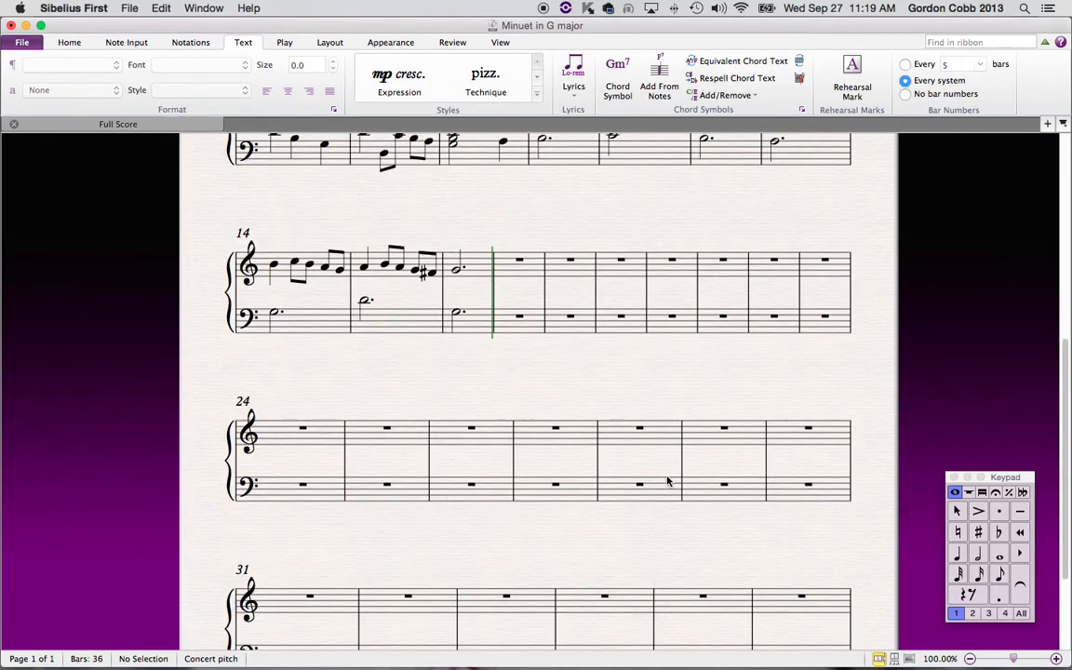
{"action": "mouse_move", "coordinate": [407, 424]}
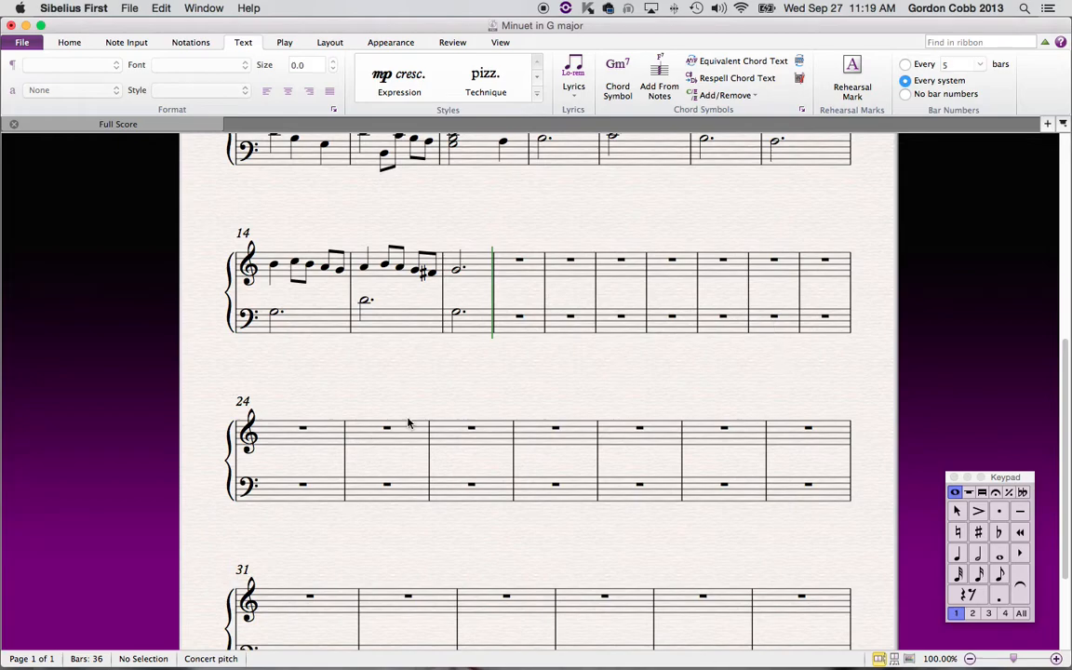
{"action": "mouse_move", "coordinate": [718, 402]}
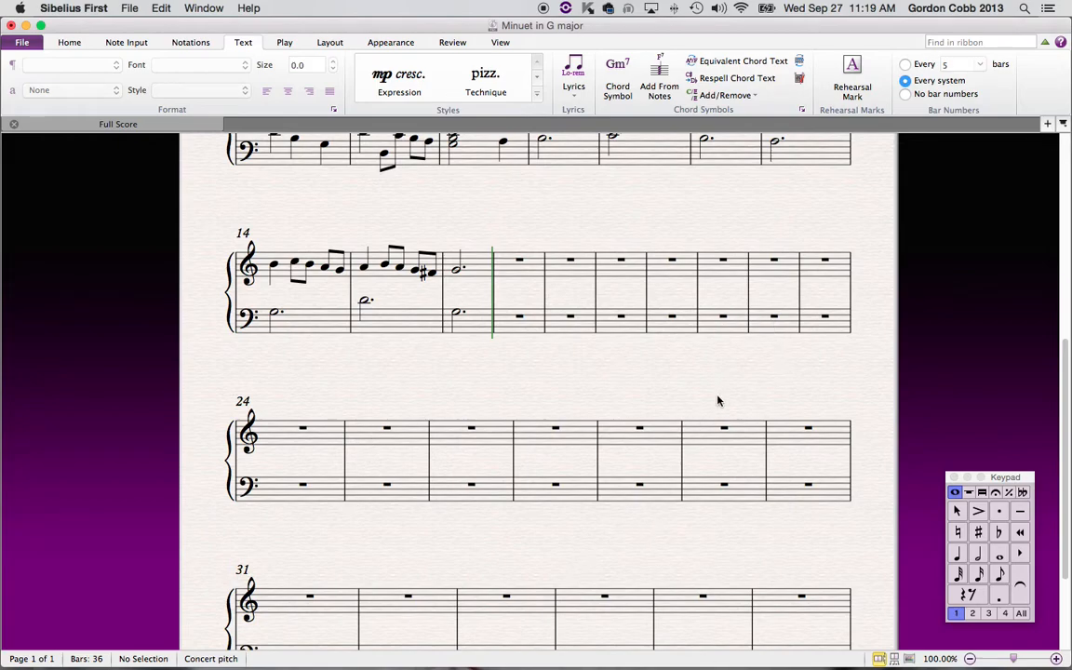
{"action": "mouse_move", "coordinate": [837, 582]}
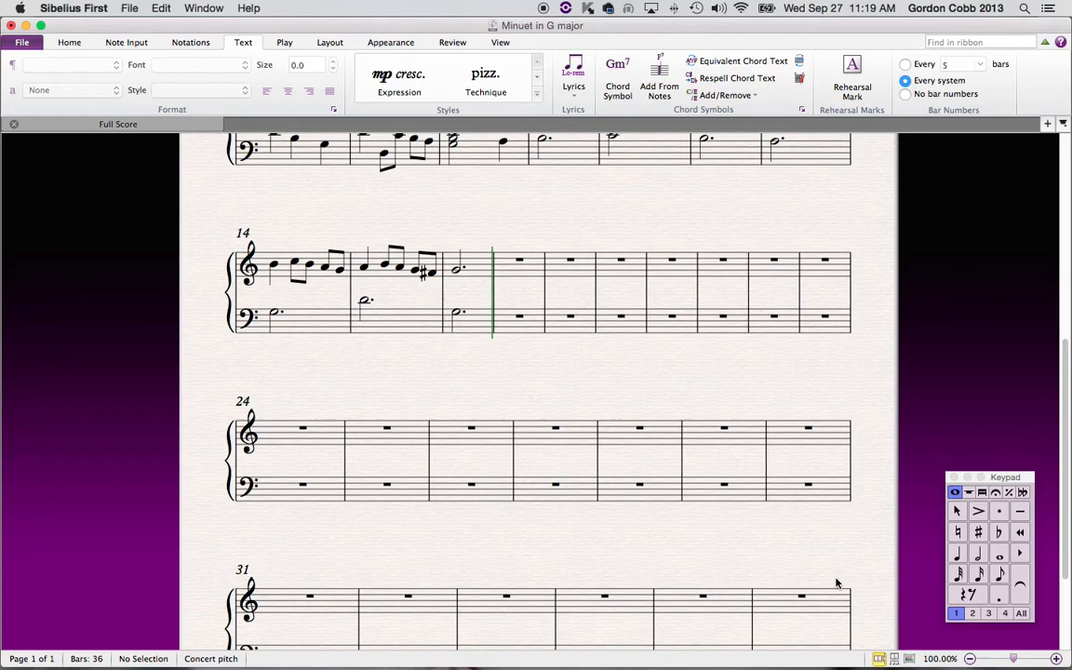
{"action": "scroll", "scroll_direction": "down", "scroll_amount": 3}
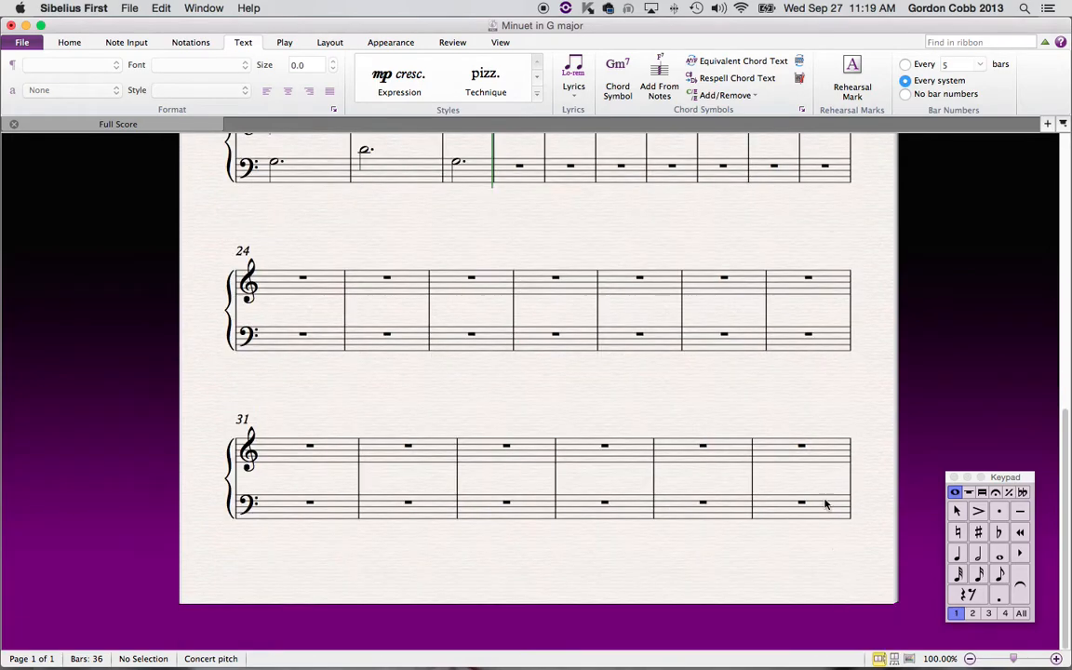
{"action": "left_click", "coordinate": [800, 446]}
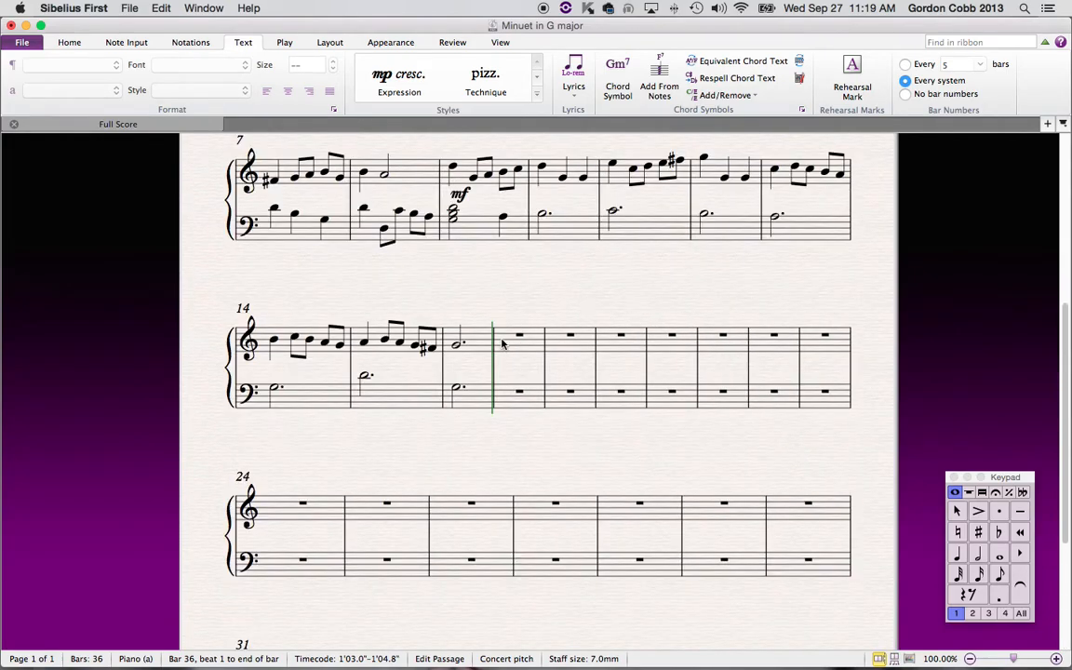
{"action": "mouse_move", "coordinate": [521, 345]}
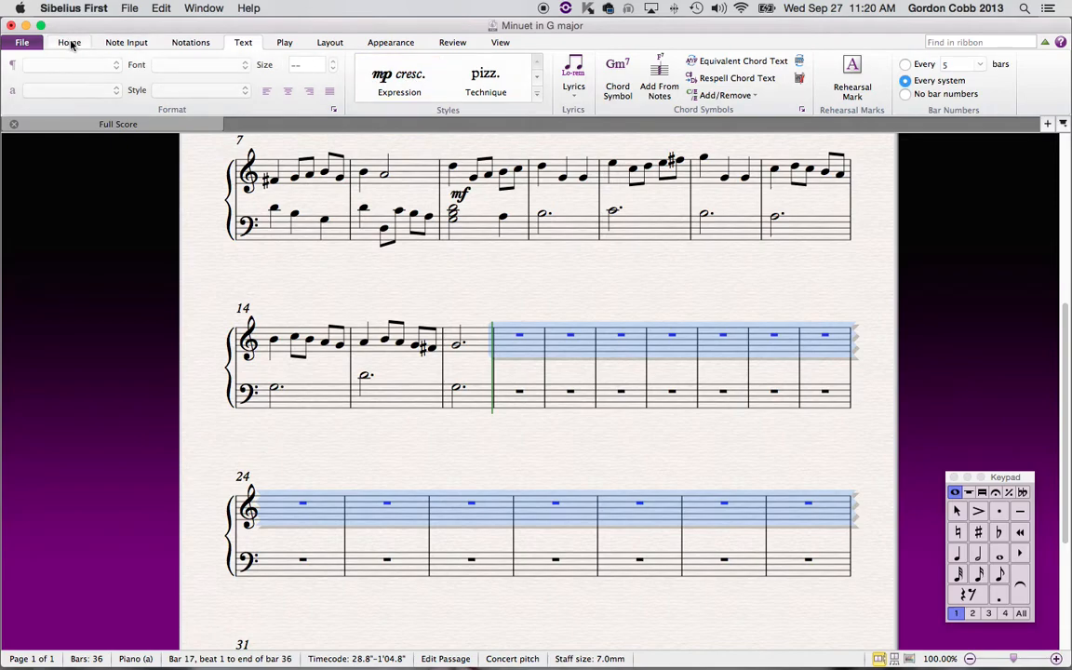
- Delete the selected empty bars via Home > Bars > Delete and confirm with Yes
{"action": "left_click", "coordinate": [69, 41]}
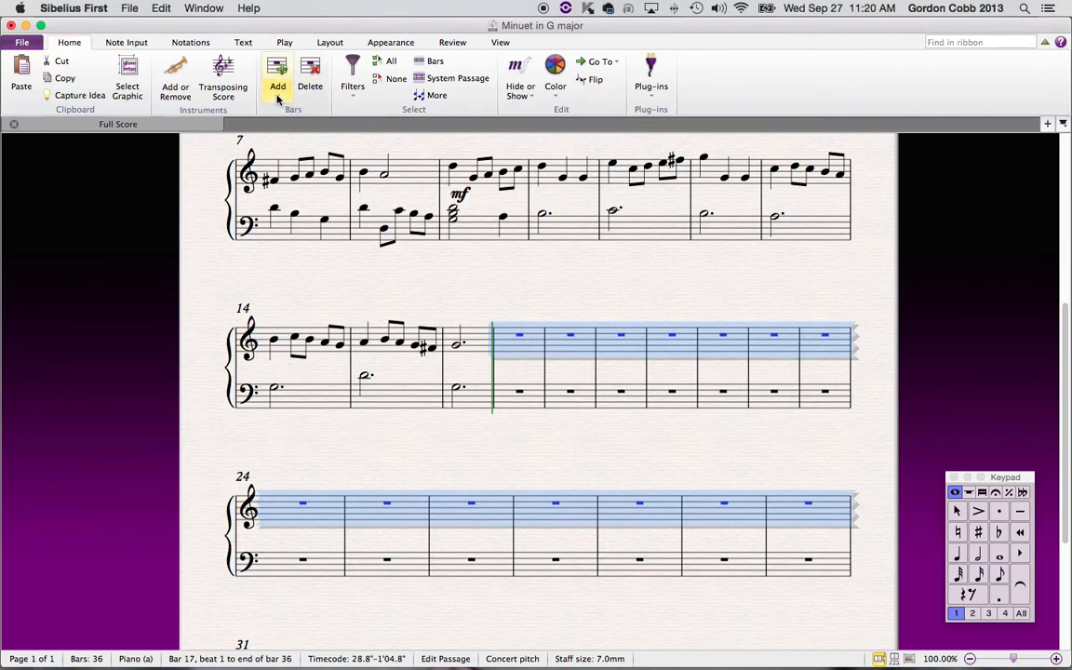
{"action": "mouse_move", "coordinate": [309, 75]}
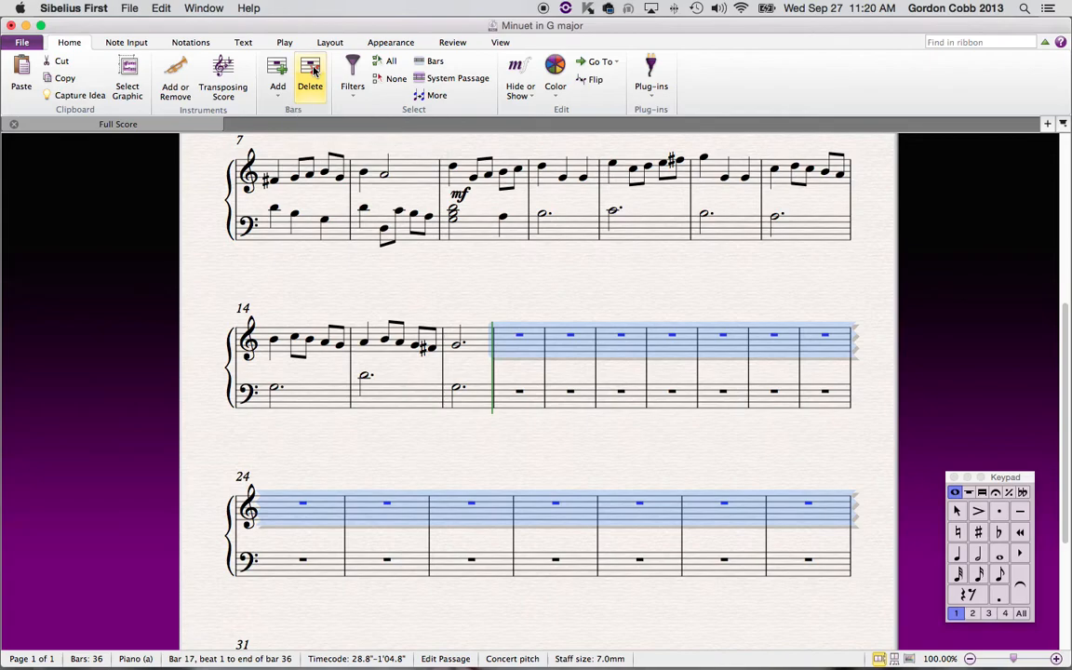
{"action": "left_click", "coordinate": [309, 71]}
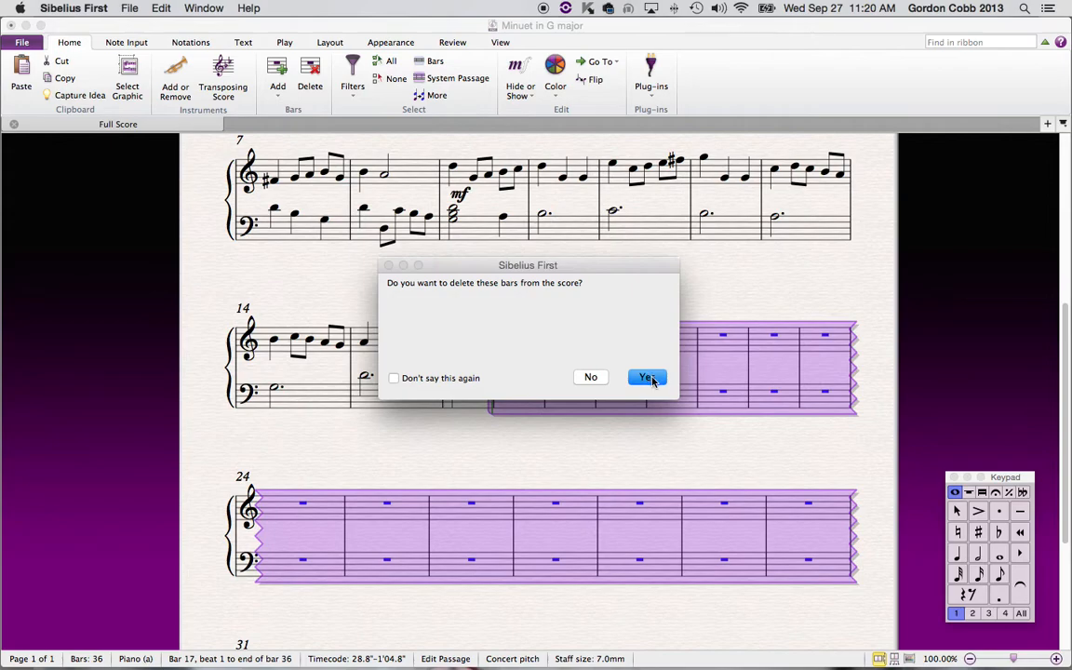
{"action": "left_click", "coordinate": [647, 376]}
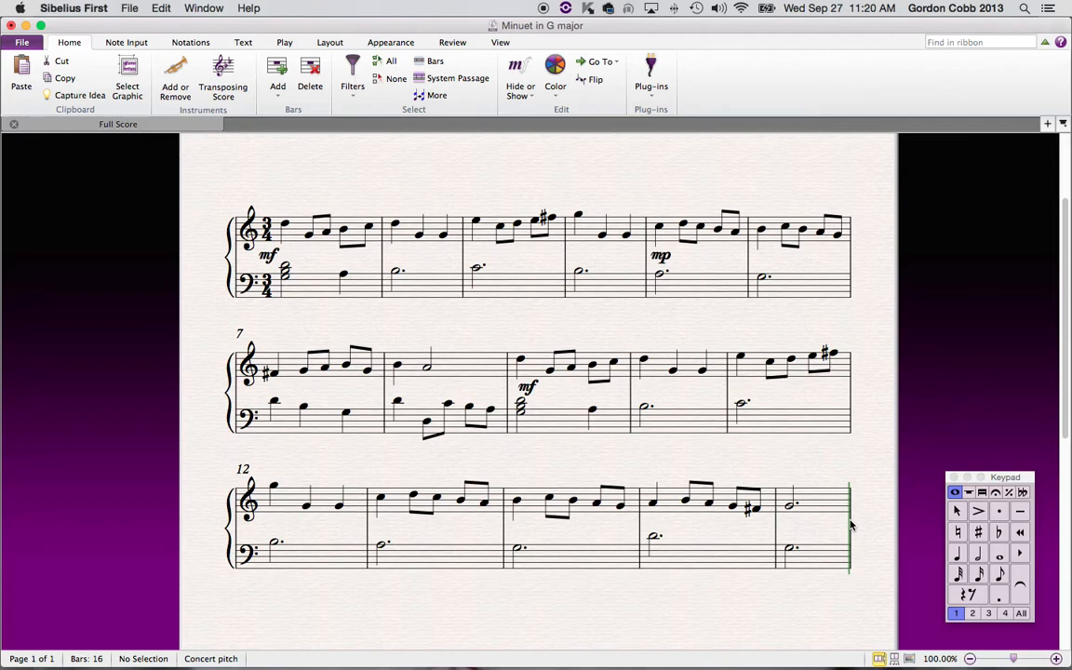
- Choose a Final barline from the Notations barline list for the end of bar 16
{"action": "left_click", "coordinate": [126, 41]}
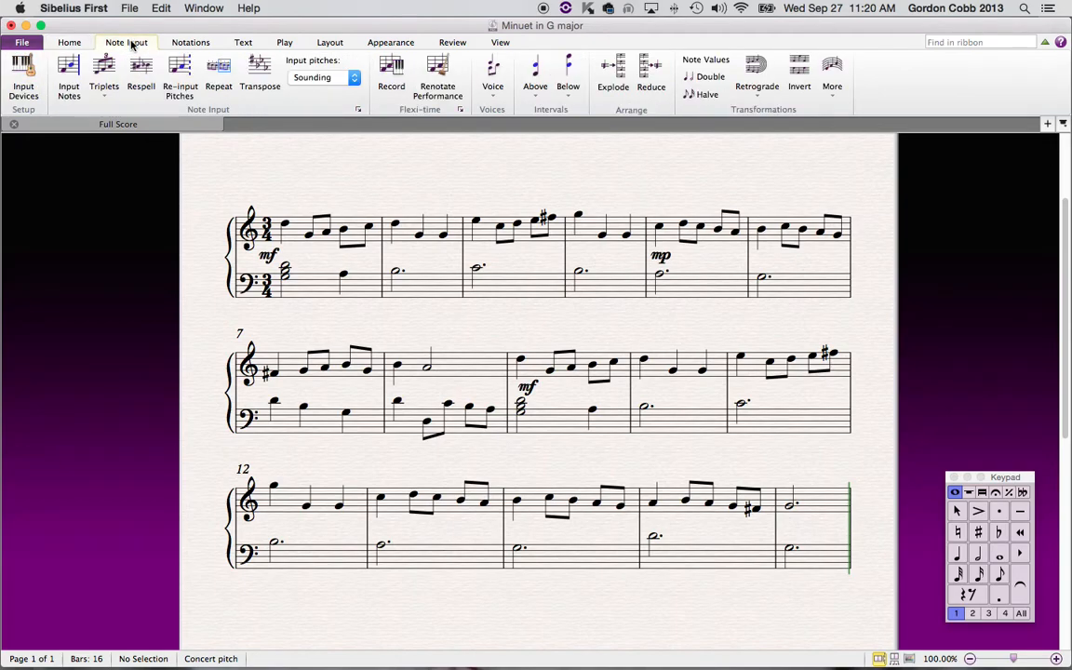
{"action": "left_click", "coordinate": [190, 41]}
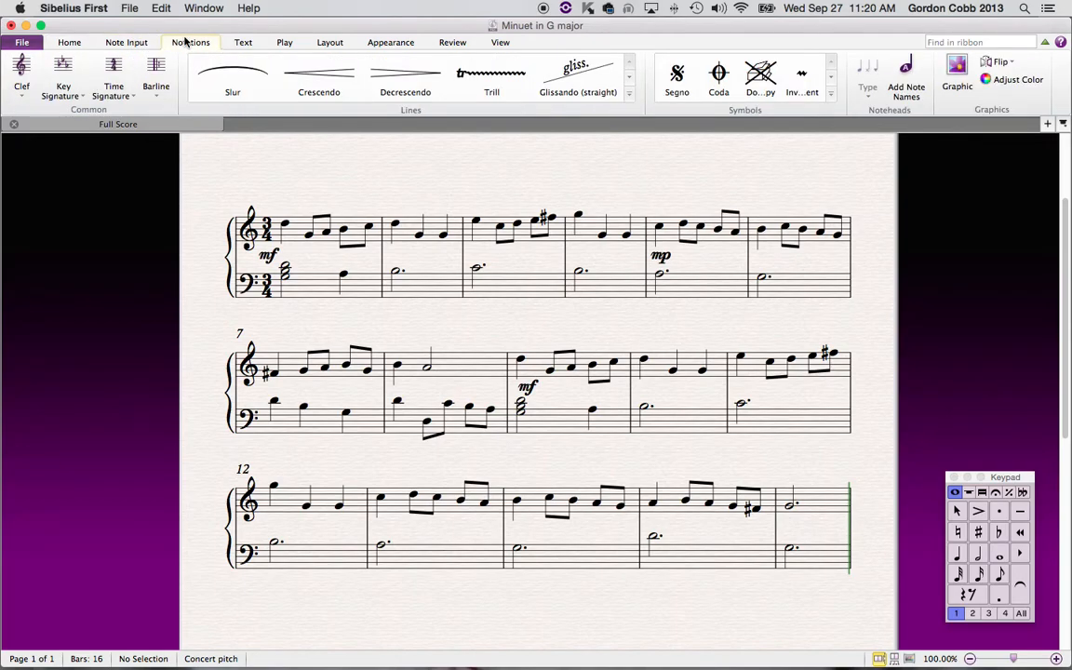
{"action": "mouse_move", "coordinate": [156, 79]}
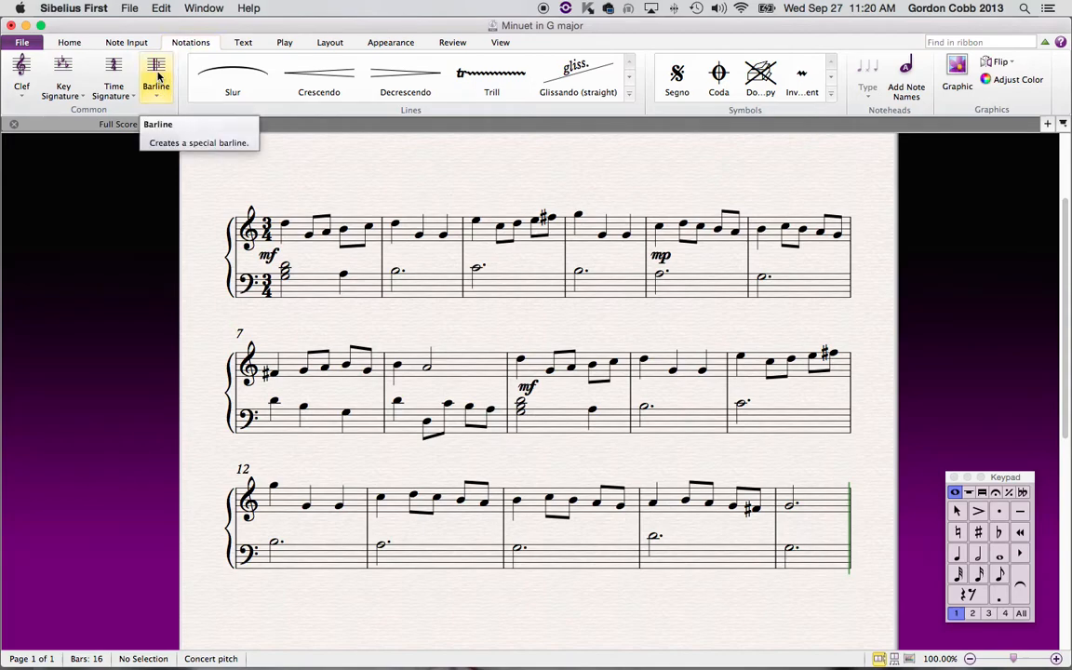
{"action": "left_click", "coordinate": [157, 79]}
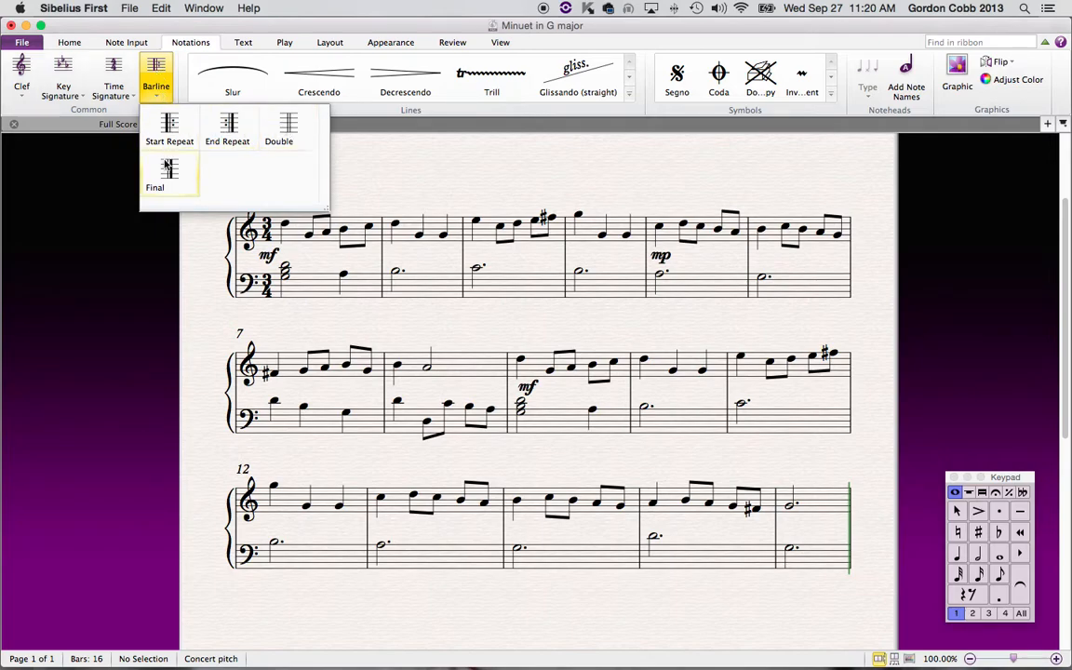
{"action": "mouse_move", "coordinate": [165, 172]}
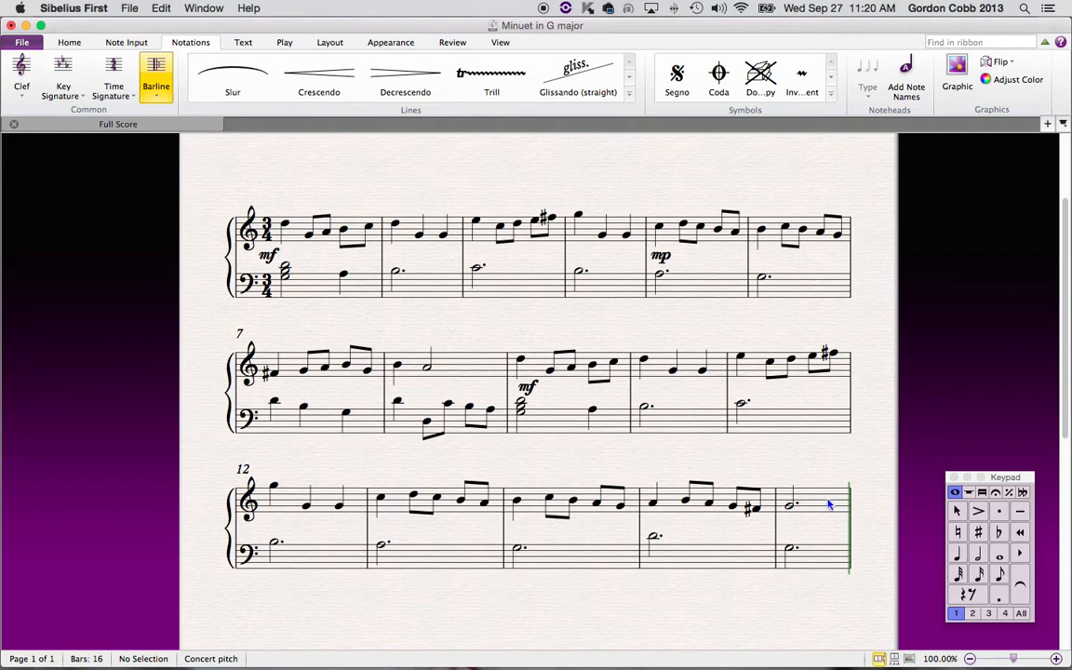
{"action": "mouse_move", "coordinate": [852, 507]}
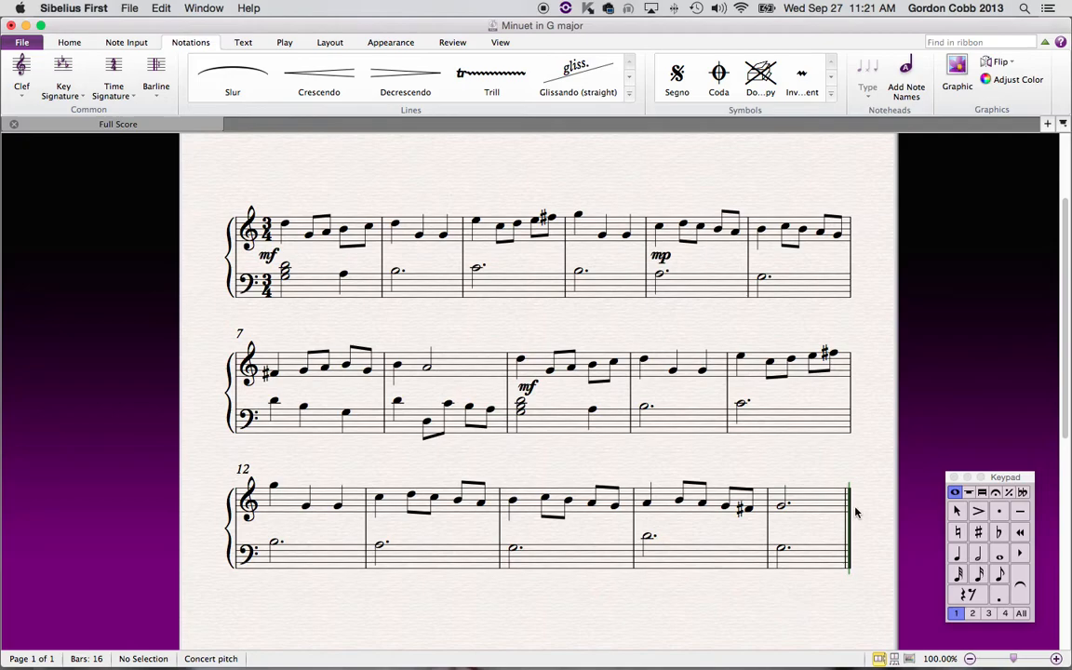
{"action": "mouse_move", "coordinate": [599, 594]}
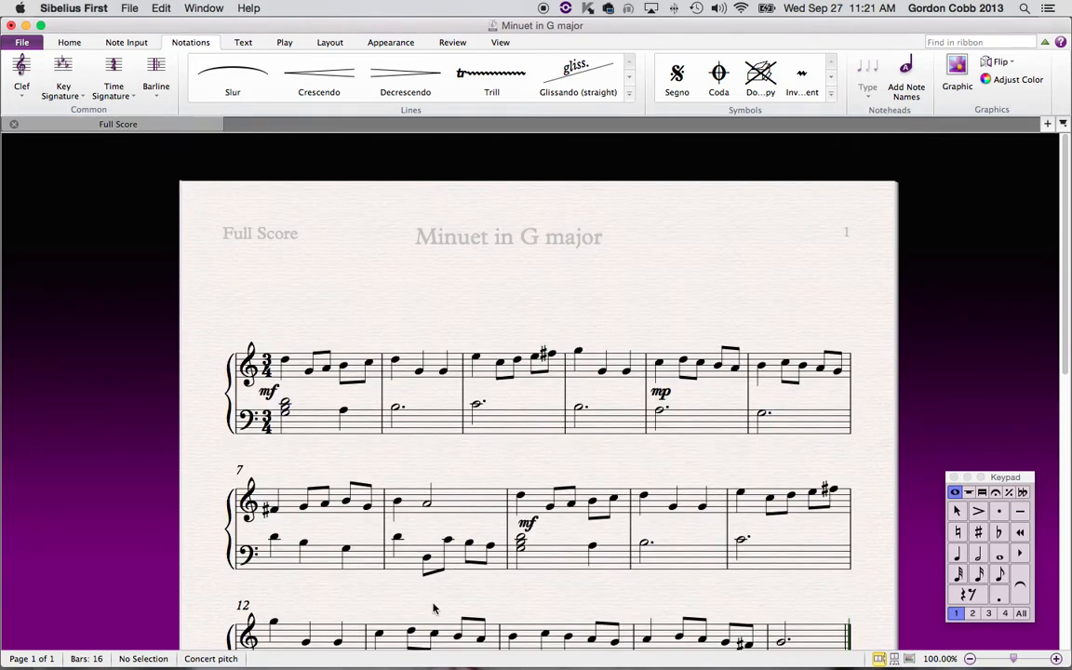
{"action": "mouse_move", "coordinate": [525, 576]}
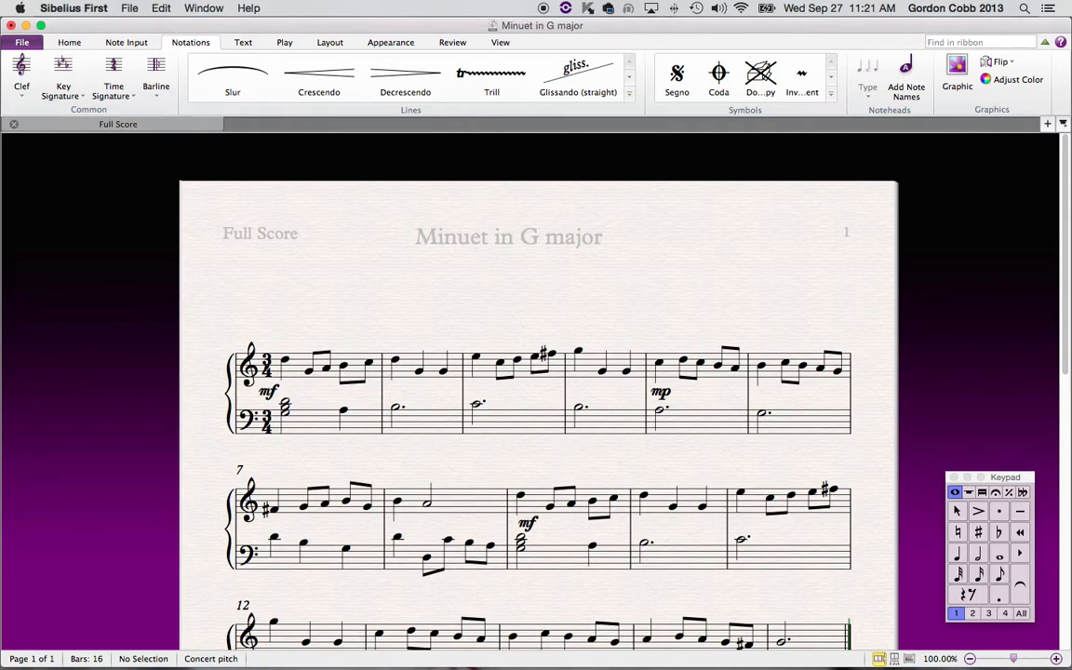
{"action": "mouse_move", "coordinate": [558, 240]}
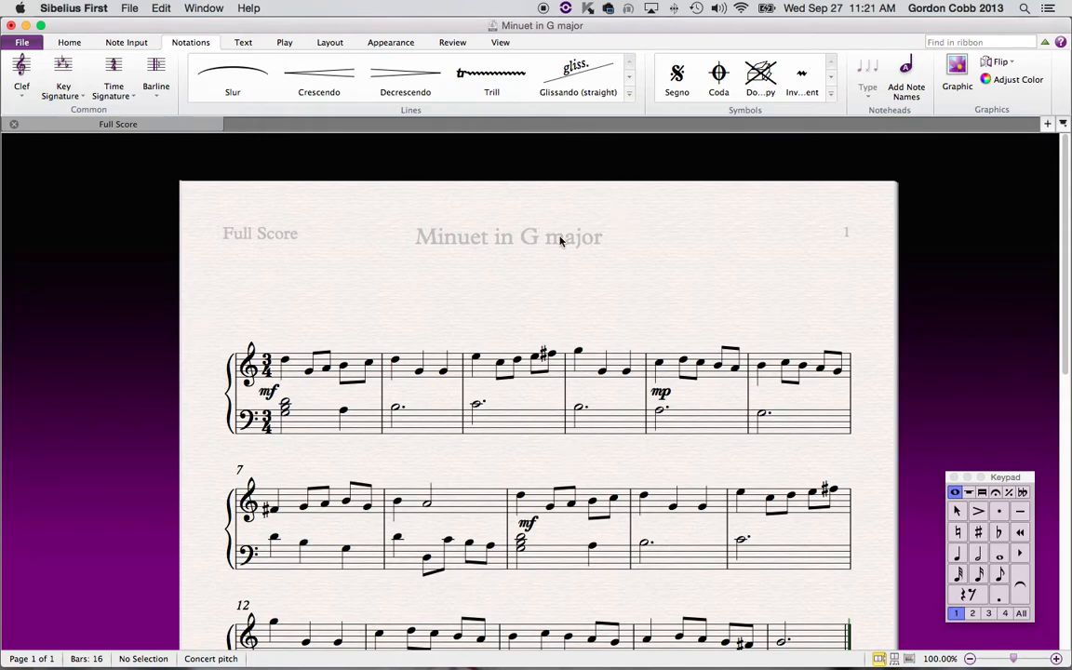
{"action": "mouse_move", "coordinate": [521, 236]}
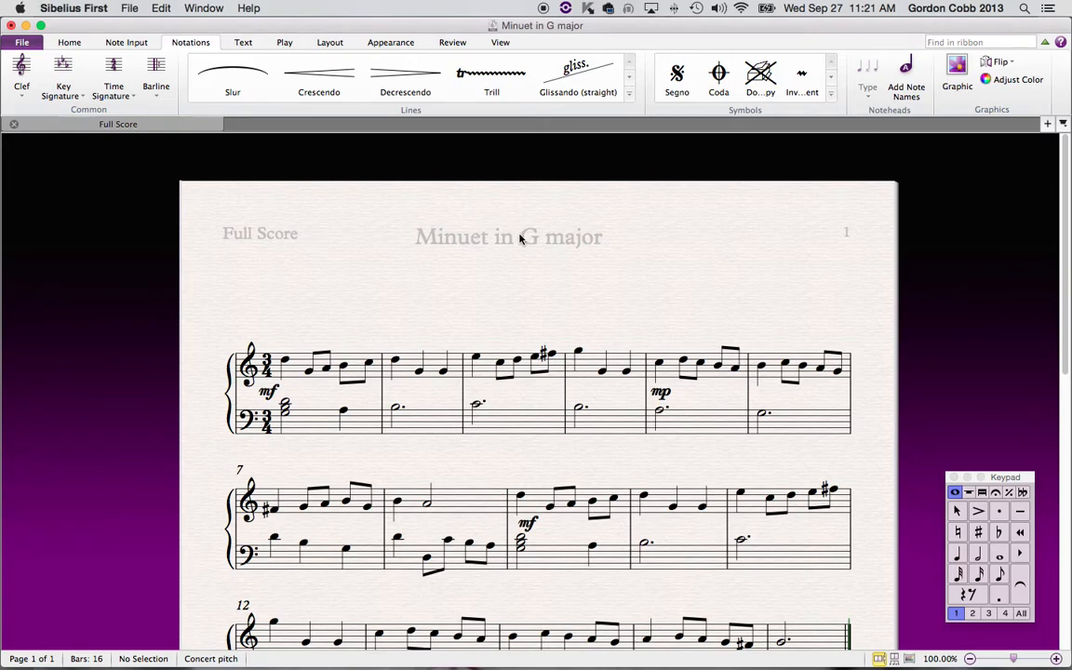
{"action": "left_click", "coordinate": [22, 43]}
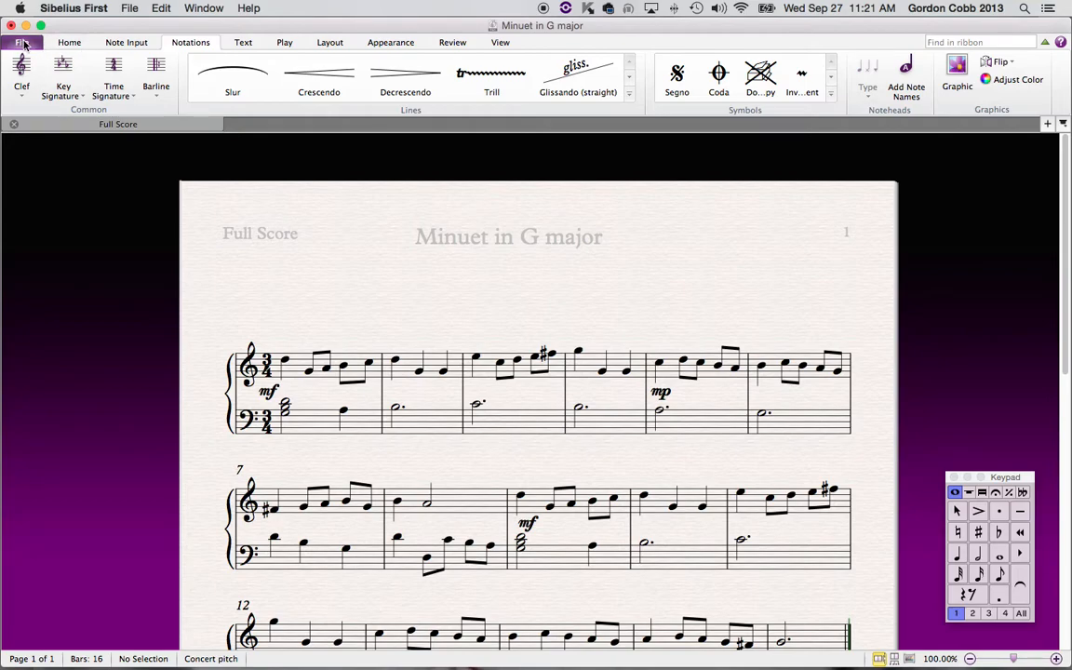
{"action": "left_click", "coordinate": [20, 43]}
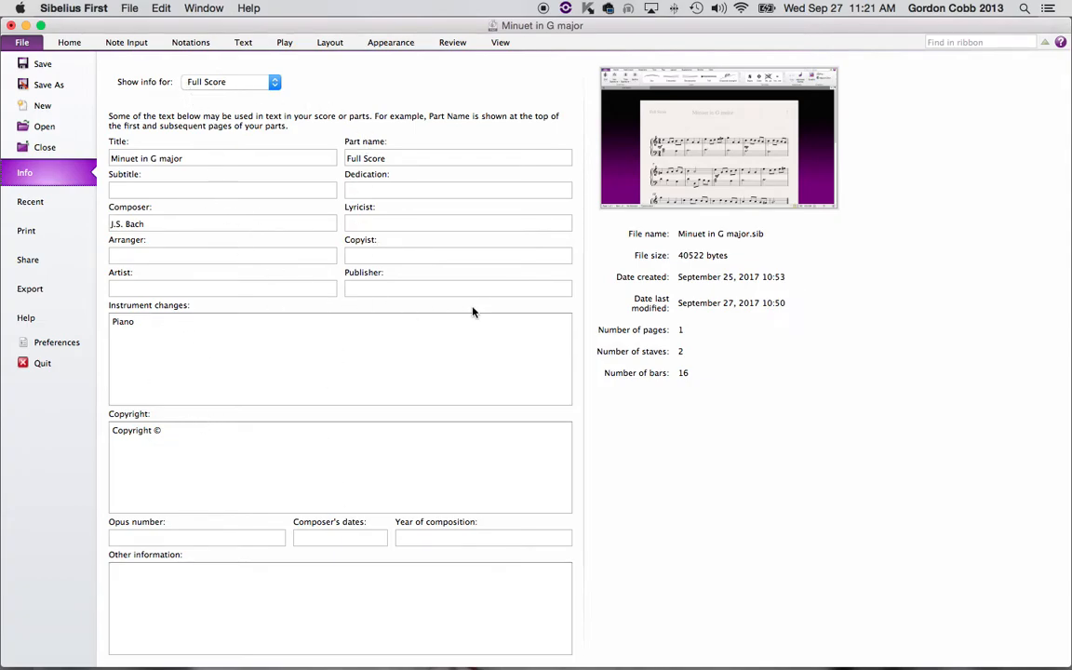
{"action": "mouse_move", "coordinate": [789, 348]}
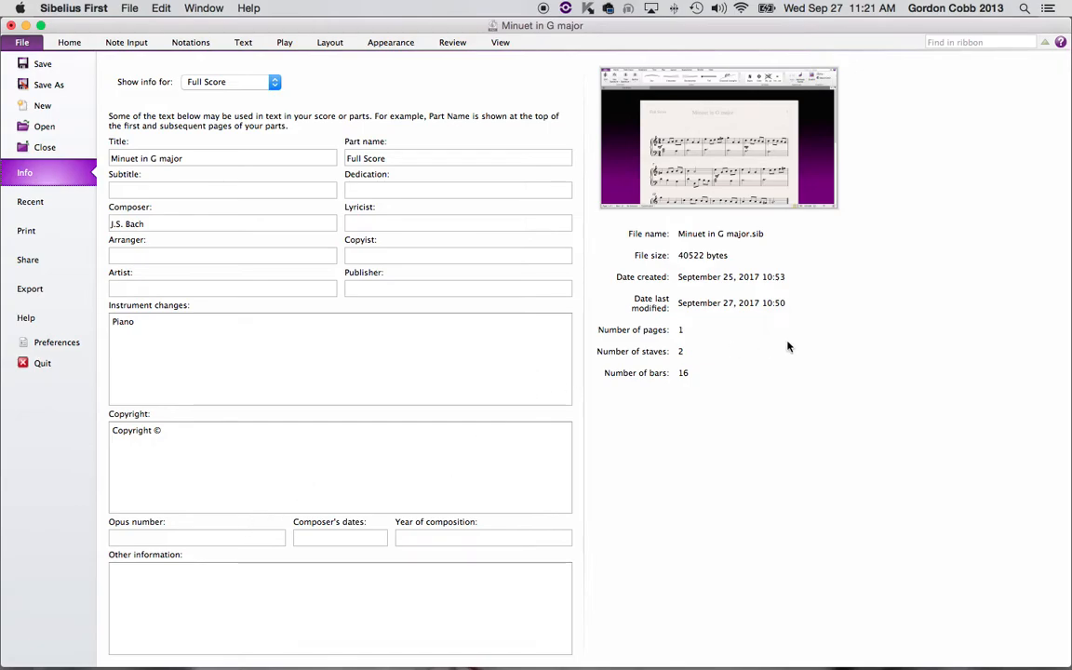
{"action": "mouse_move", "coordinate": [498, 419]}
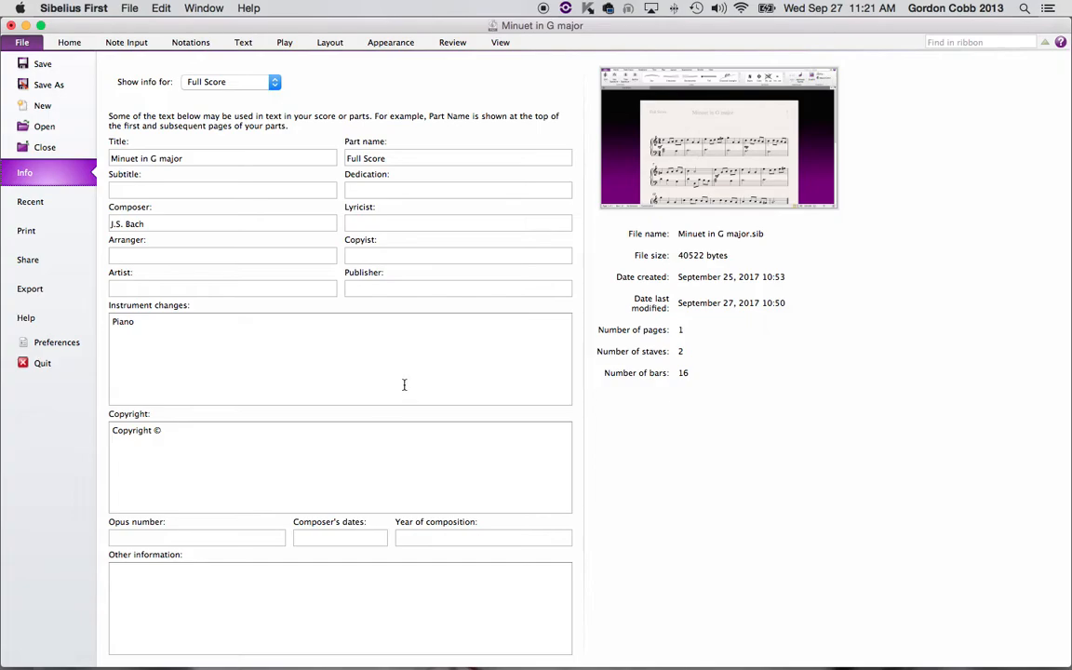
{"action": "mouse_move", "coordinate": [893, 313]}
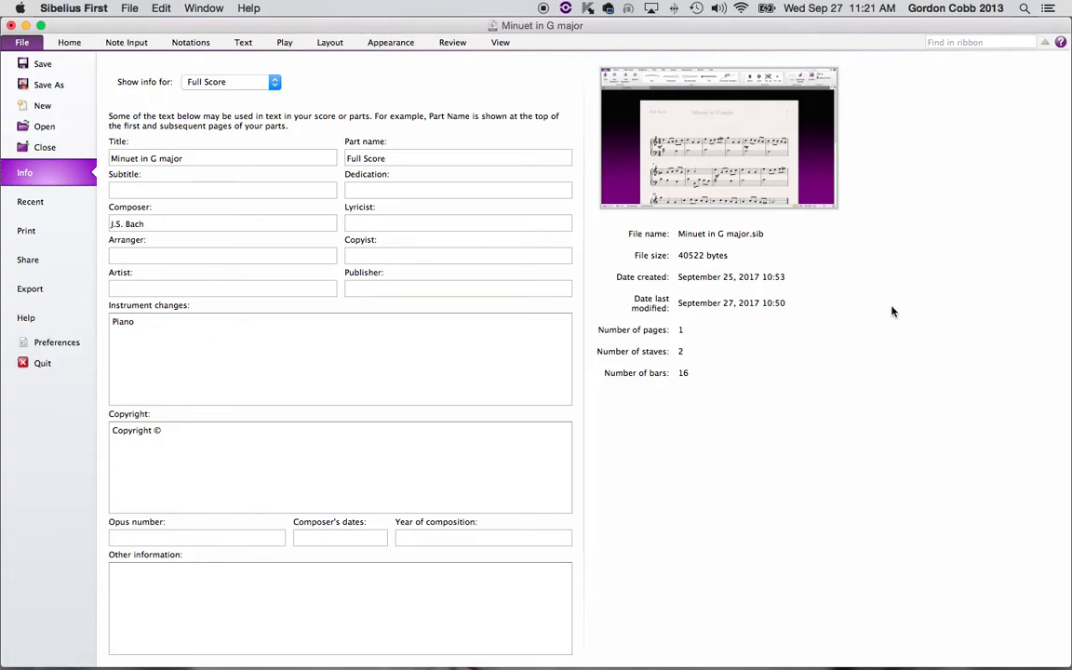
{"action": "mouse_move", "coordinate": [729, 257]}
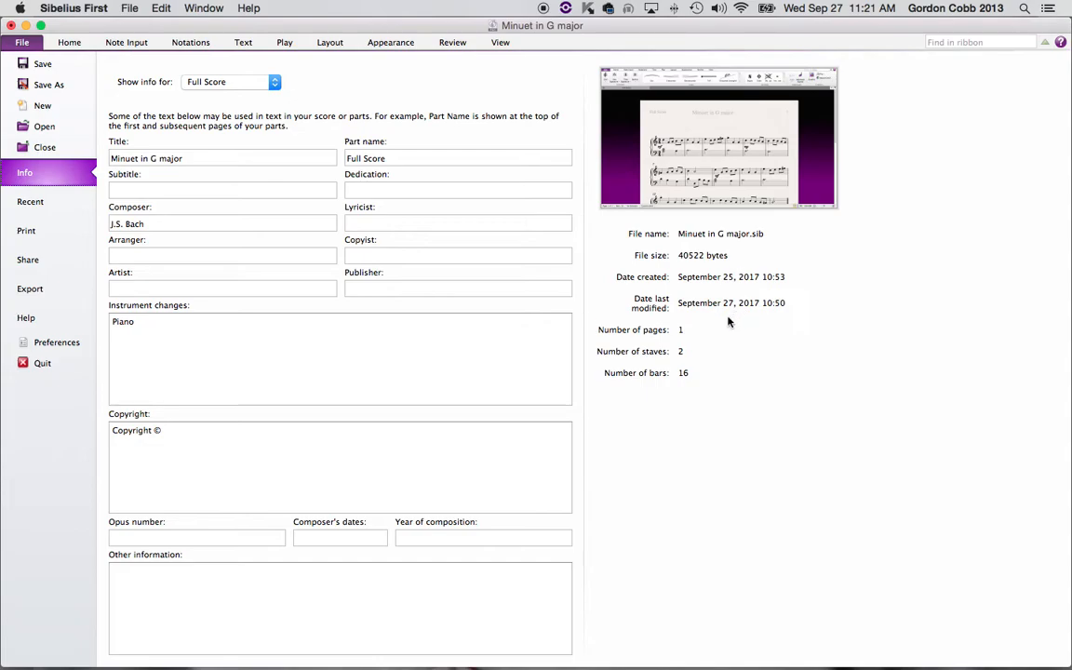
{"action": "mouse_move", "coordinate": [696, 361]}
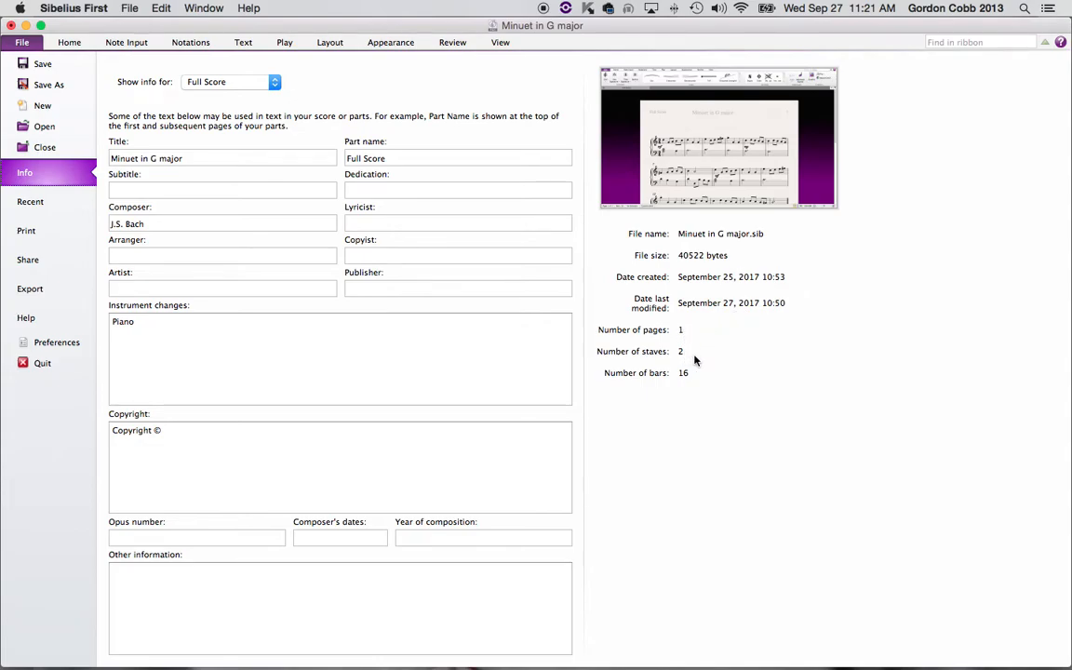
{"action": "mouse_move", "coordinate": [424, 221]}
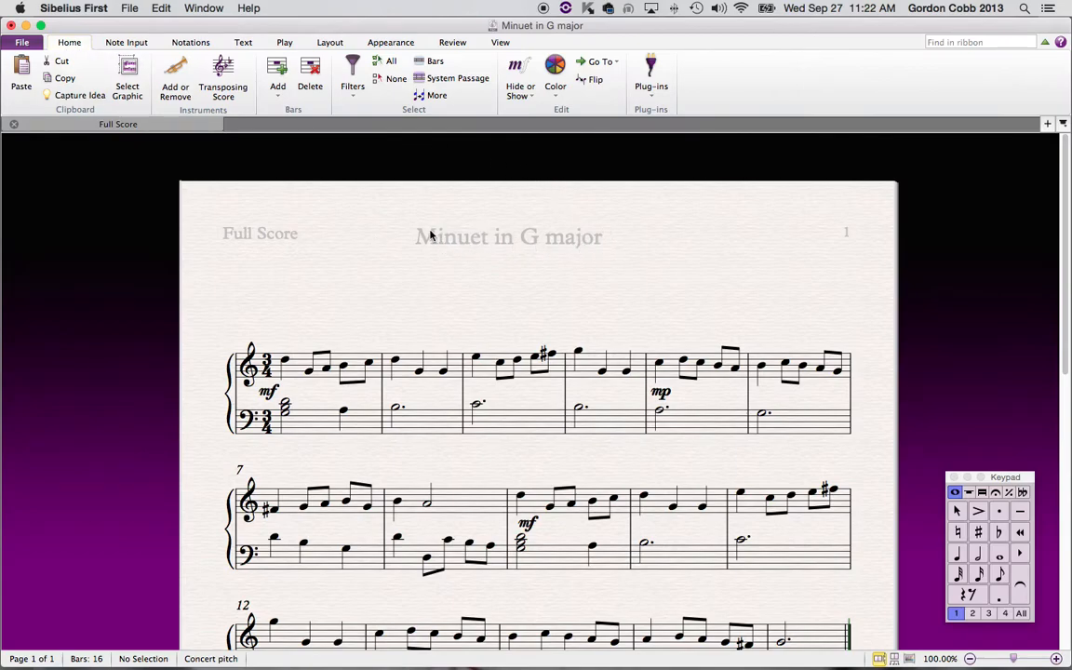
{"action": "mouse_move", "coordinate": [562, 232]}
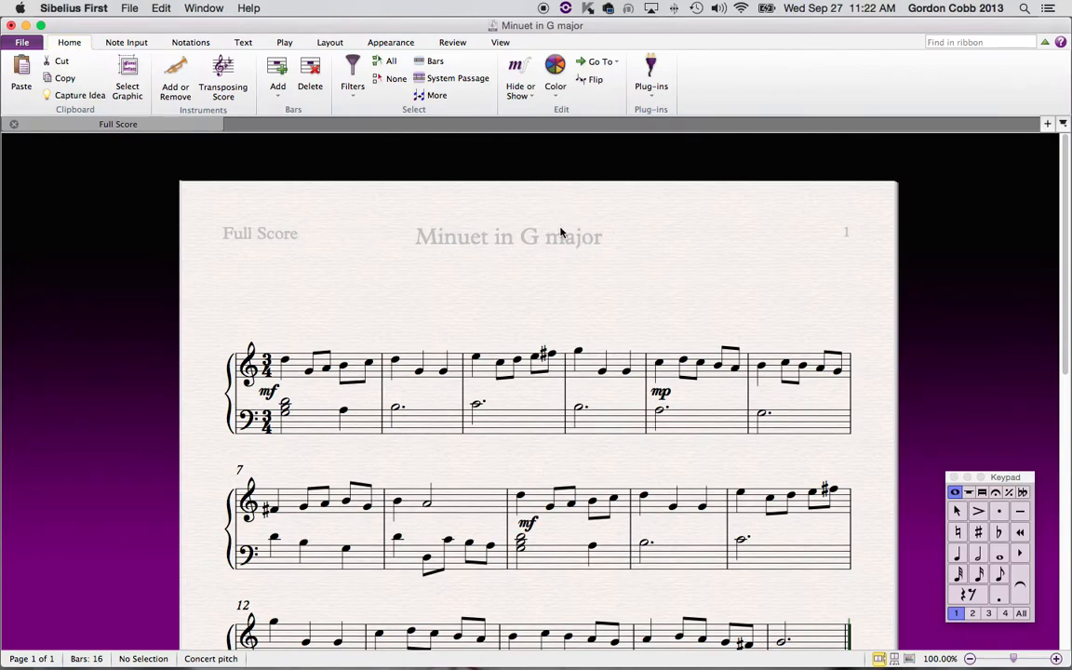
{"action": "mouse_move", "coordinate": [403, 238]}
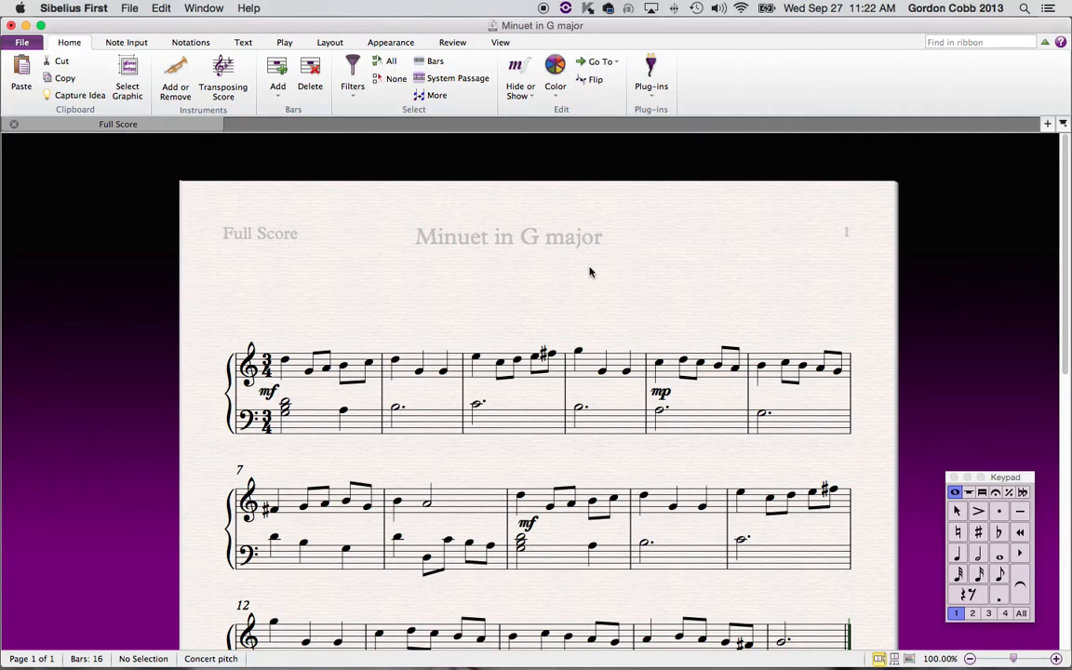
{"action": "left_click", "coordinate": [242, 41]}
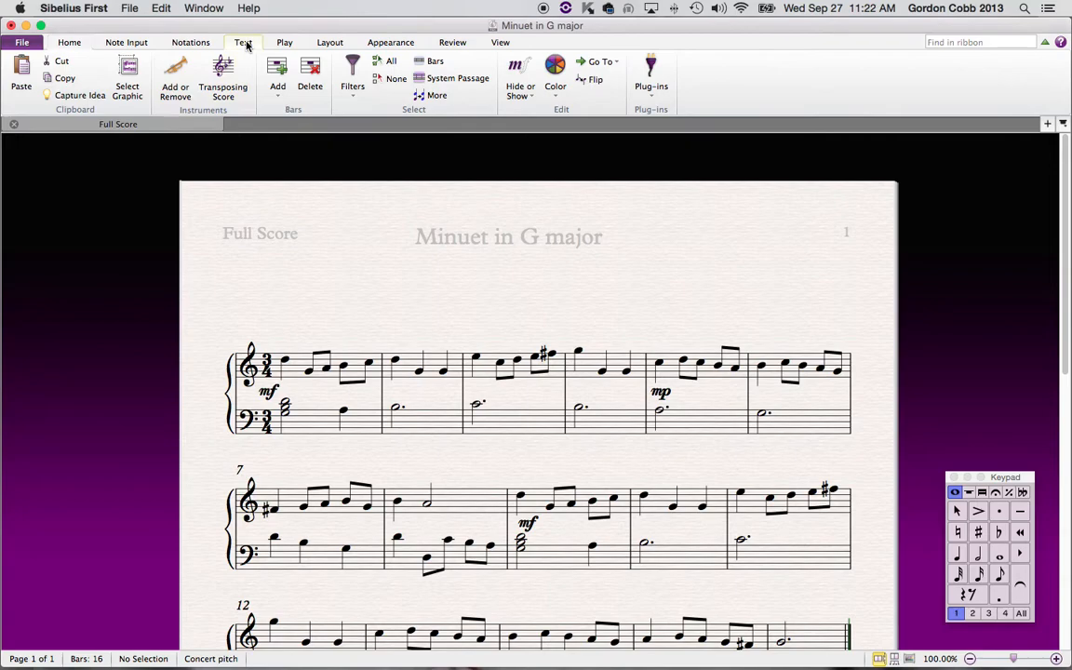
{"action": "left_click", "coordinate": [242, 41]}
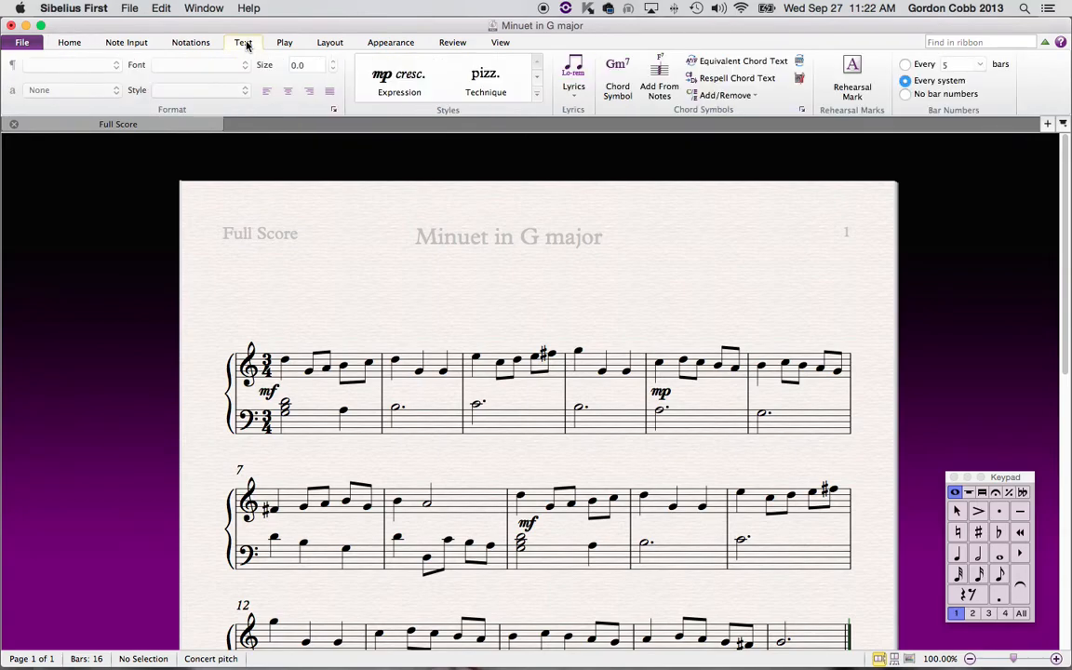
{"action": "left_click", "coordinate": [508, 236]}
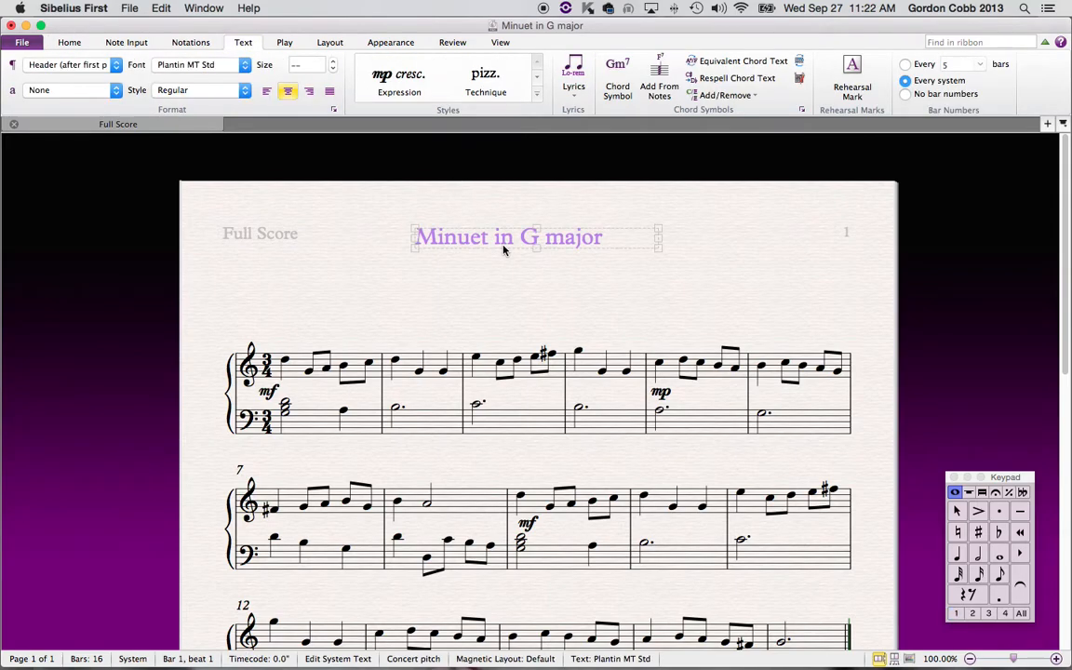
{"action": "mouse_move", "coordinate": [506, 271]}
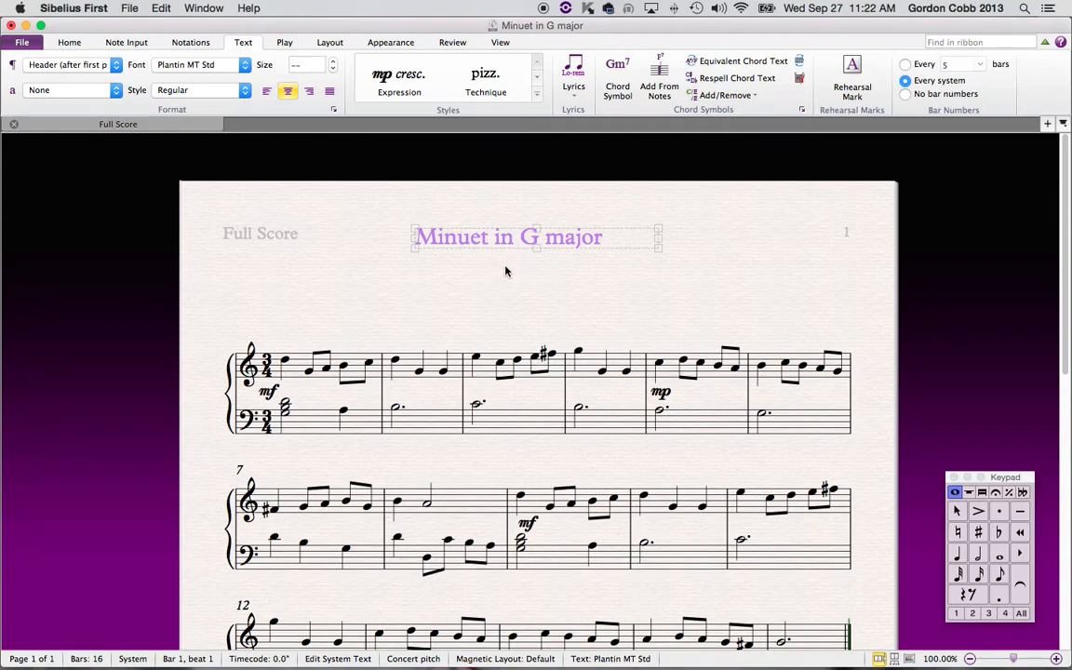
{"action": "mouse_move", "coordinate": [503, 238]}
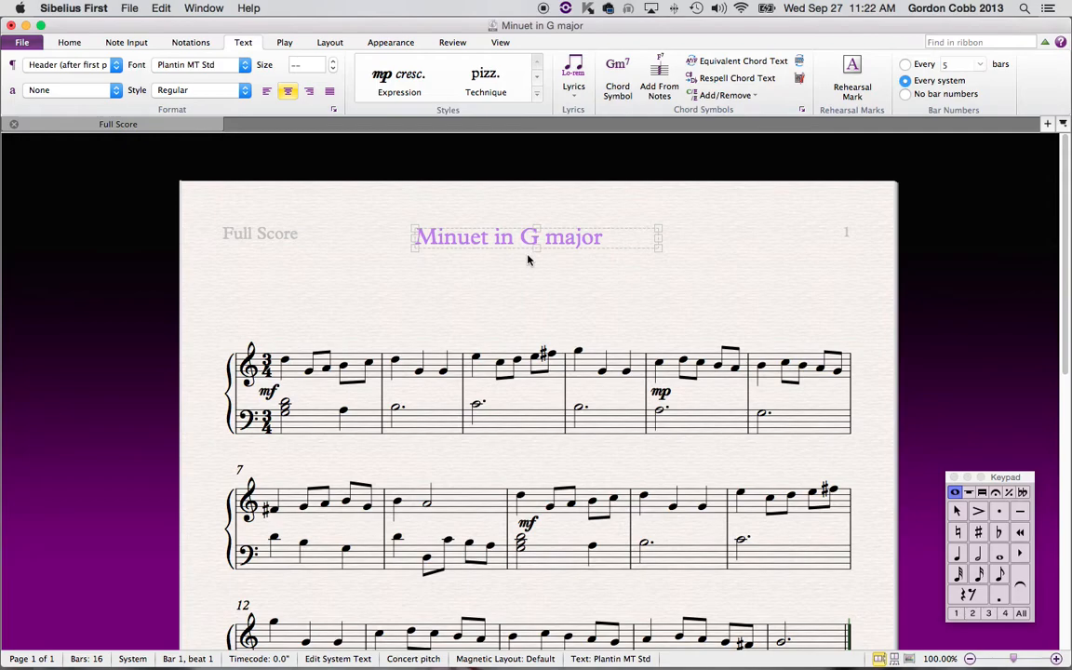
{"action": "right_click", "coordinate": [510, 275]}
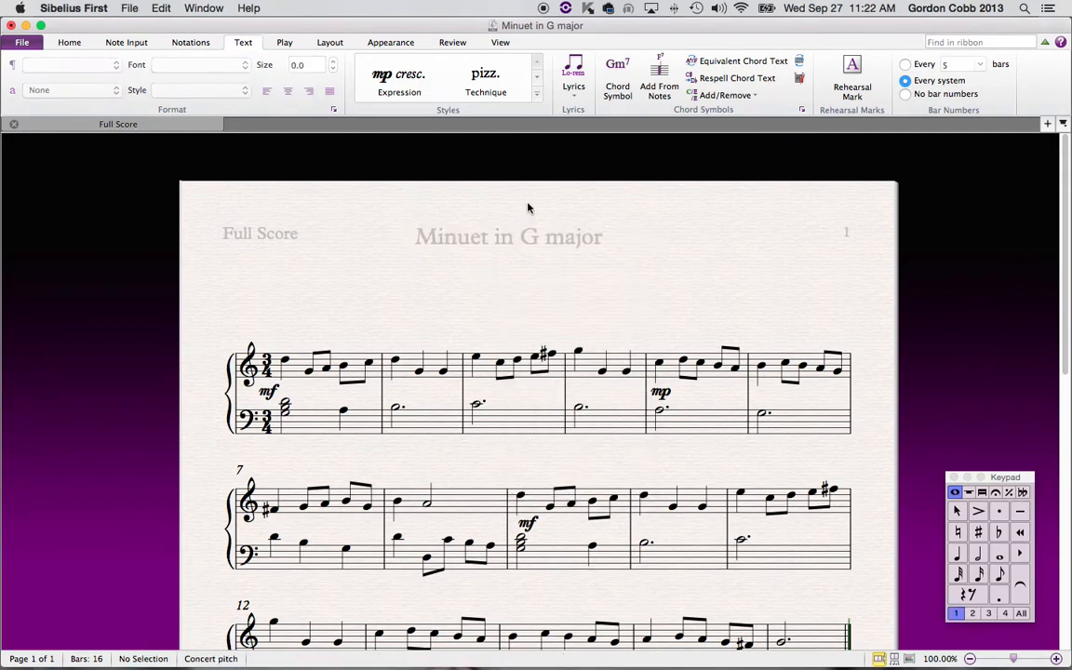
{"action": "right_click", "coordinate": [528, 207]}
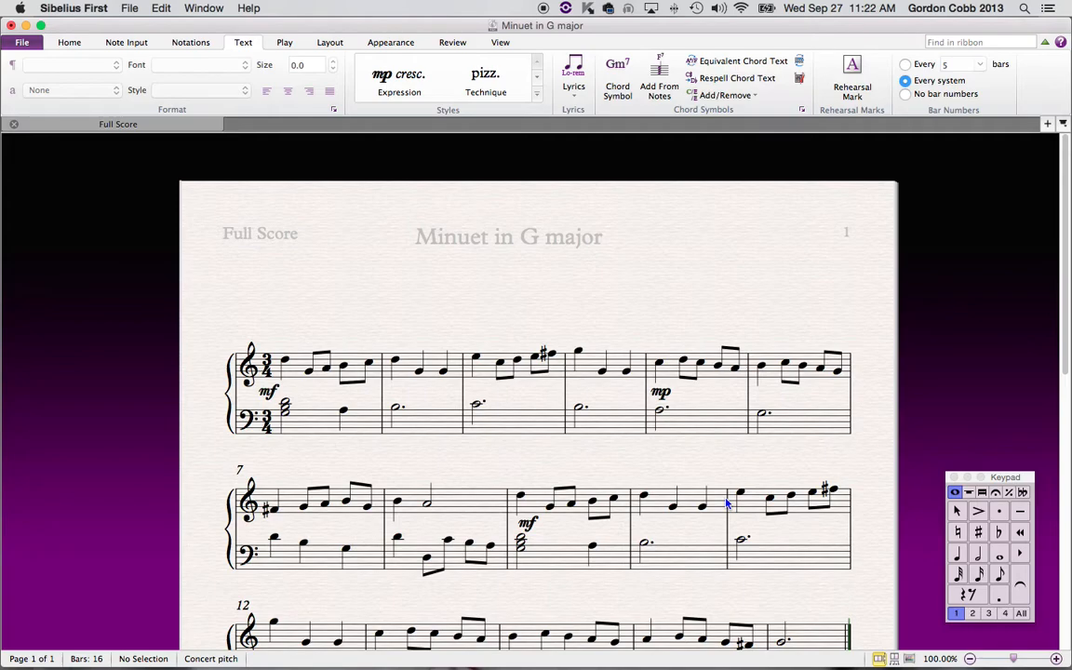
{"action": "mouse_move", "coordinate": [476, 242]}
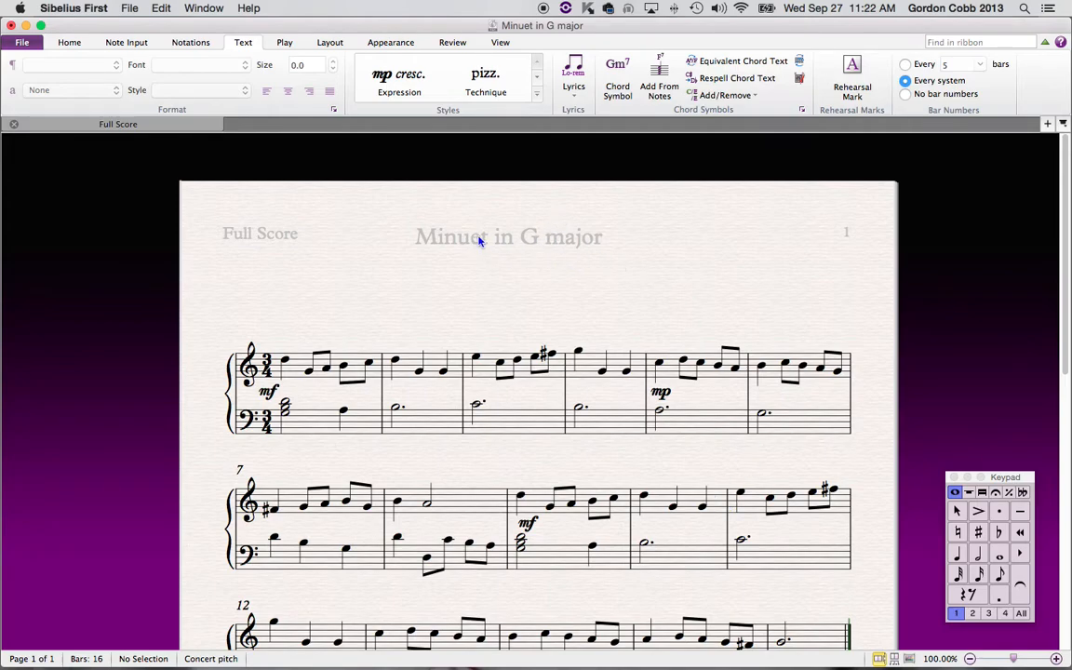
- Create Title text 'Minuet in G major' at the page top, correcting the typo, and finish editing
{"action": "left_click", "coordinate": [508, 236]}
{"action": "type", "text": "Minuet in G mja"}
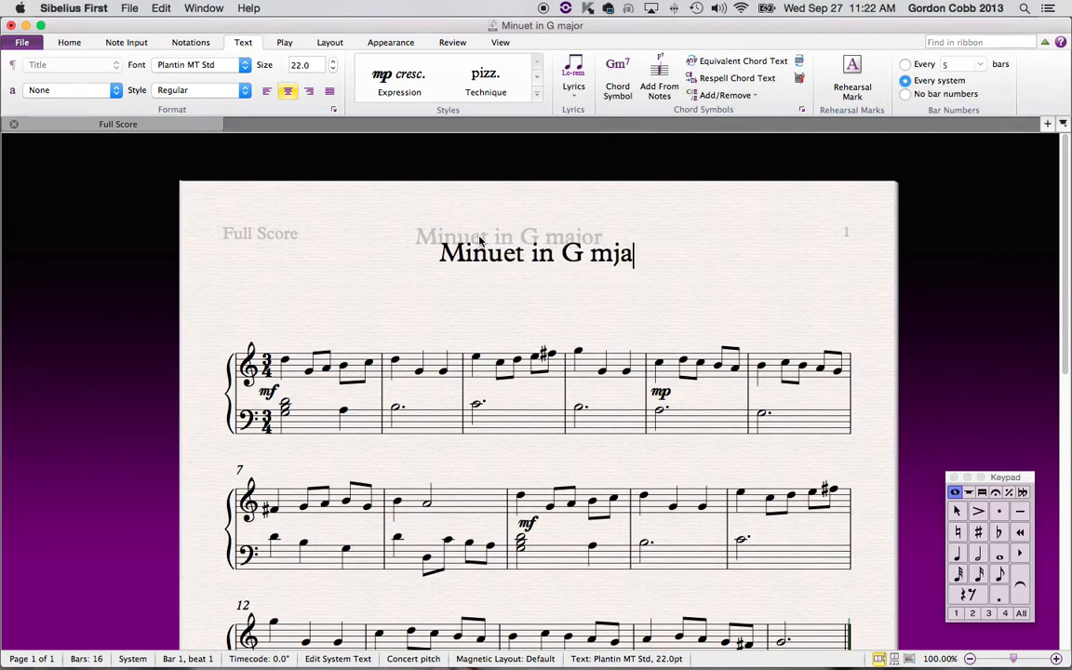
{"action": "key", "text": "backspace"}
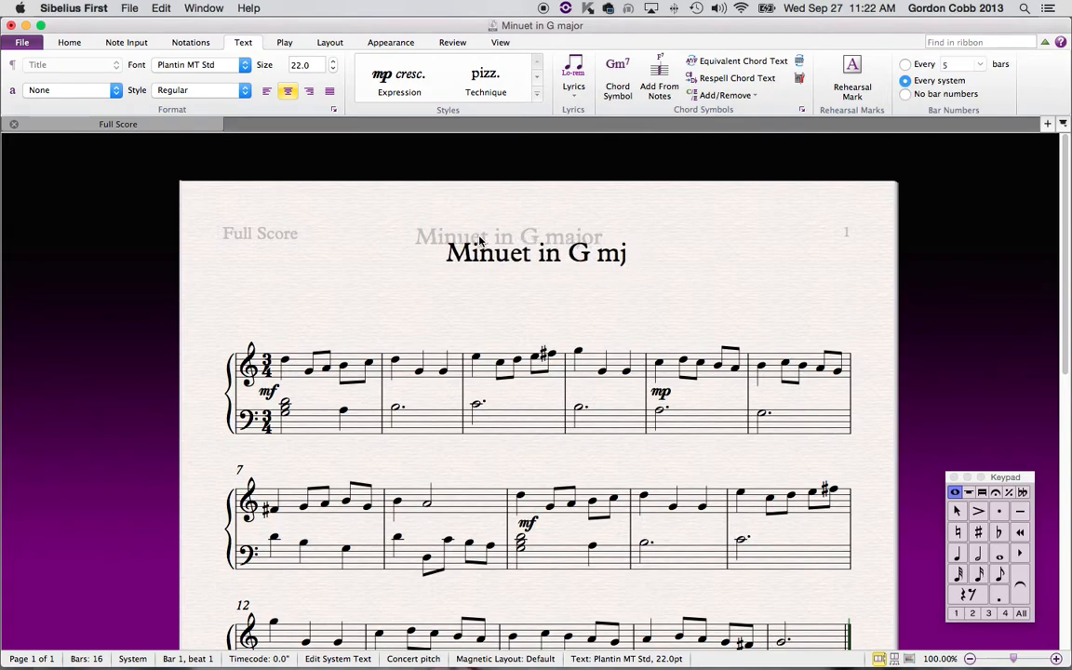
{"action": "type", "text": "ajor"}
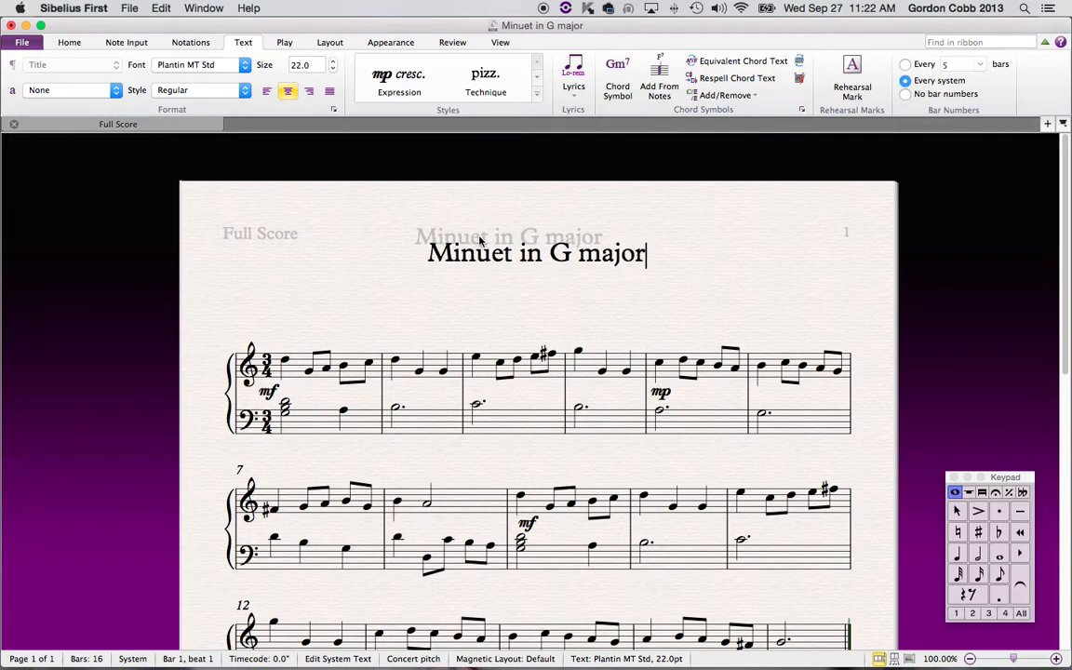
{"action": "left_click", "coordinate": [342, 291]}
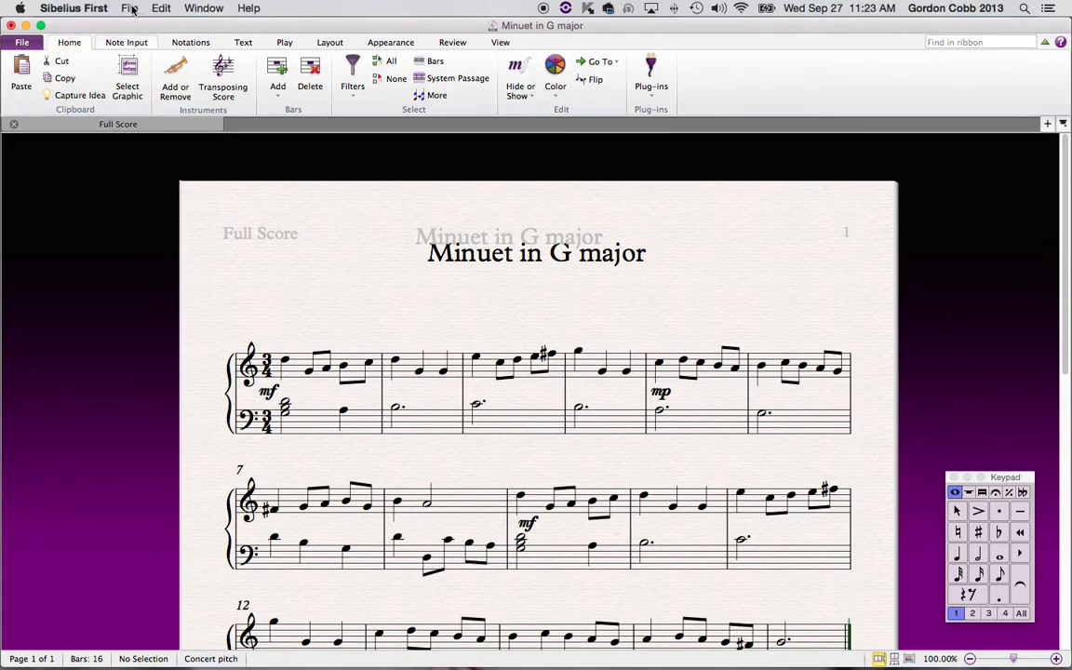
{"action": "left_click", "coordinate": [72, 8]}
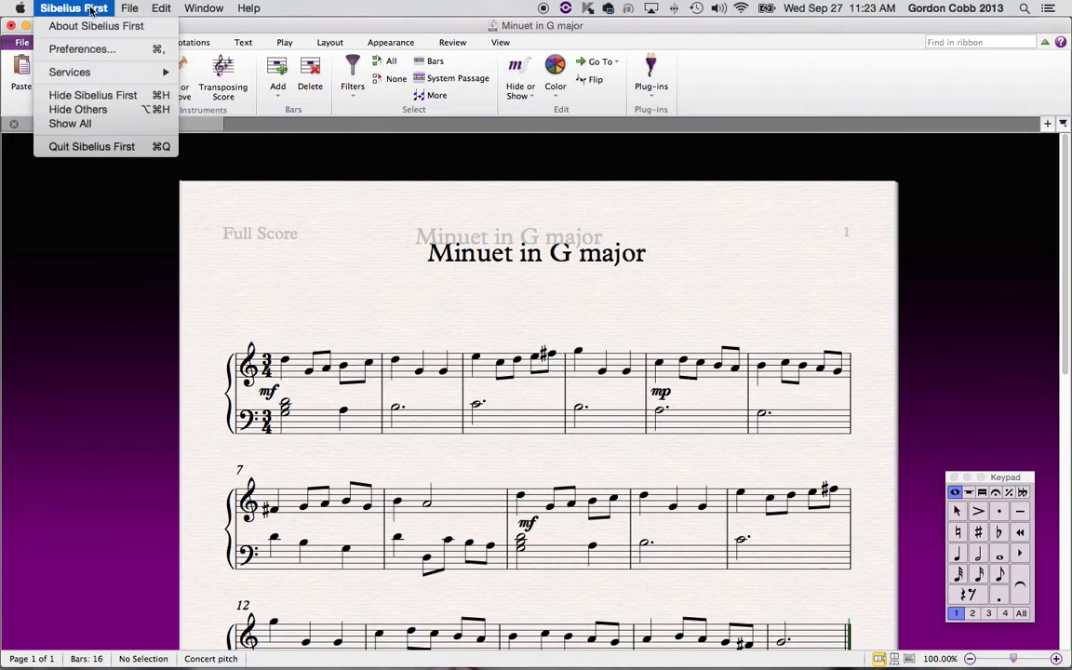
{"action": "left_click", "coordinate": [131, 7]}
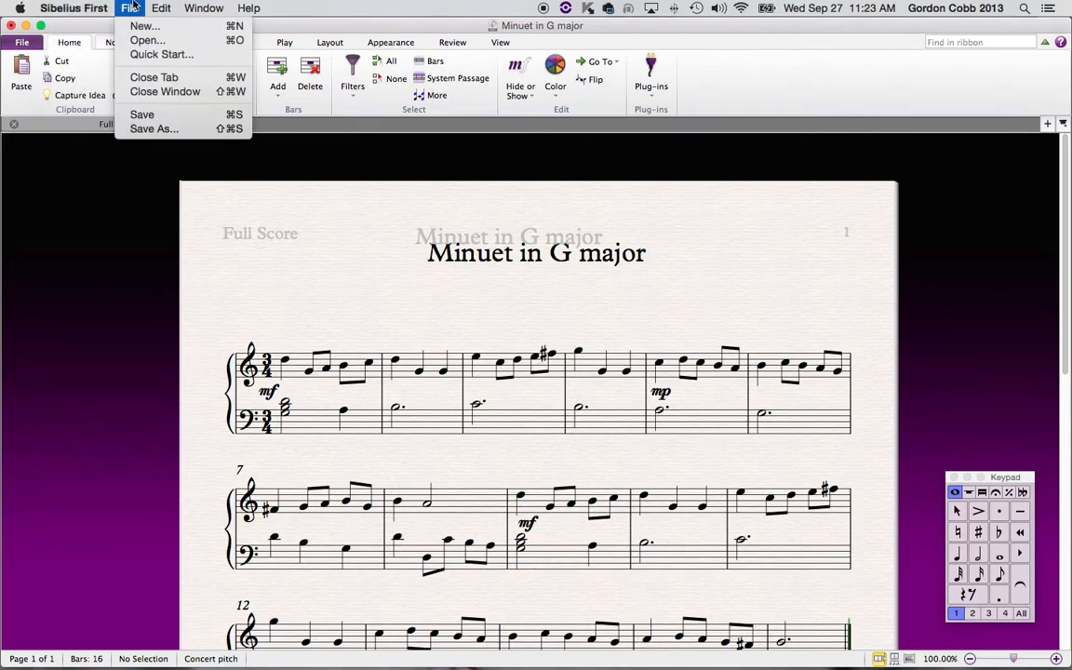
{"action": "left_click", "coordinate": [74, 7]}
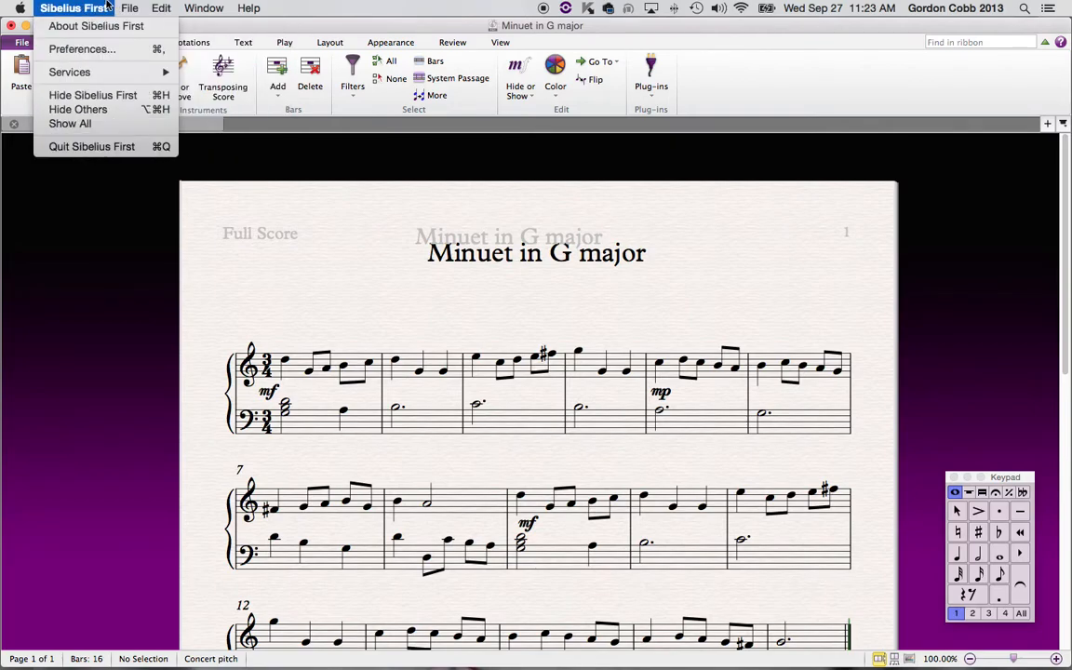
{"action": "left_click", "coordinate": [247, 8]}
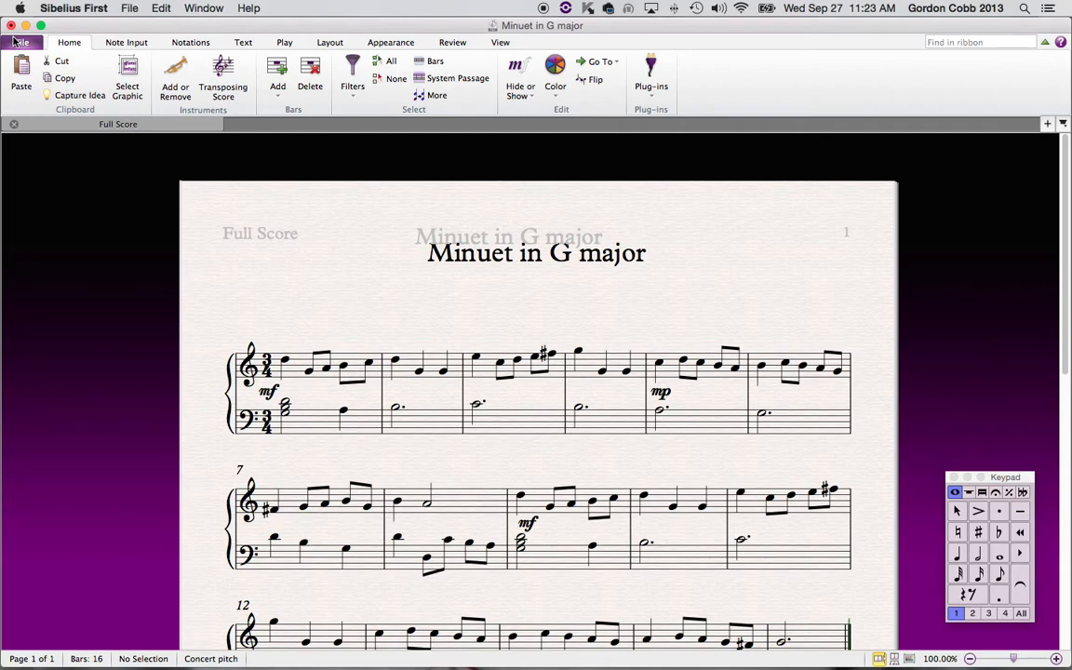
- Go to File > Print to preview the titled Minuet
{"action": "left_click", "coordinate": [22, 41]}
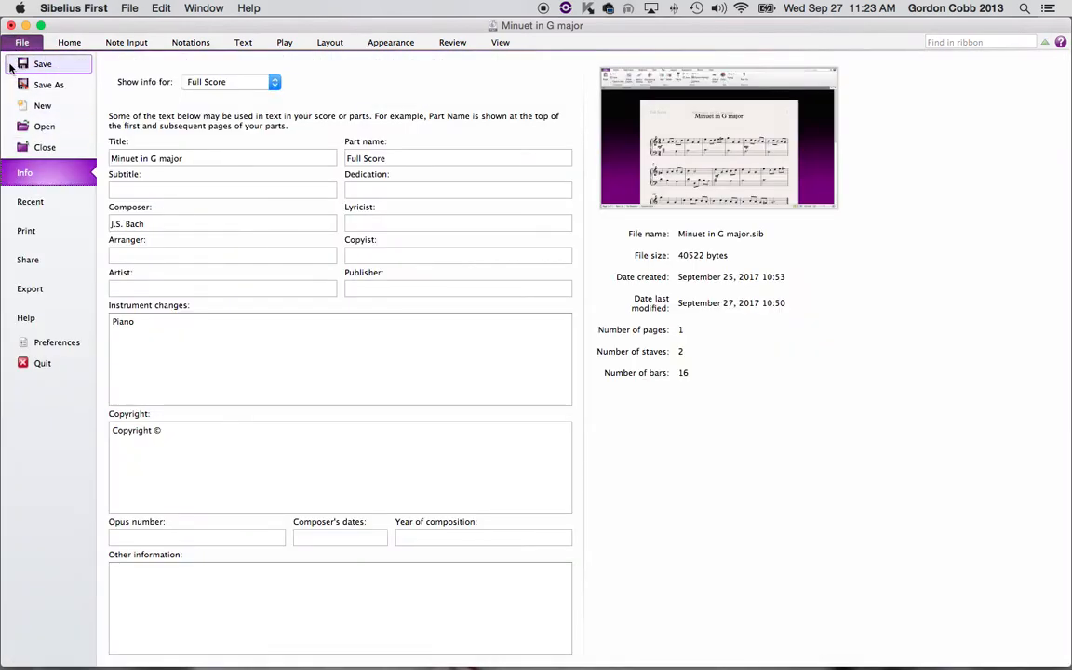
{"action": "mouse_move", "coordinate": [753, 268]}
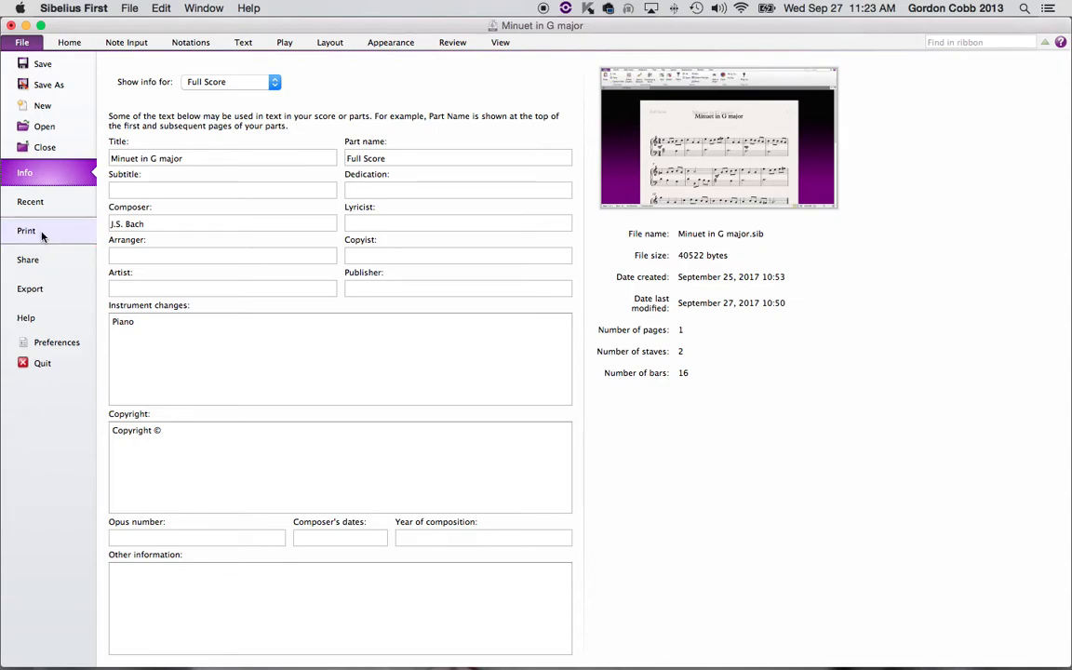
{"action": "left_click", "coordinate": [26, 231]}
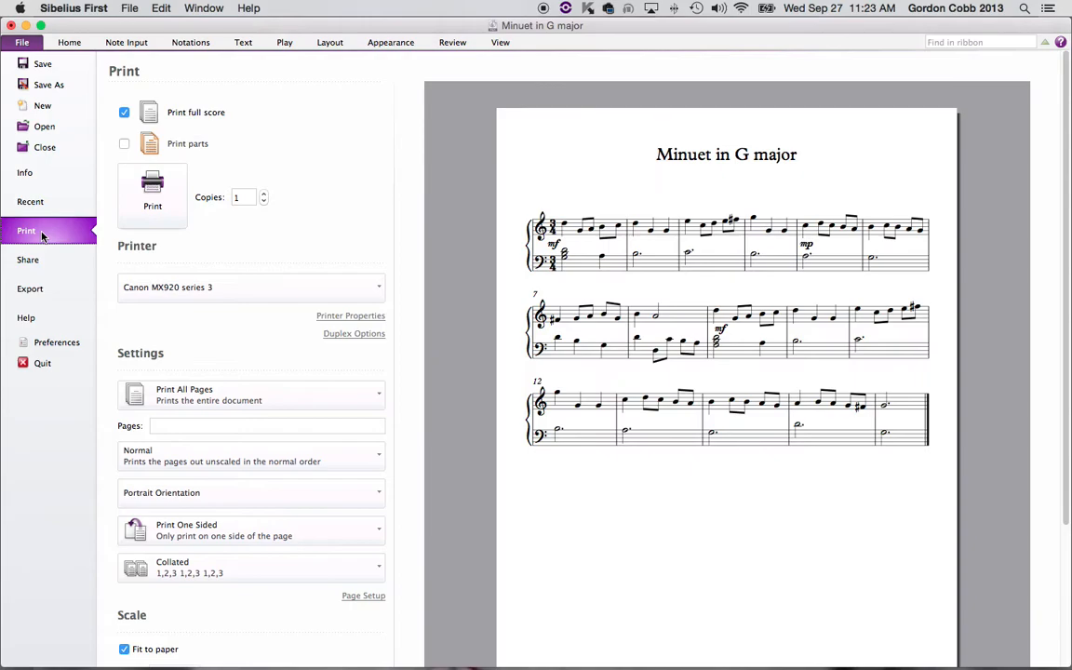
{"action": "mouse_move", "coordinate": [651, 149]}
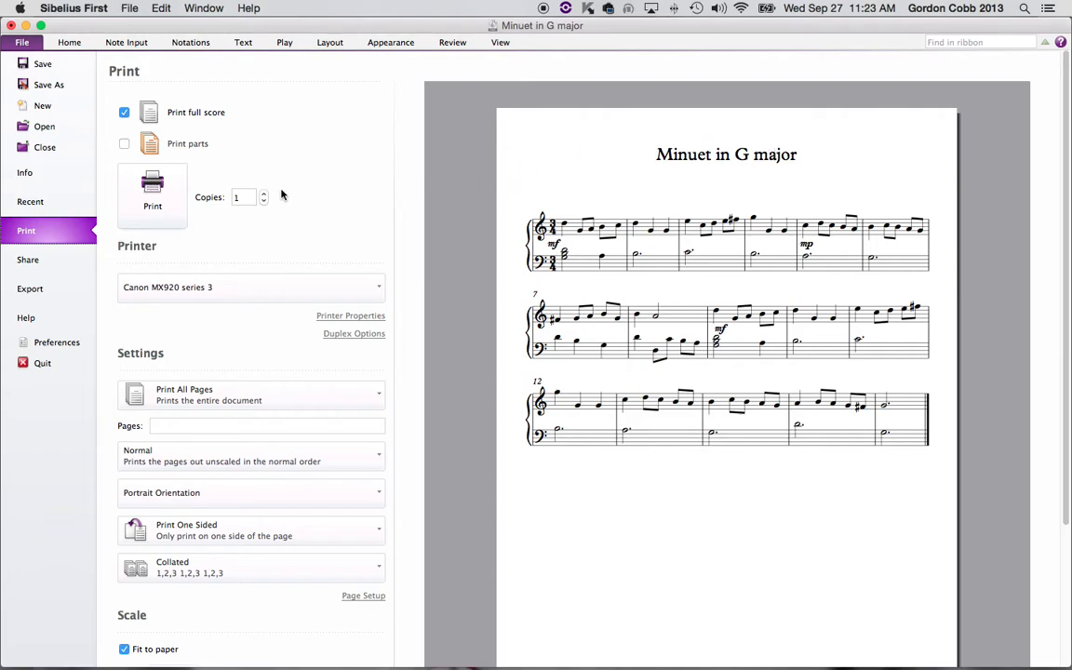
{"action": "mouse_move", "coordinate": [197, 116]}
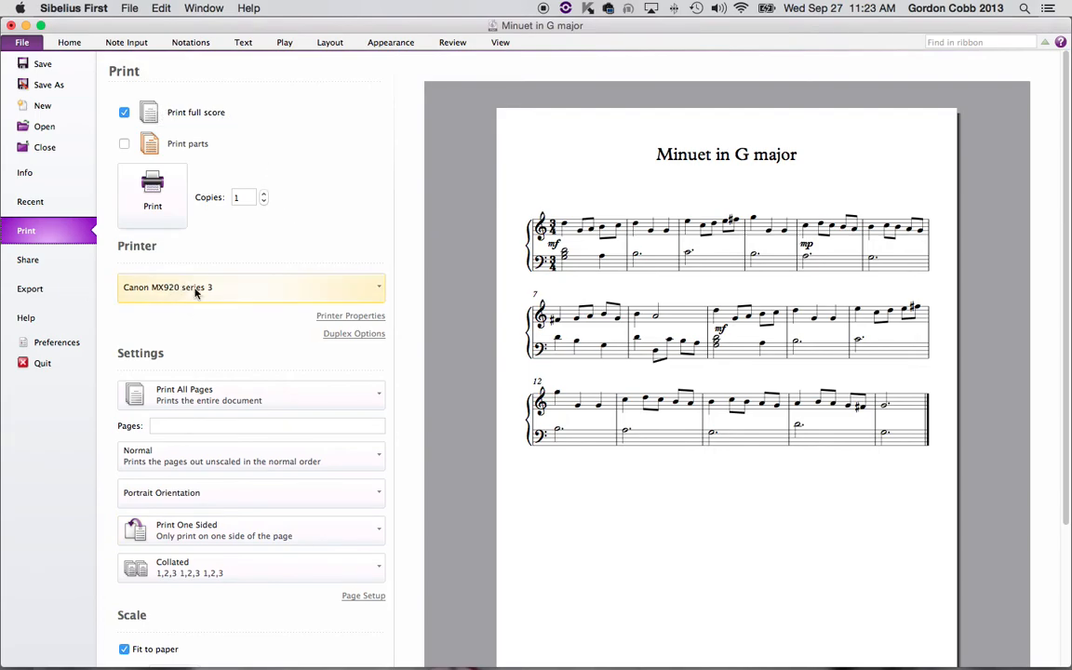
{"action": "mouse_move", "coordinate": [282, 287]}
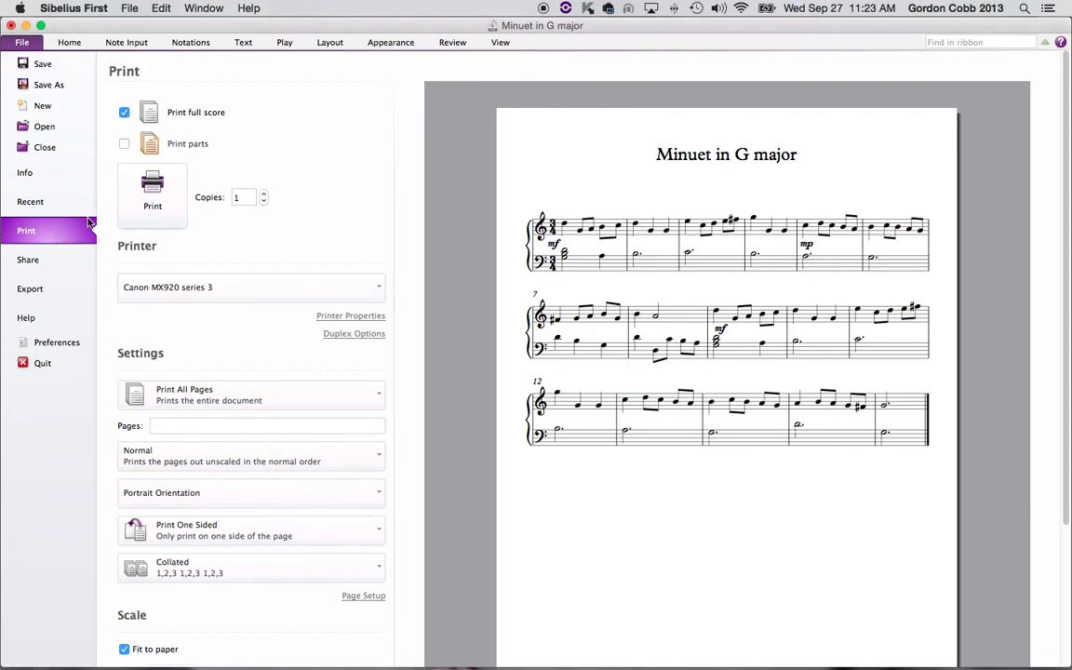
{"action": "mouse_move", "coordinate": [28, 261]}
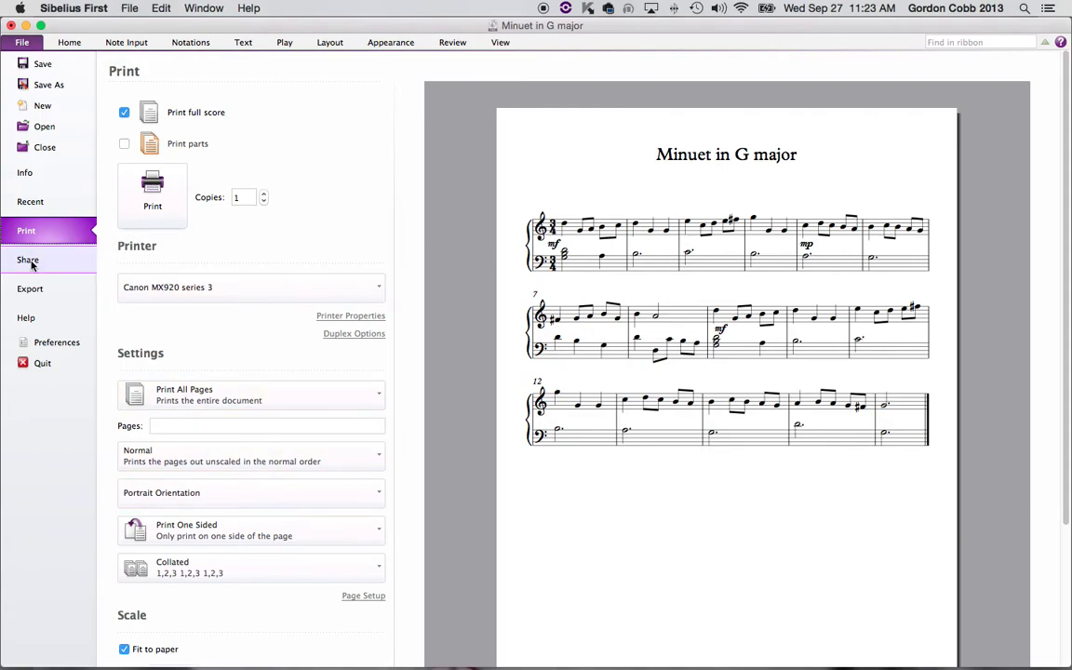
- Choose Share in the File backstage to show Send Using Email
{"action": "left_click", "coordinate": [26, 261]}
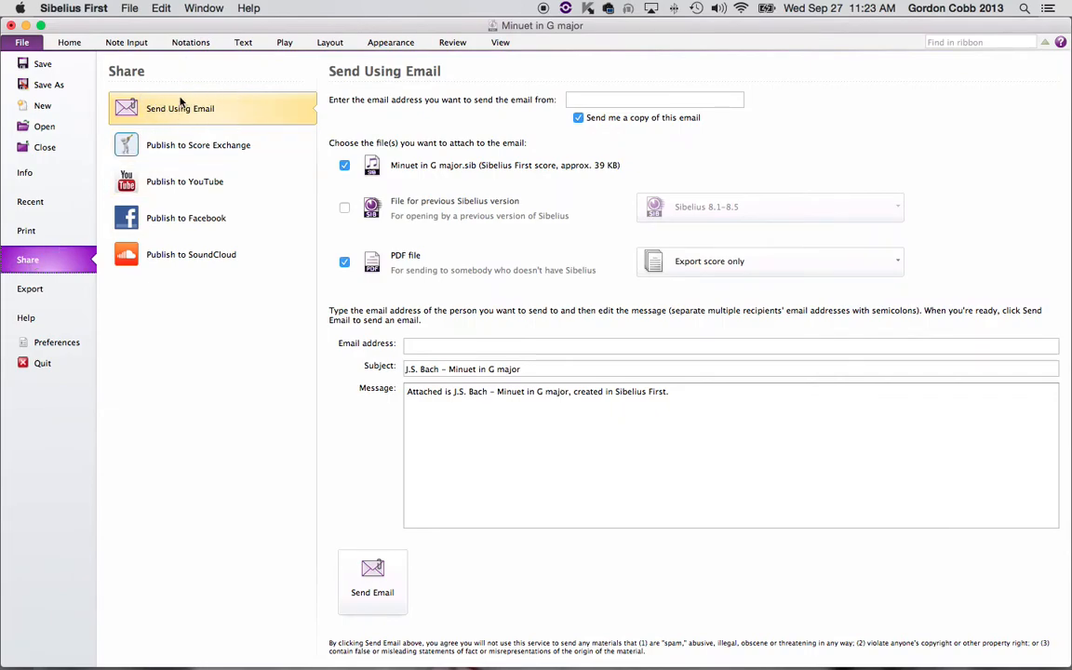
{"action": "mouse_move", "coordinate": [566, 118]}
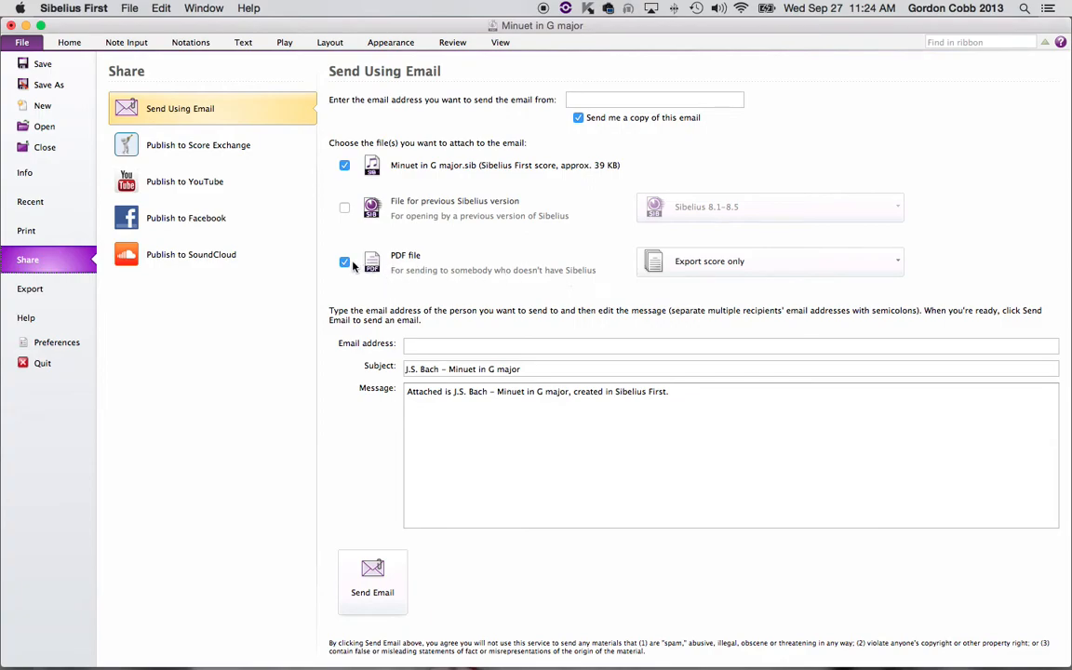
{"action": "mouse_move", "coordinate": [586, 275]}
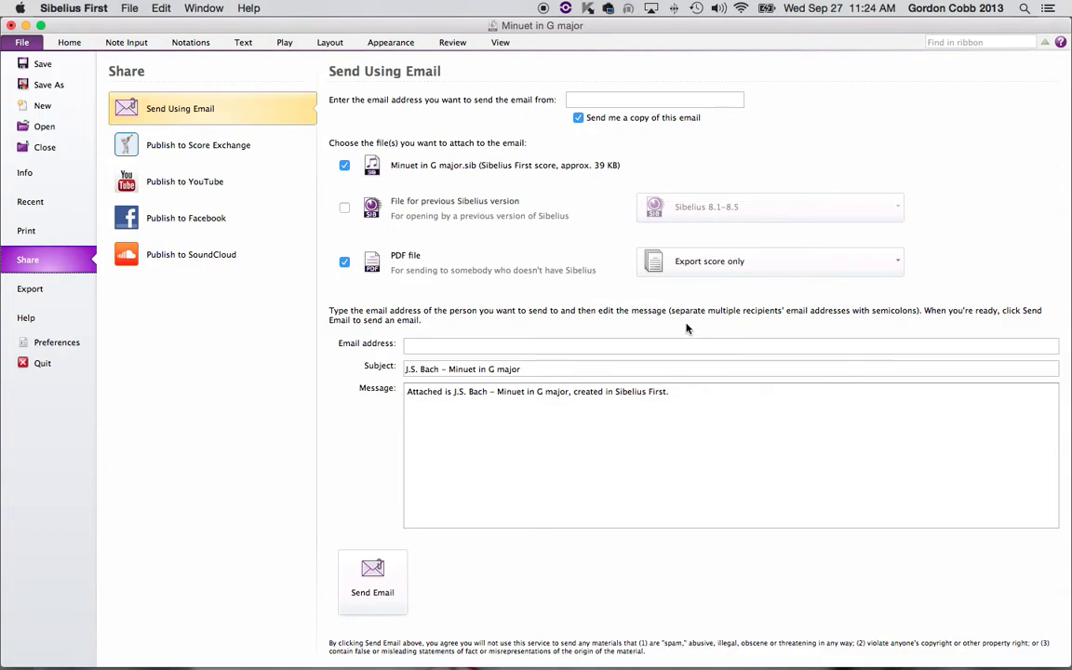
{"action": "mouse_move", "coordinate": [108, 298]}
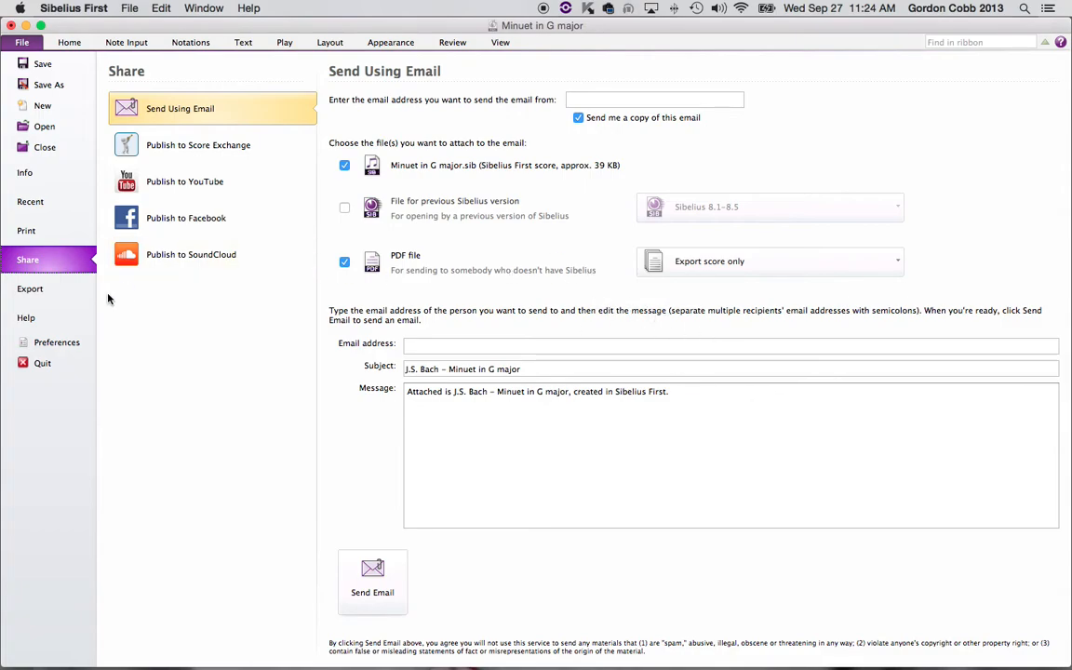
{"action": "left_click", "coordinate": [30, 289]}
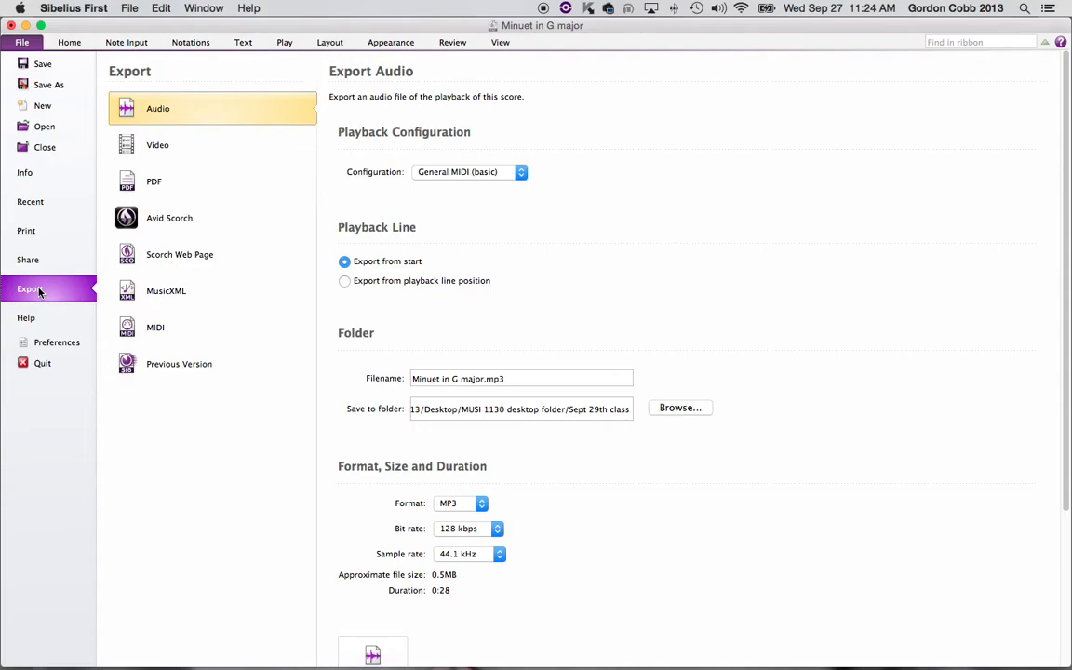
{"action": "mouse_move", "coordinate": [447, 350]}
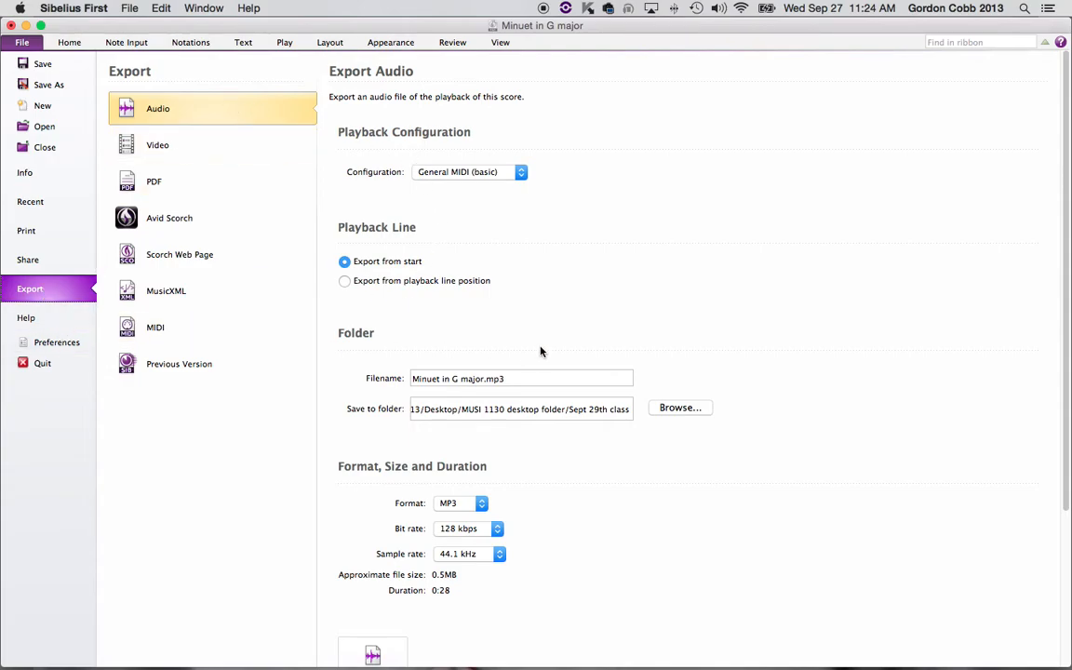
{"action": "left_click", "coordinate": [154, 180]}
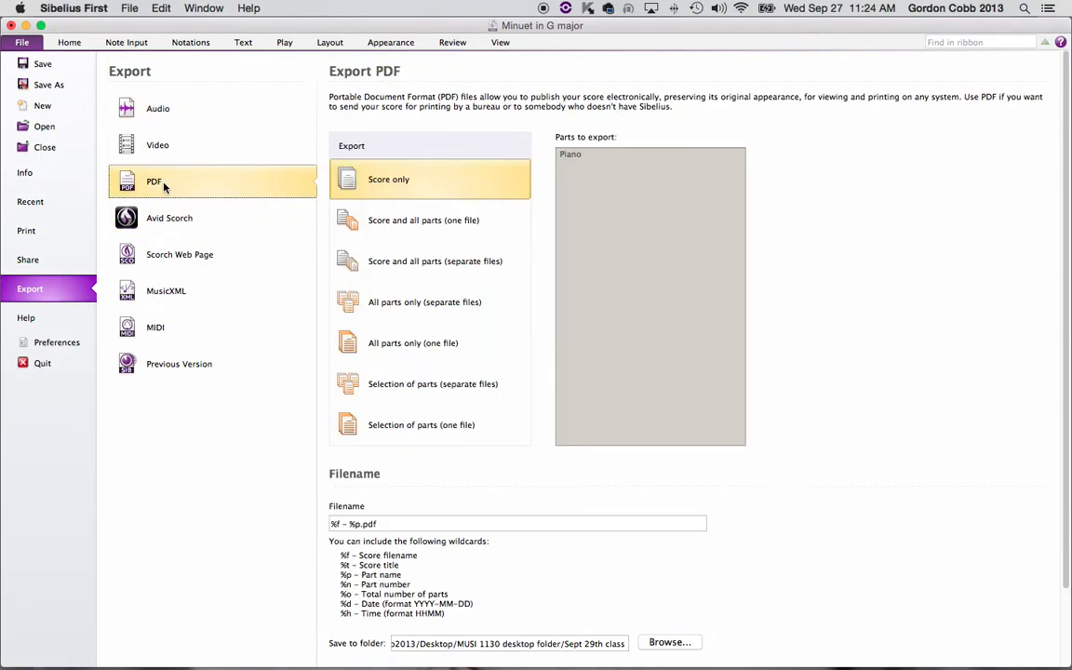
{"action": "mouse_move", "coordinate": [158, 108]}
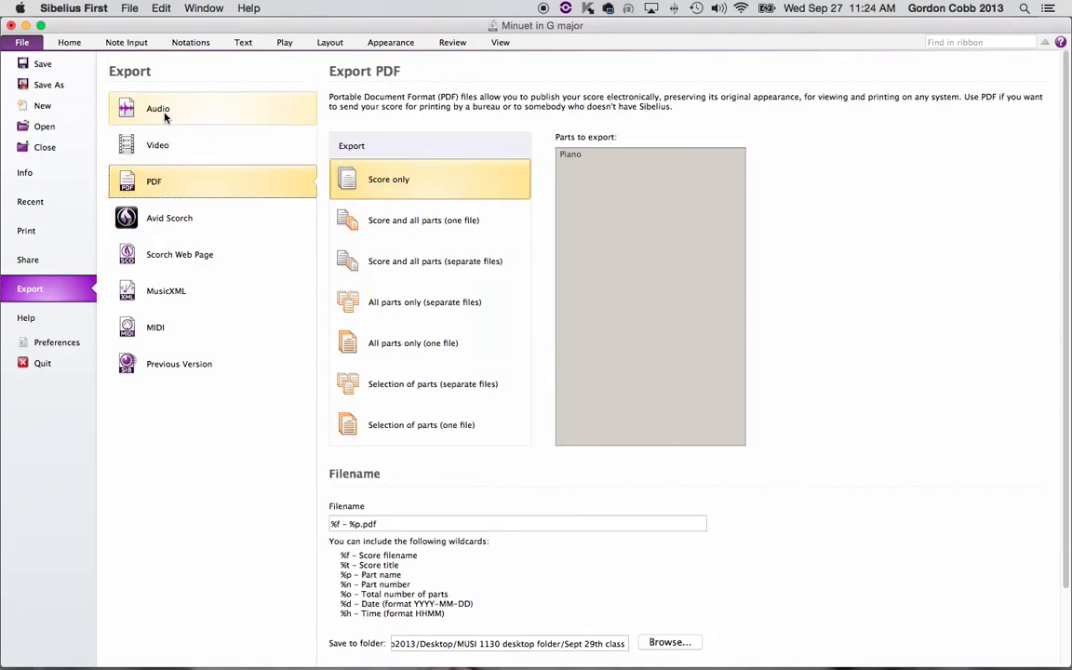
{"action": "left_click", "coordinate": [156, 108]}
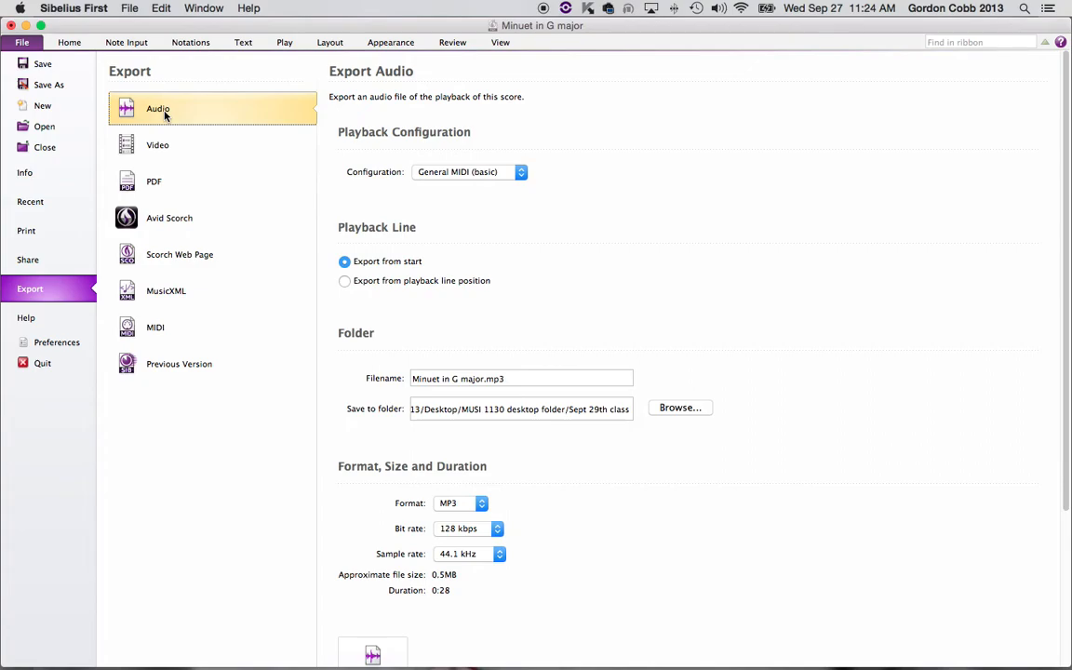
{"action": "mouse_move", "coordinate": [261, 133]}
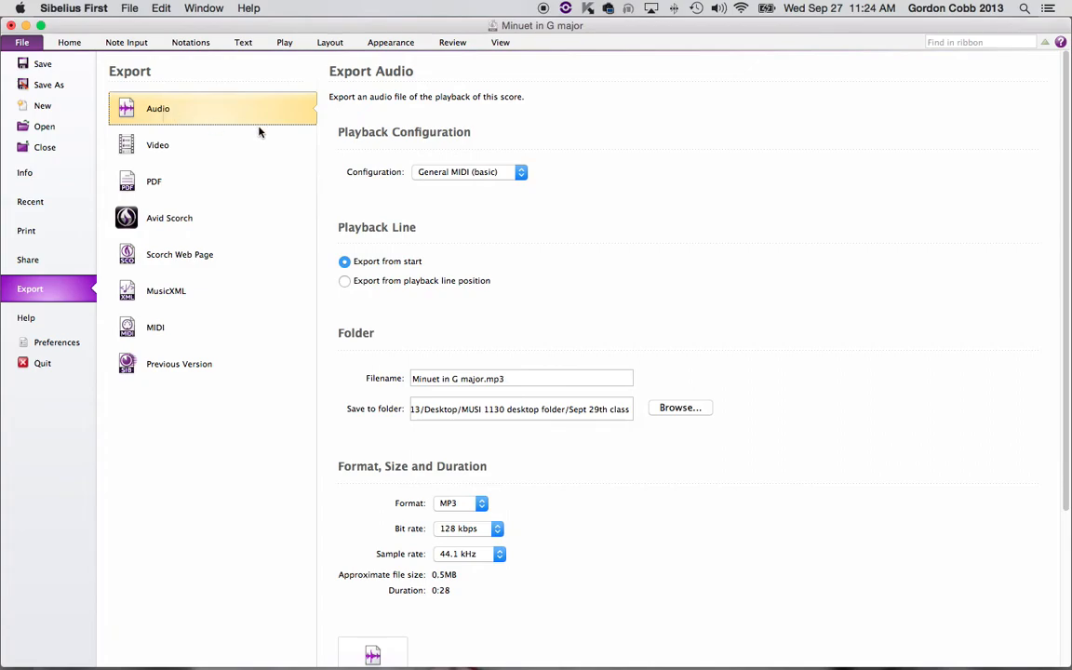
{"action": "mouse_move", "coordinate": [156, 312]}
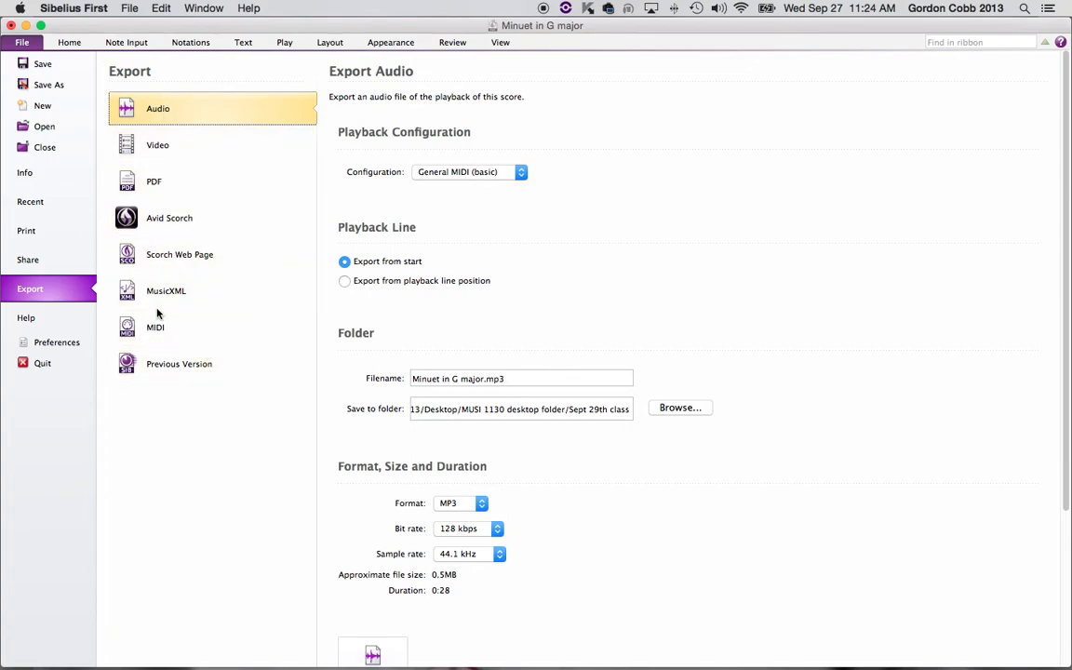
{"action": "mouse_move", "coordinate": [189, 363]}
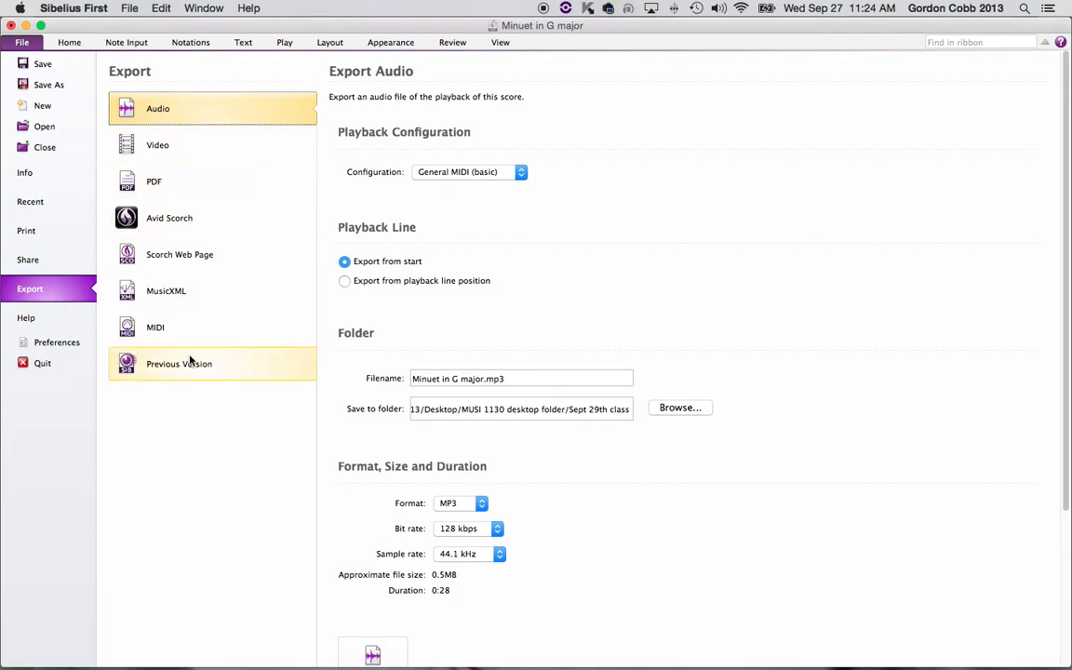
{"action": "mouse_move", "coordinate": [179, 253]}
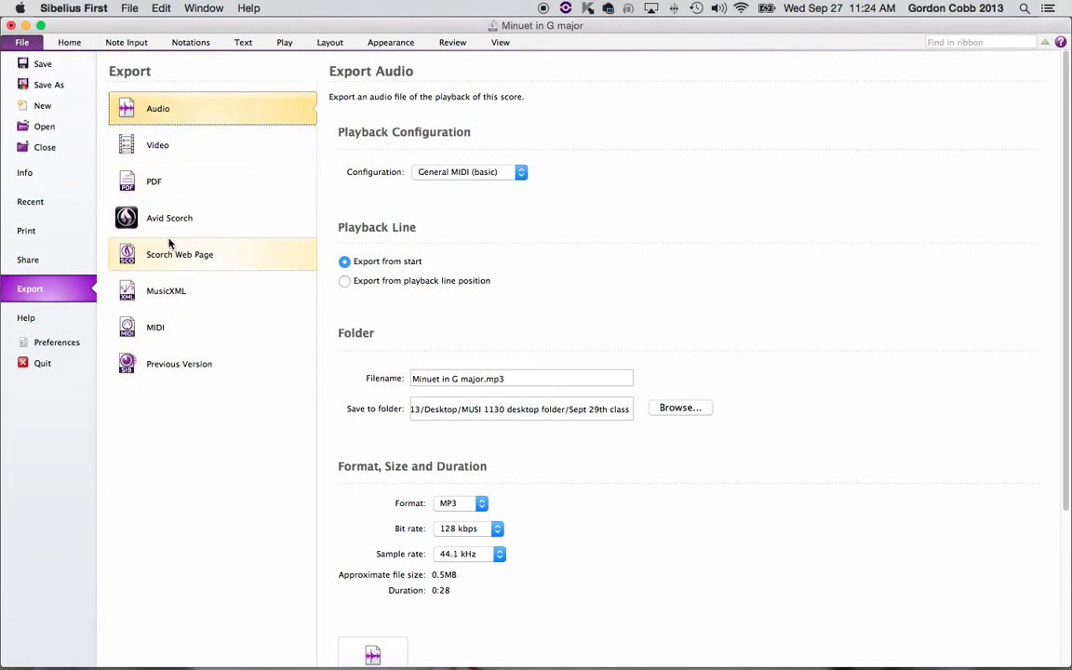
{"action": "left_click", "coordinate": [68, 41]}
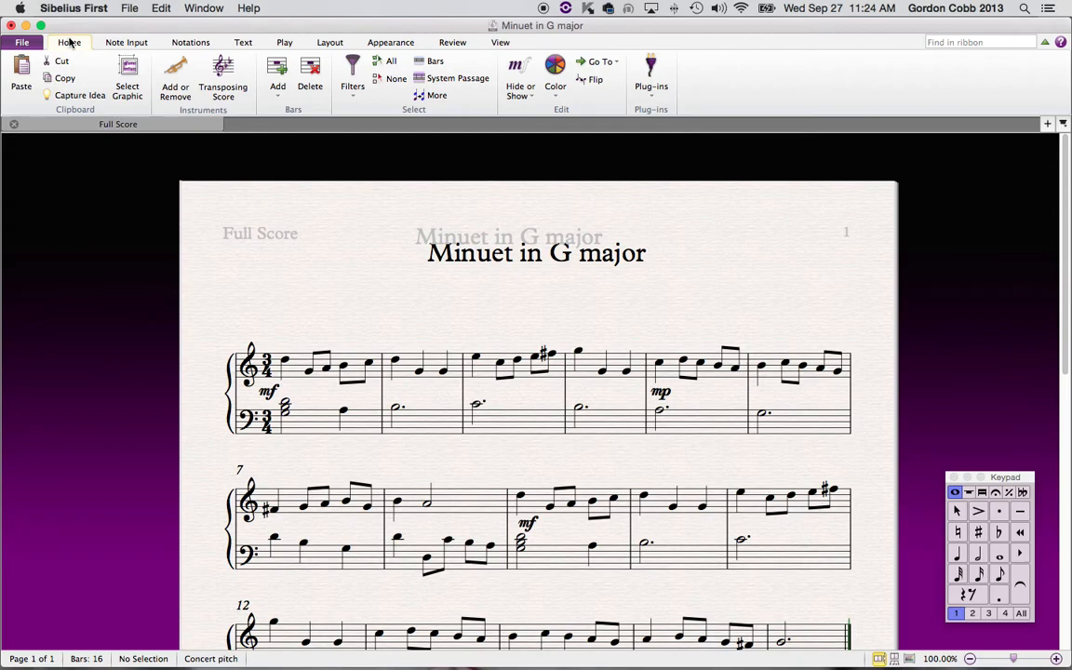
{"action": "left_click", "coordinate": [22, 43]}
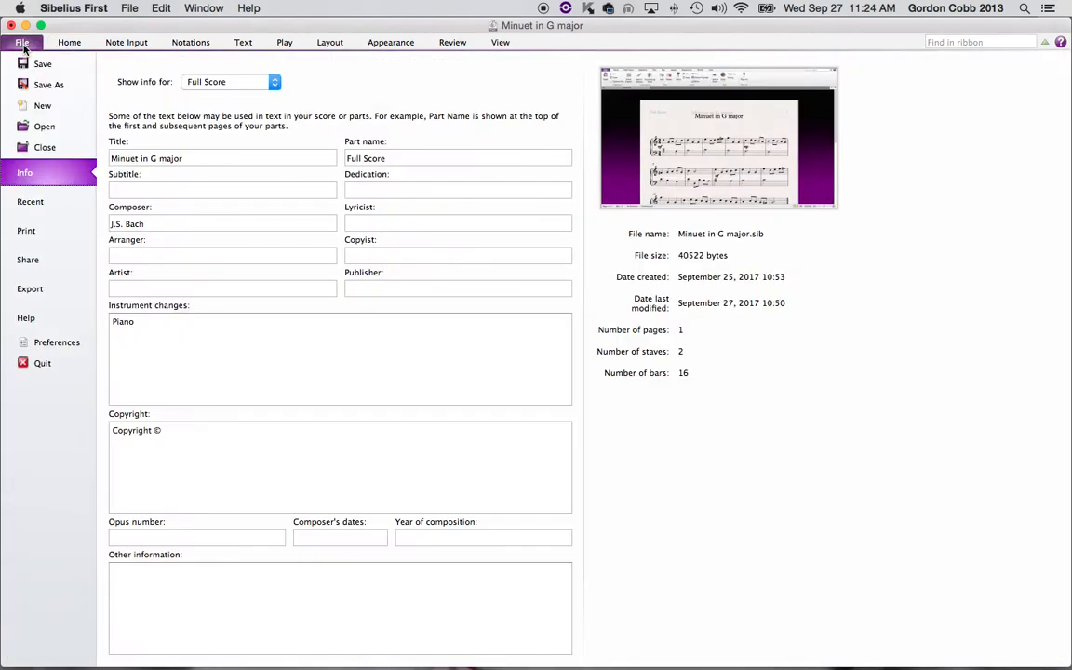
{"action": "left_click", "coordinate": [30, 288]}
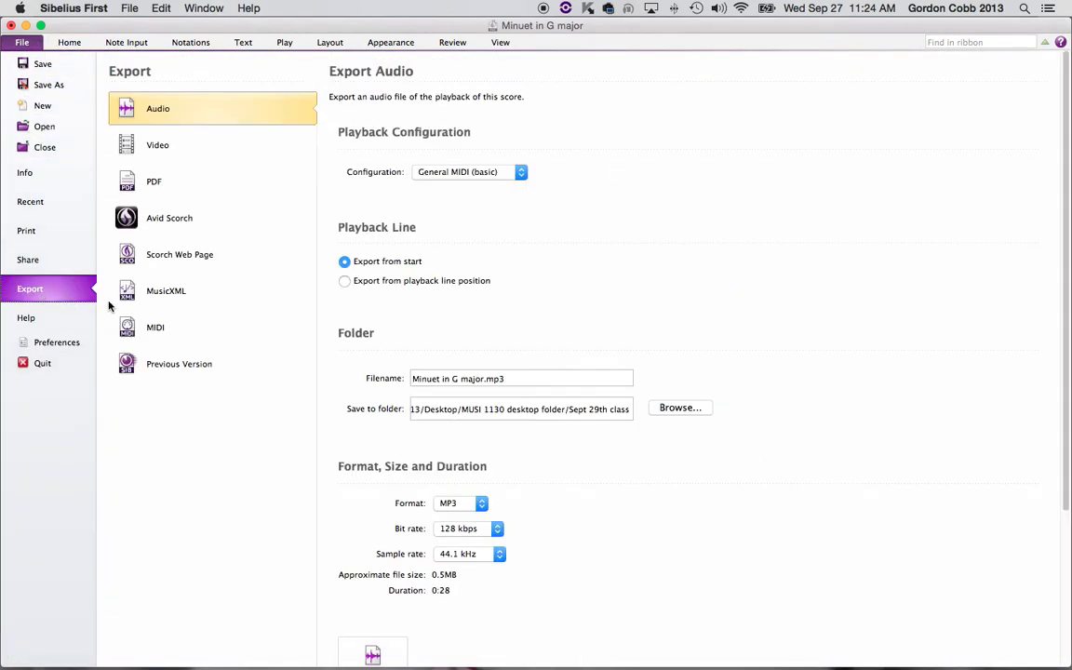
- Choose PDF under Export with 'Score only' selected
{"action": "left_click", "coordinate": [153, 180]}
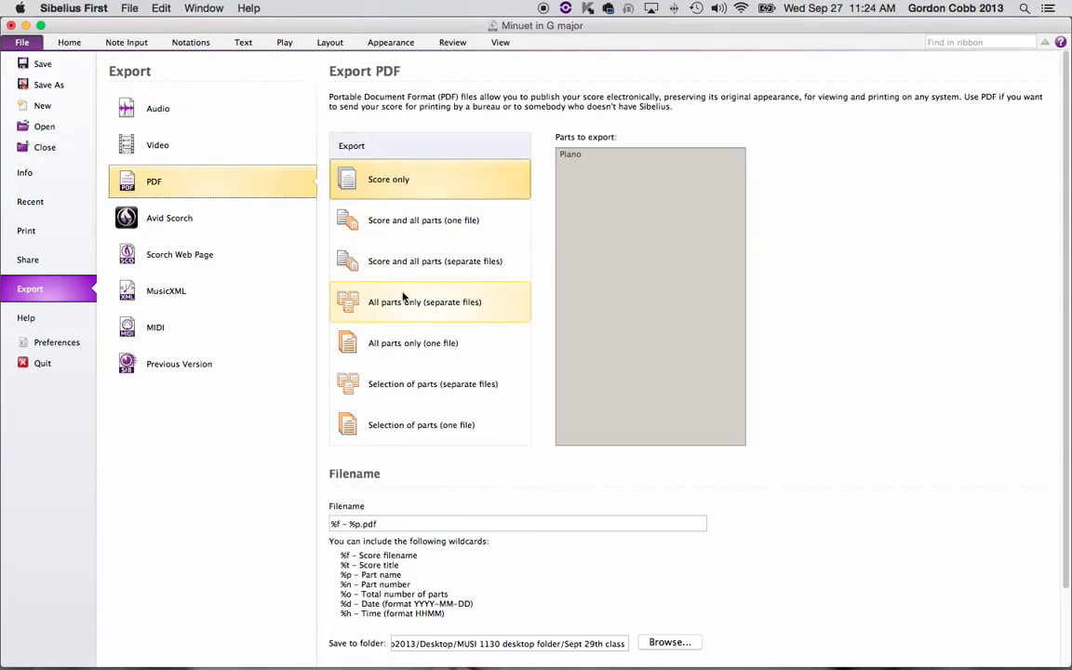
{"action": "mouse_move", "coordinate": [389, 220]}
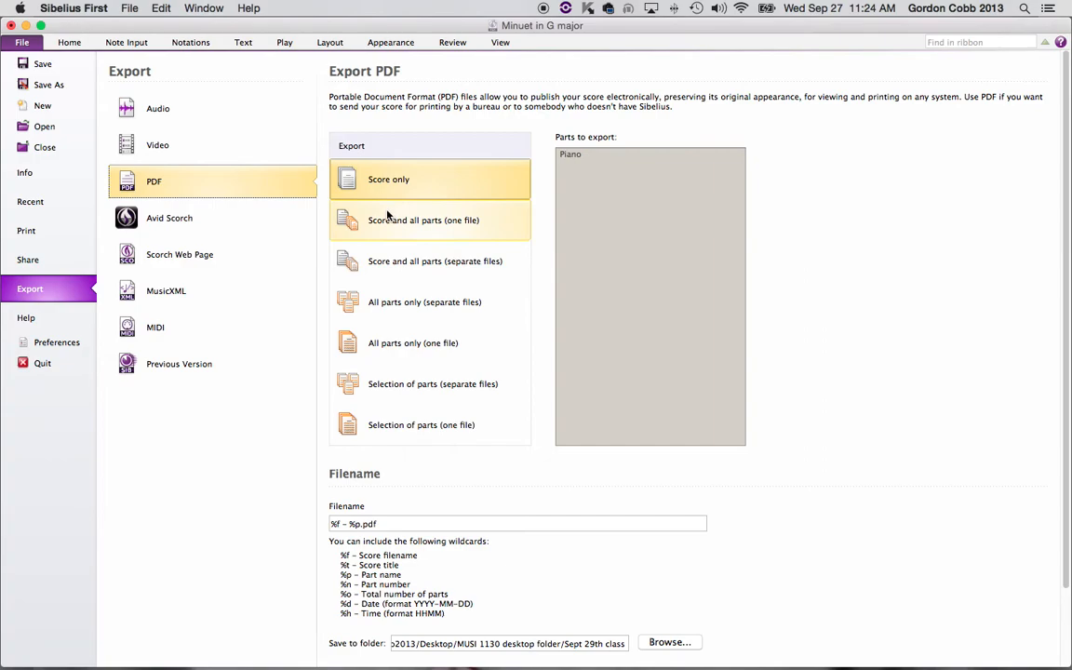
{"action": "mouse_move", "coordinate": [421, 219]}
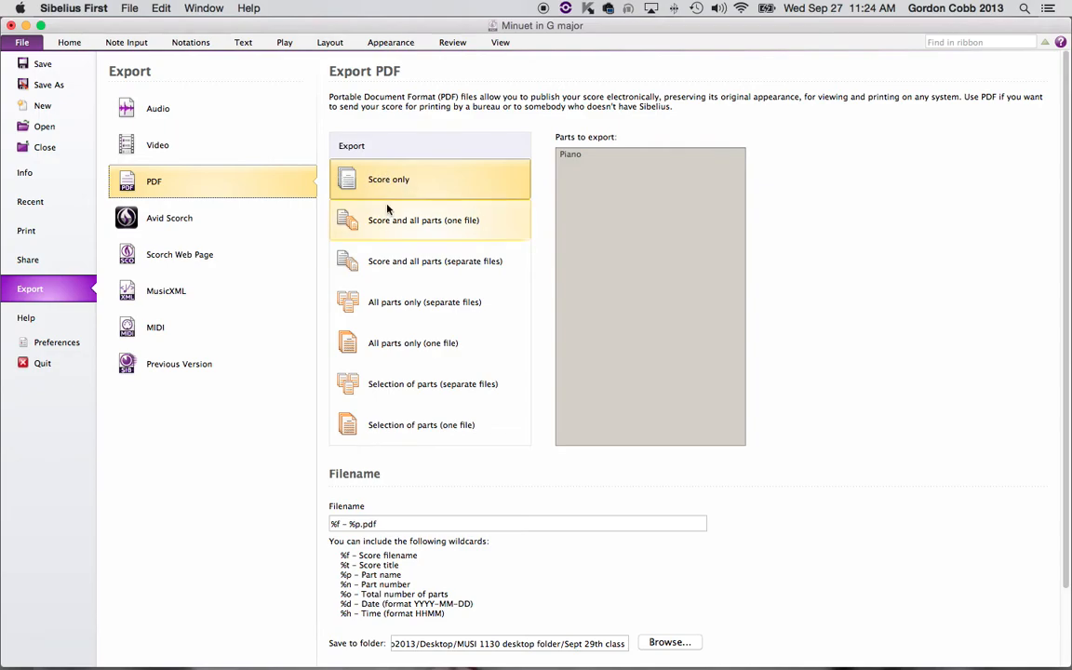
{"action": "mouse_move", "coordinate": [402, 220]}
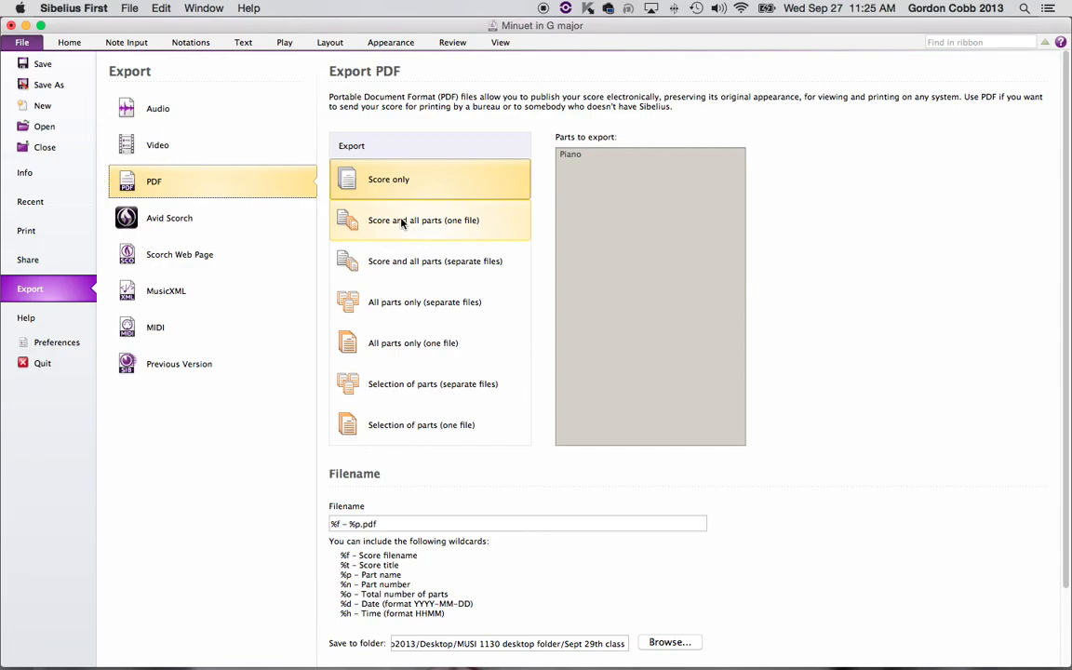
{"action": "left_click", "coordinate": [387, 179]}
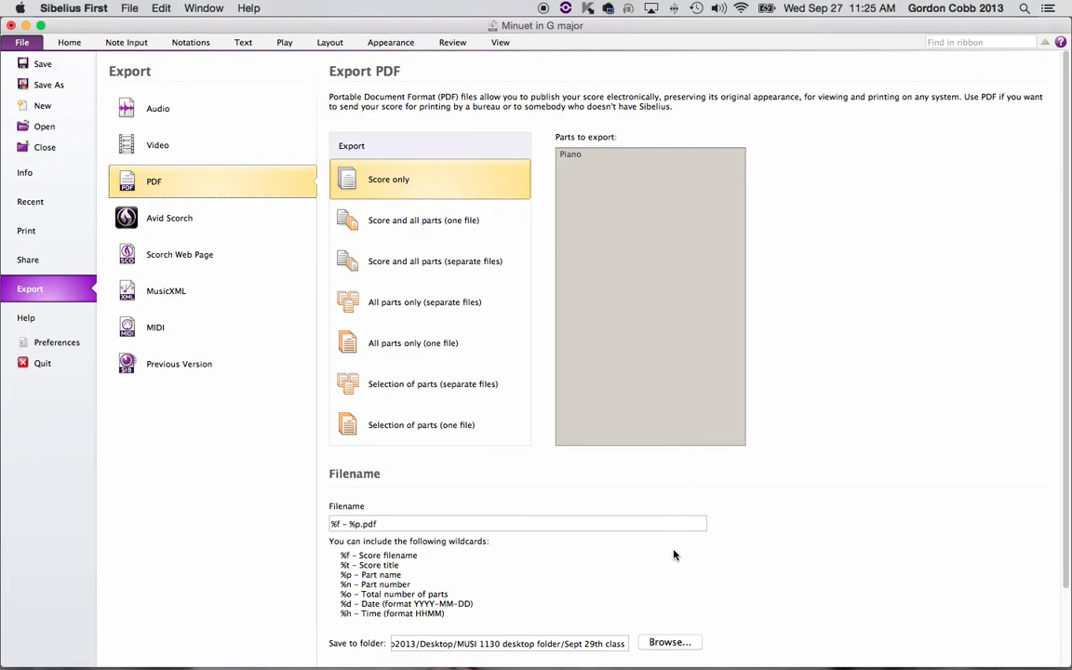
- Browse to Desktop and choose it as the PDF save location
{"action": "left_click", "coordinate": [670, 642]}
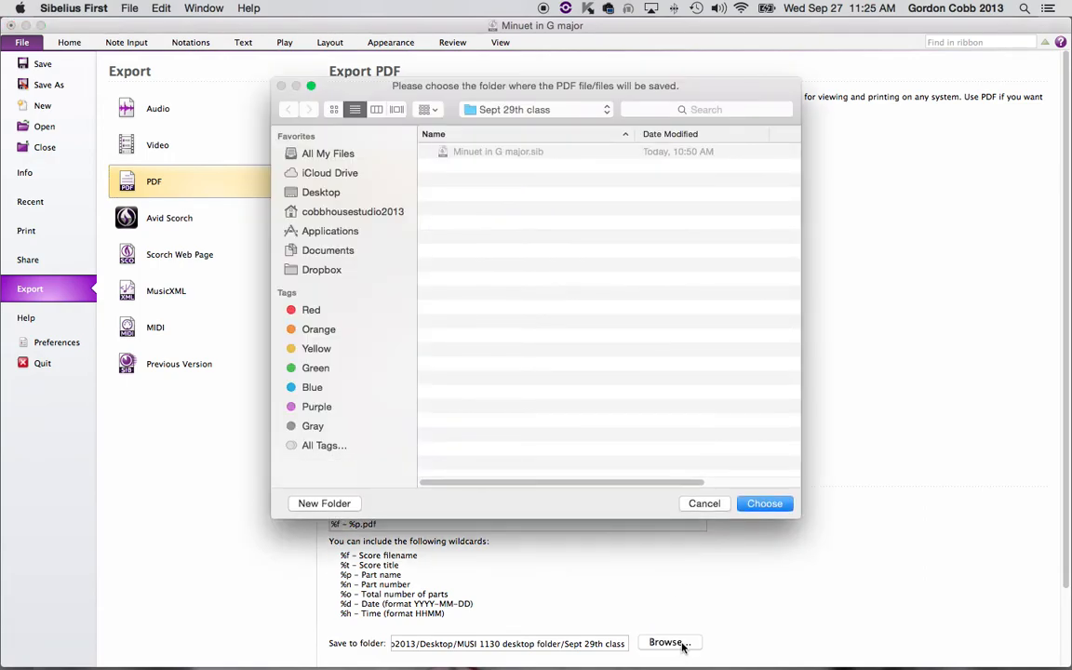
{"action": "left_click", "coordinate": [320, 192]}
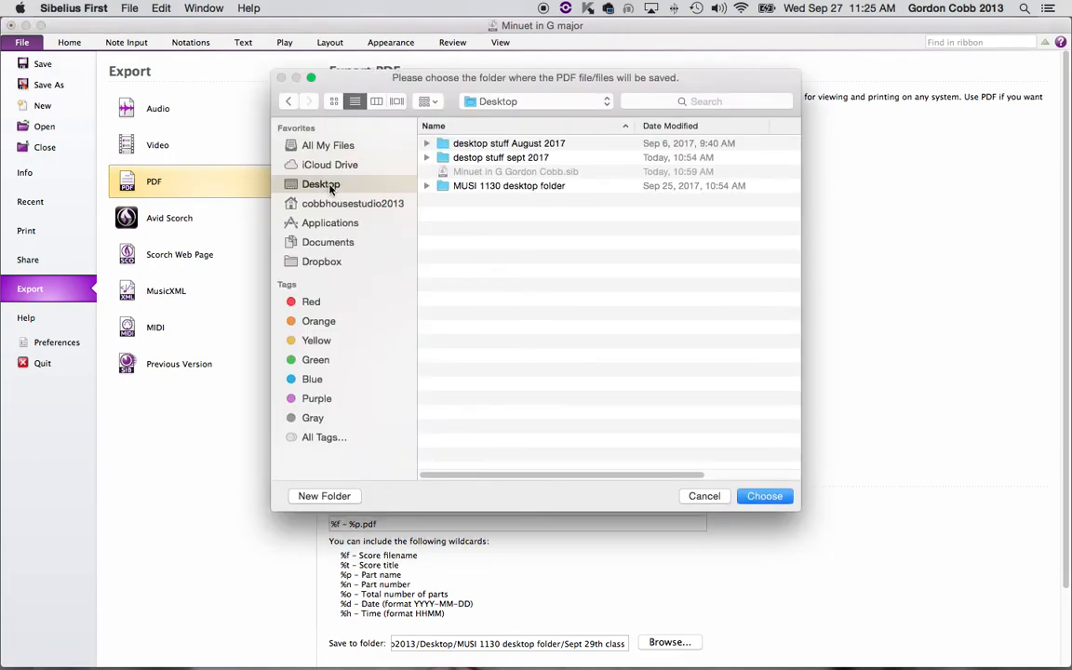
{"action": "left_click", "coordinate": [763, 495]}
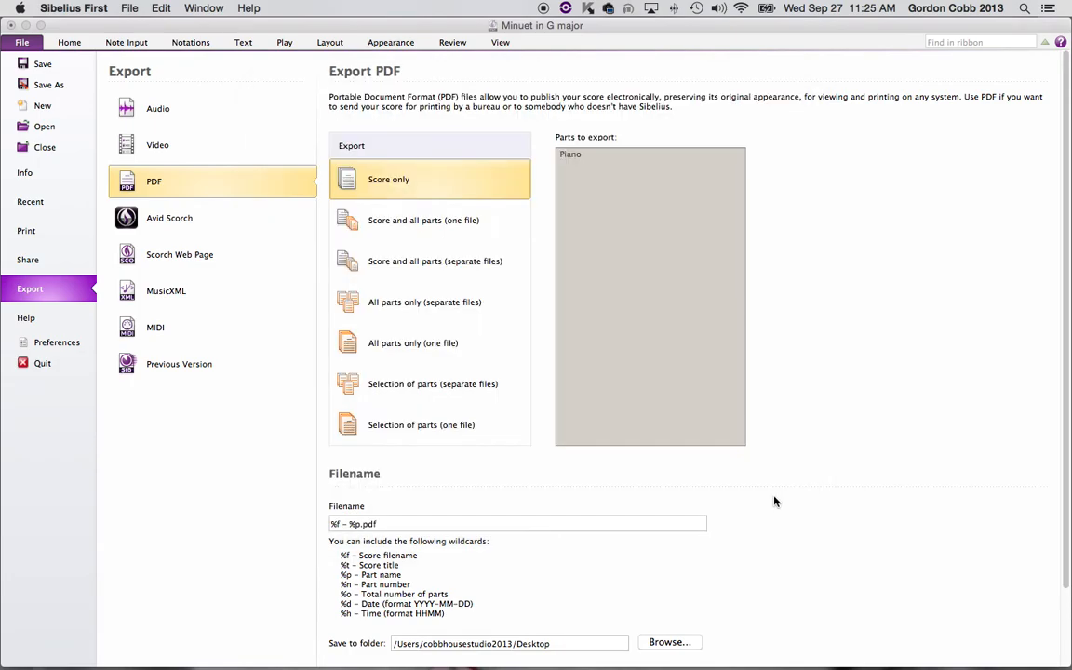
{"action": "mouse_move", "coordinate": [249, 452]}
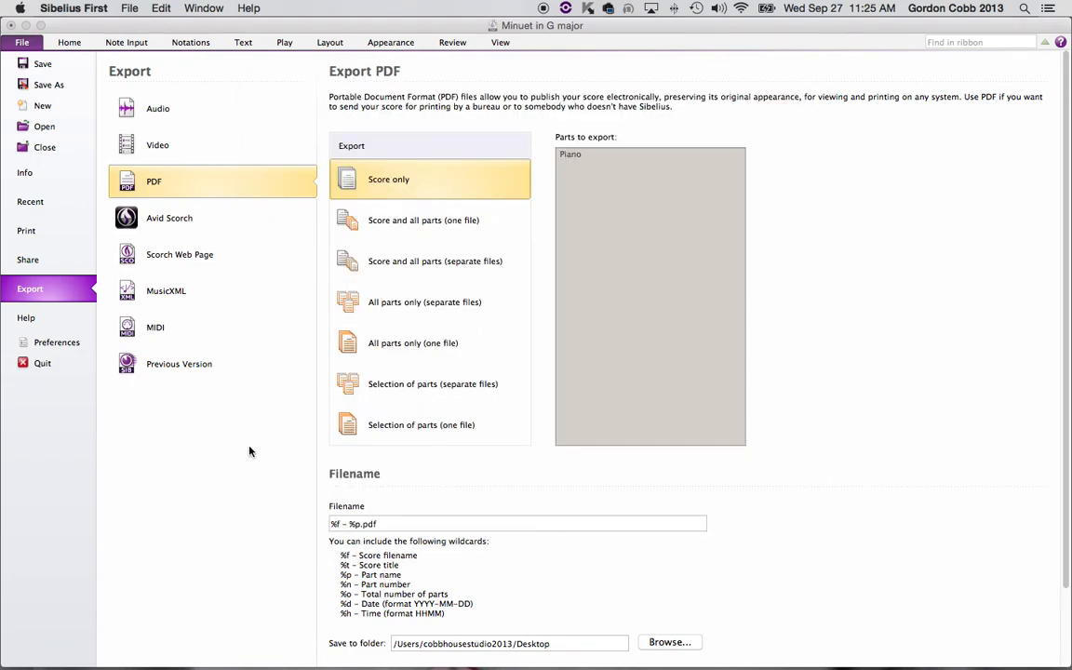
- Name the file 'My awesome Minuet in G score' and export the PDF
{"action": "scroll", "scroll_direction": "down", "scroll_amount": 3}
{"action": "type", "text": "My awesome"}
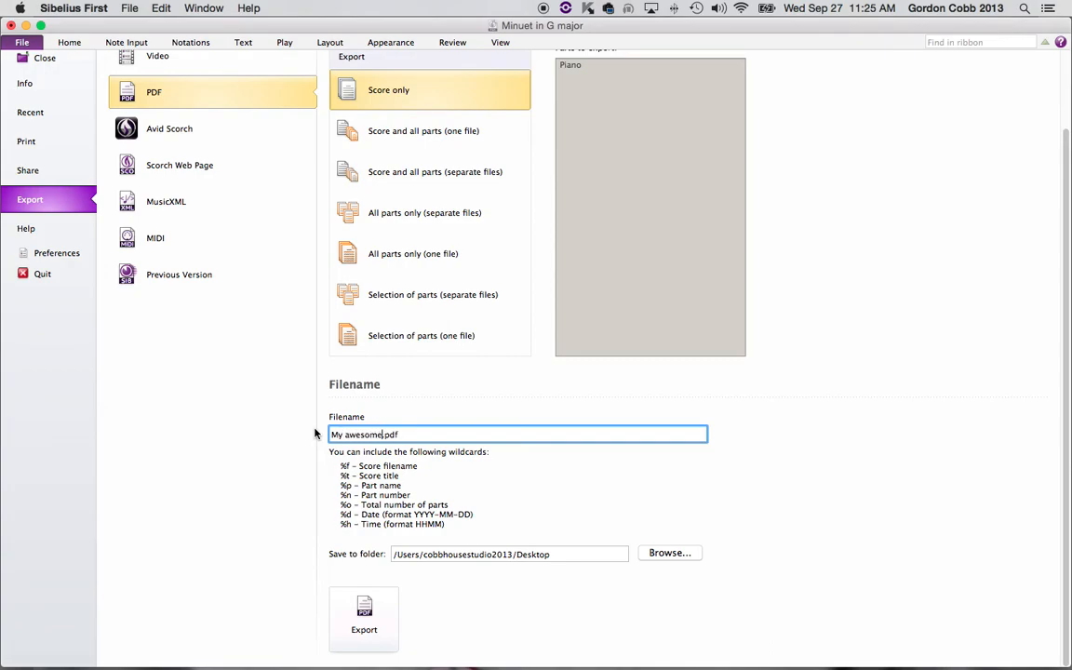
{"action": "type", "text": "M"}
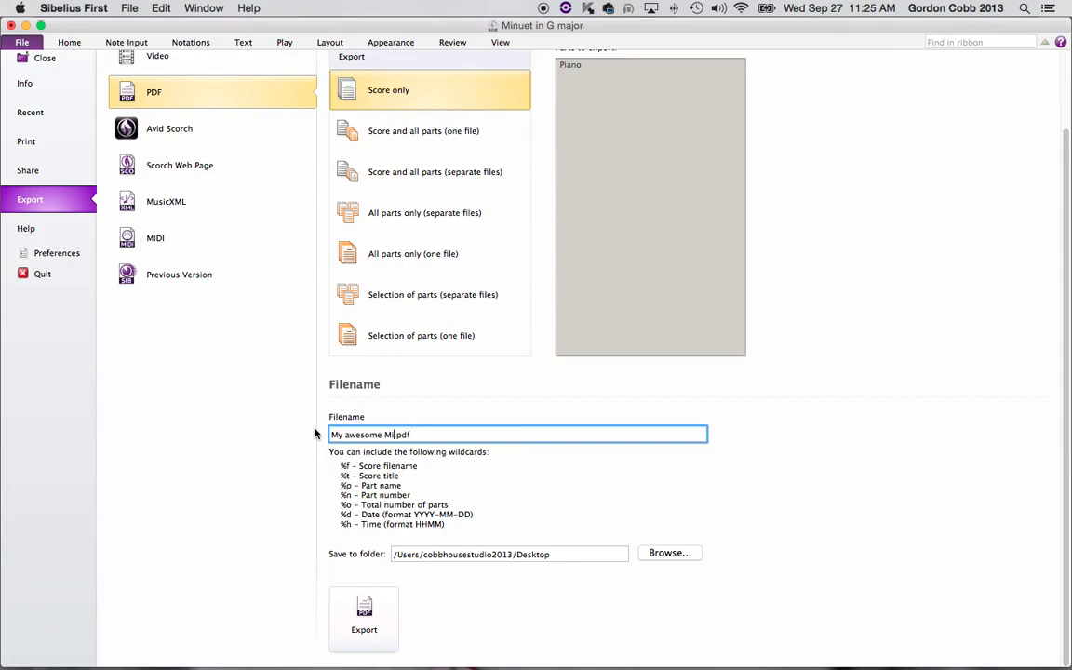
{"action": "type", "text": "inuet in g"}
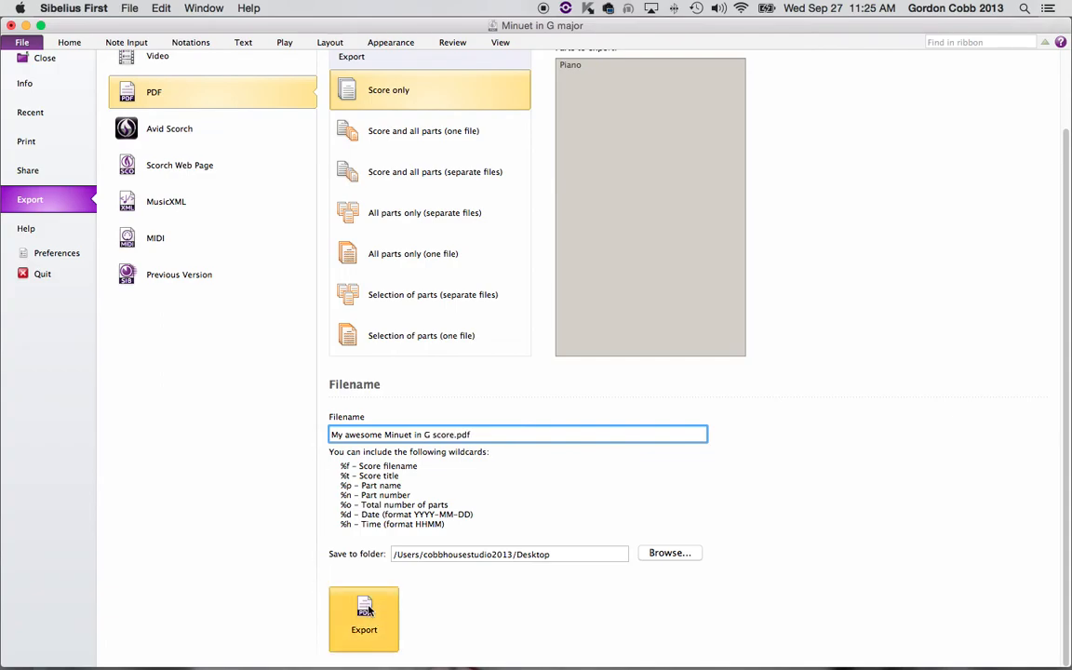
{"action": "left_click", "coordinate": [364, 618]}
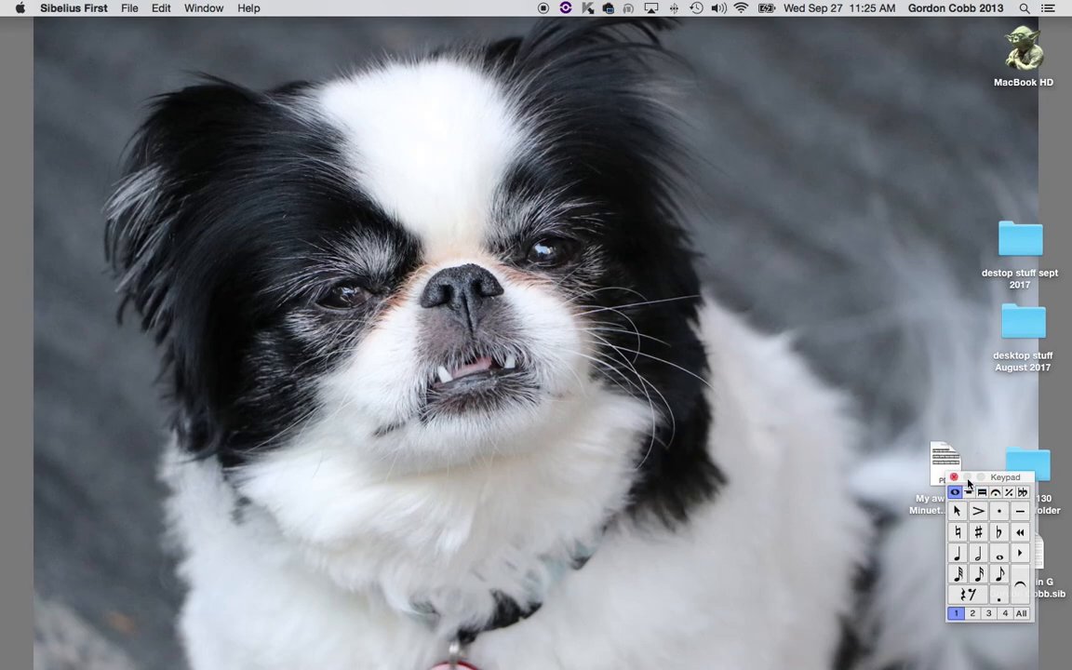
- Move the exported PDF on the desktop and open it in Preview
{"action": "left_click_drag", "start_coordinate": [990, 477], "coordinate": [769, 489]}
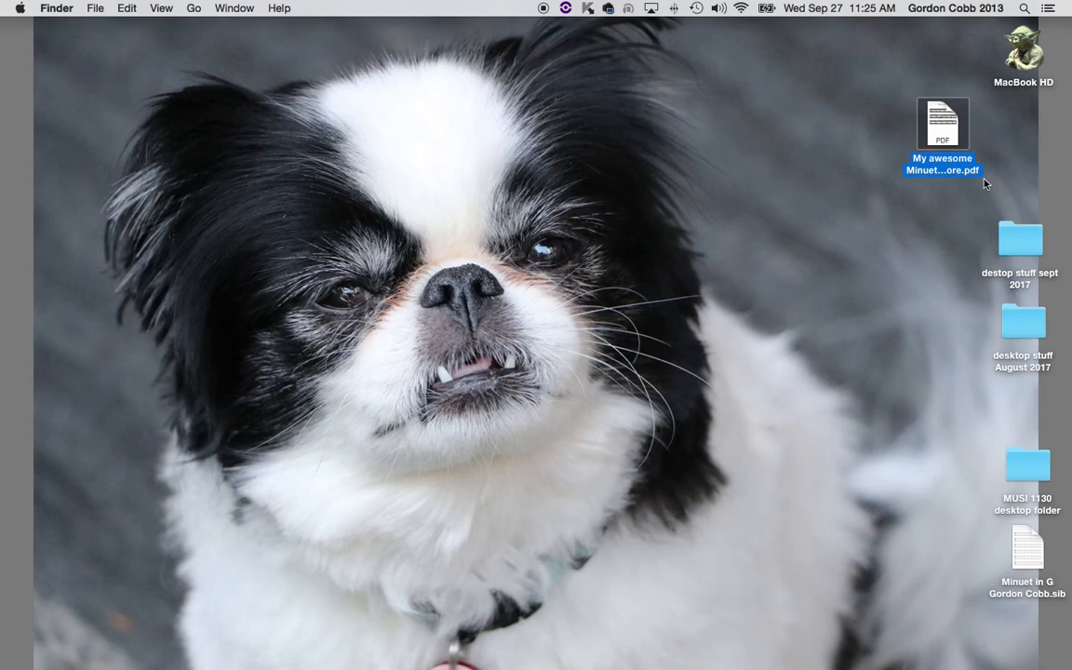
{"action": "double_click", "coordinate": [941, 123]}
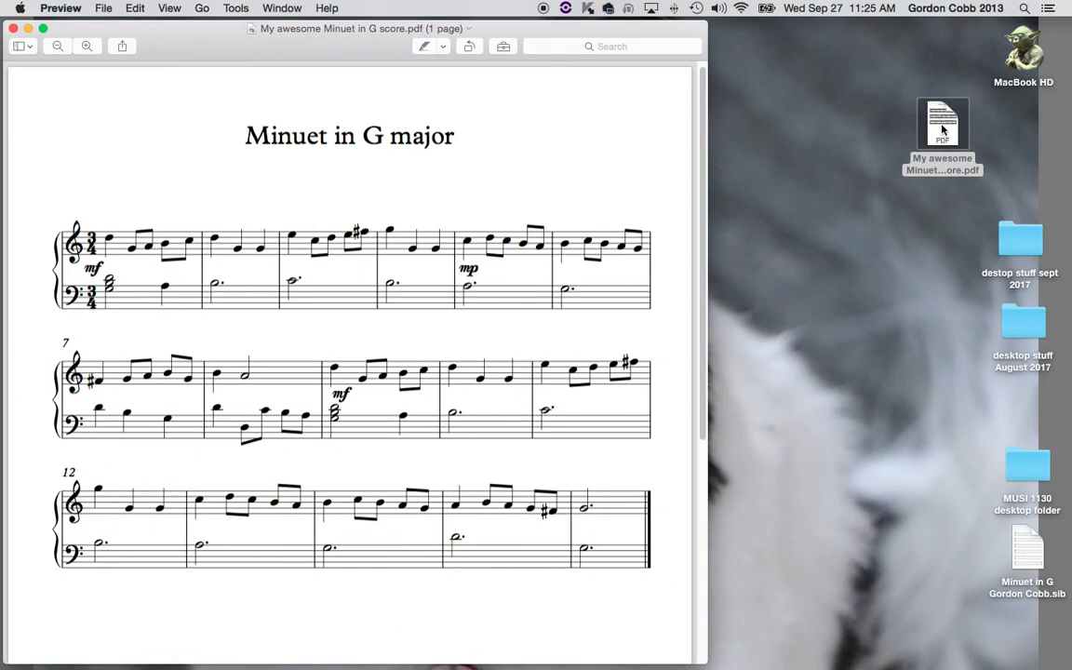